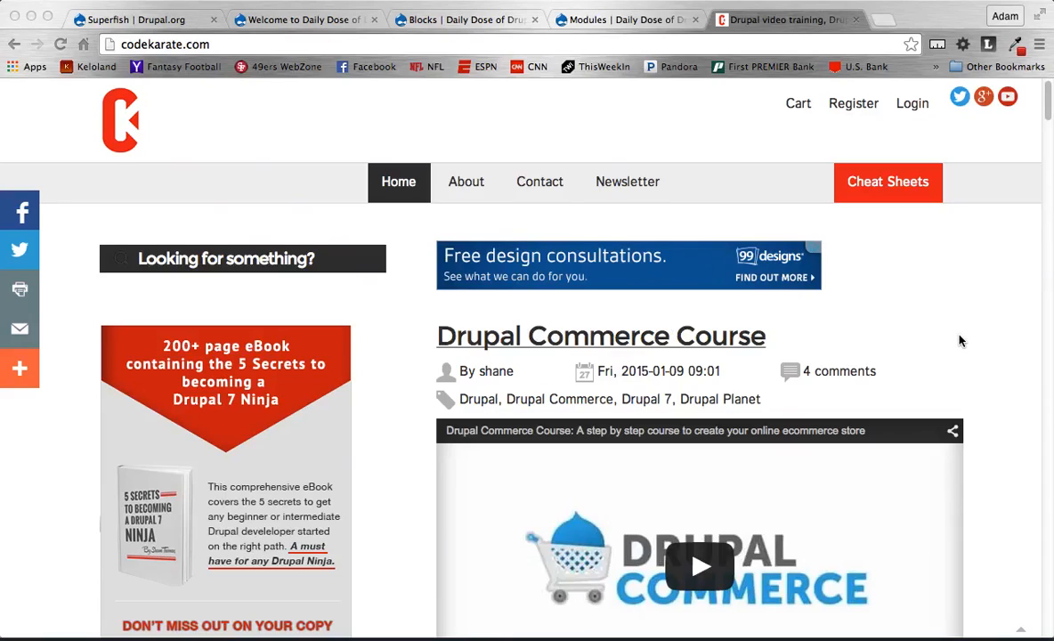
Step: Read down the Superfish project page's feature overview on Drupal.org
left_click(139, 19)
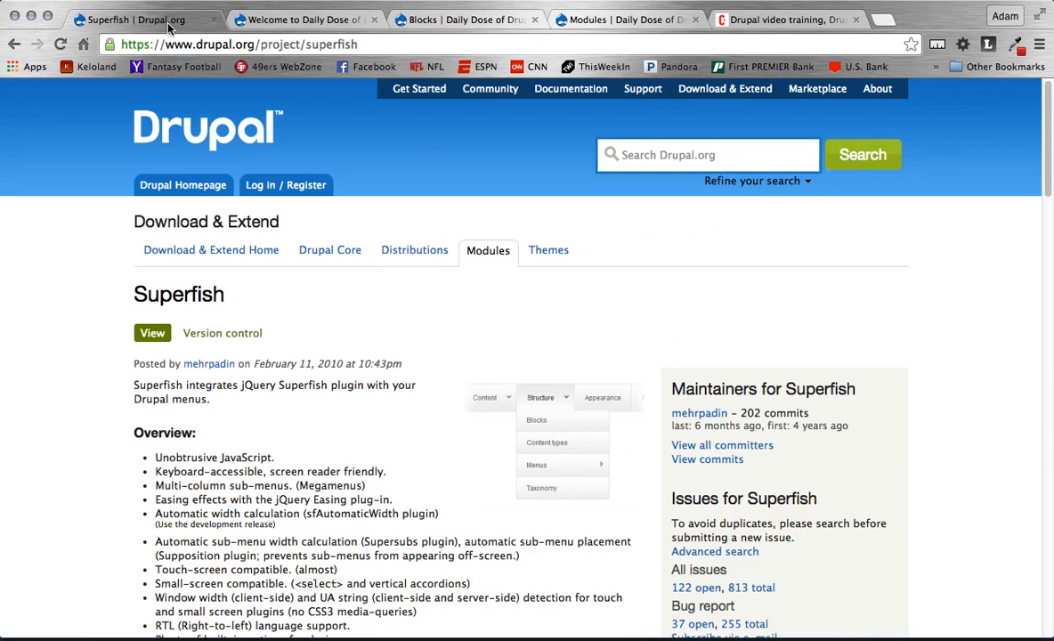
scroll("down", 3)
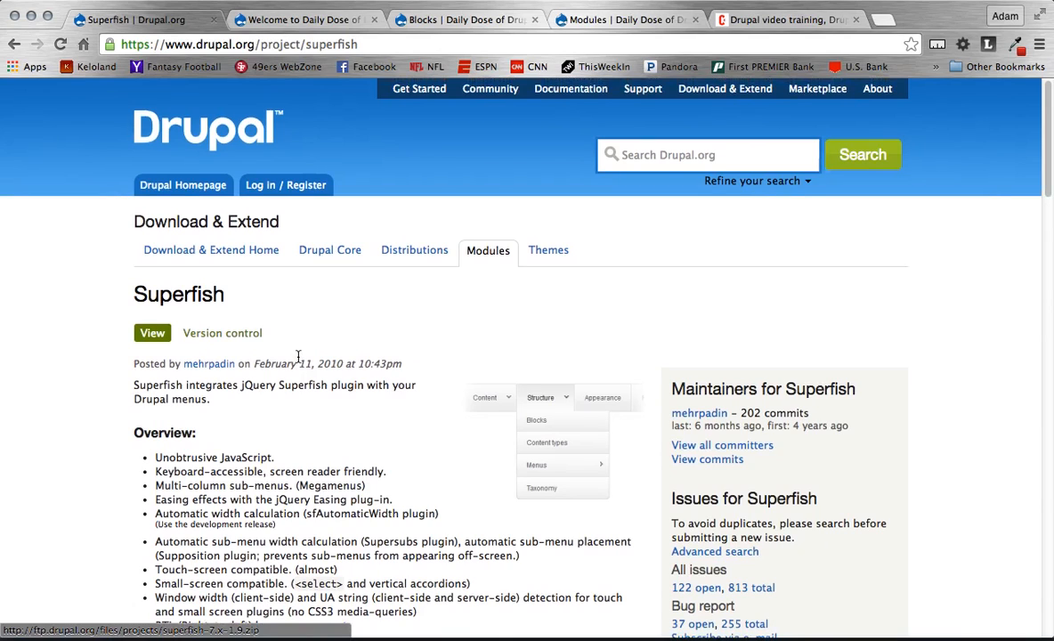
scroll("down", 3)
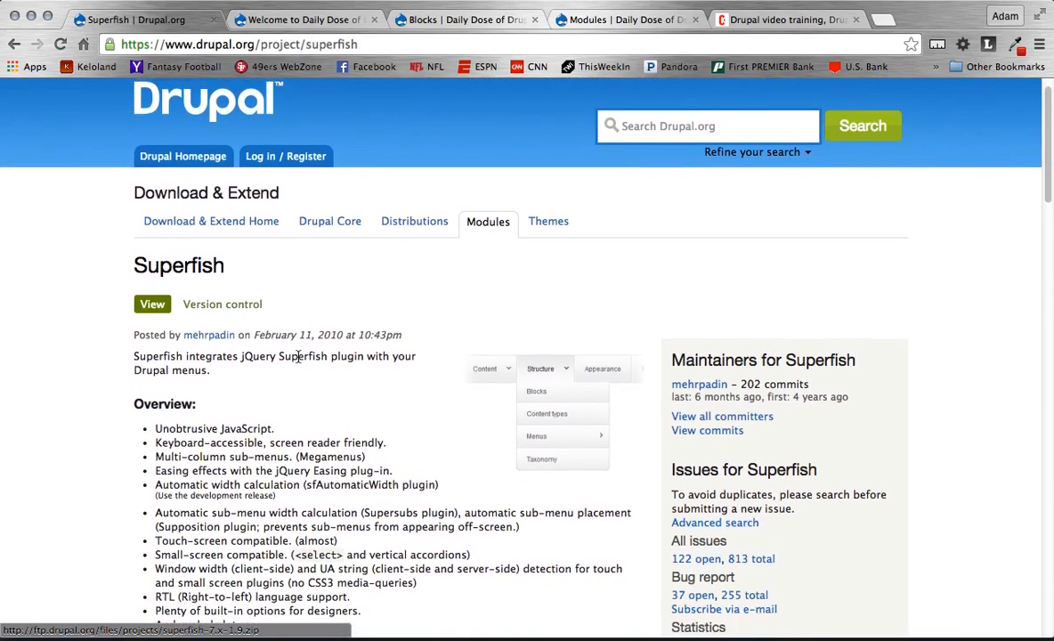
mouse_move(377, 397)
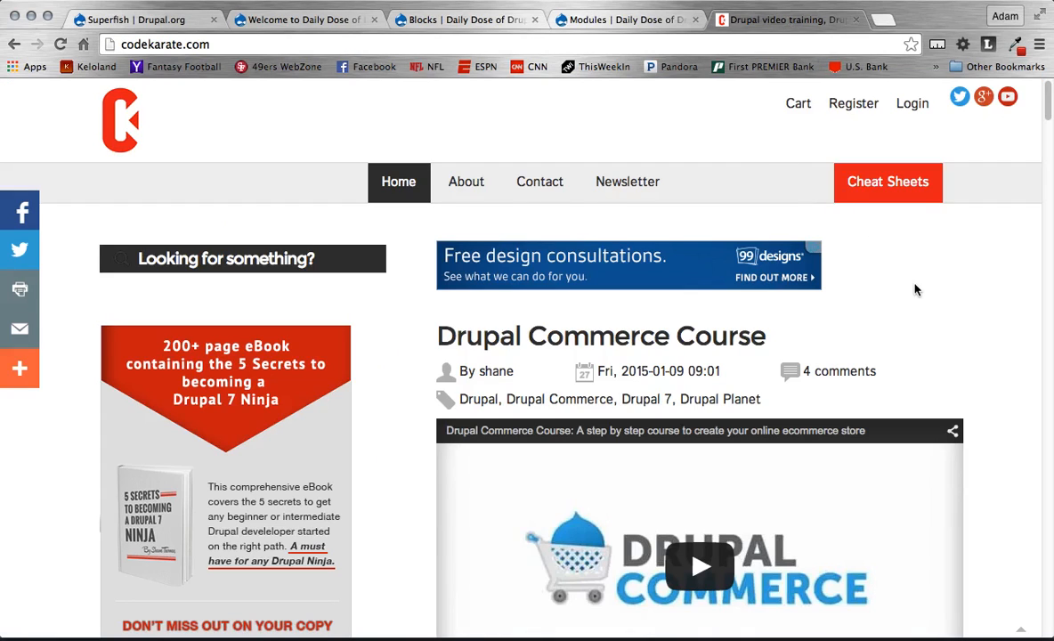
scroll("down", 3)
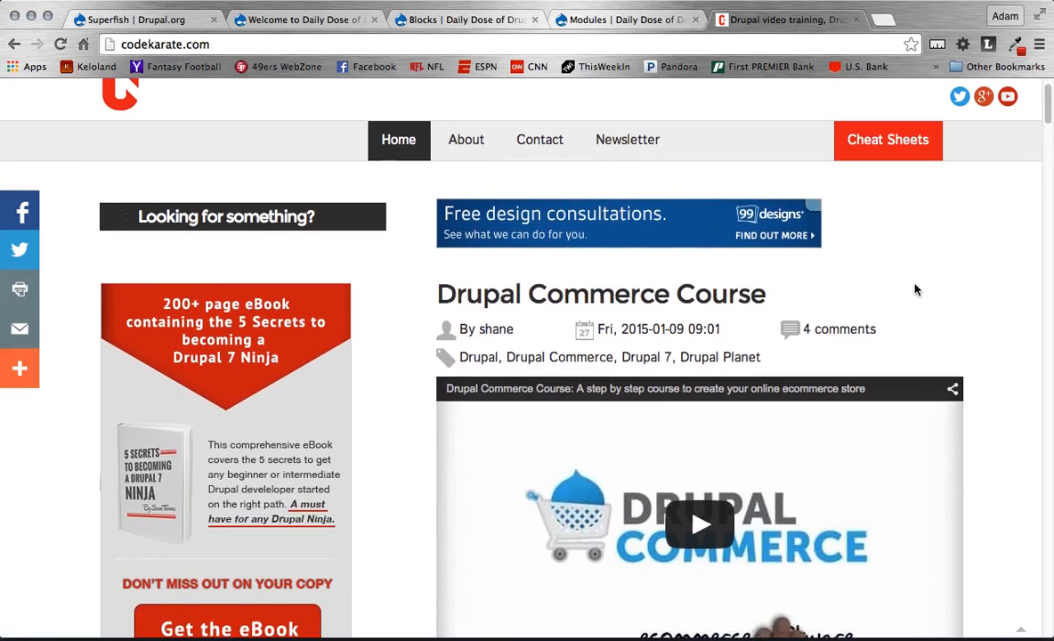
scroll("down", 3)
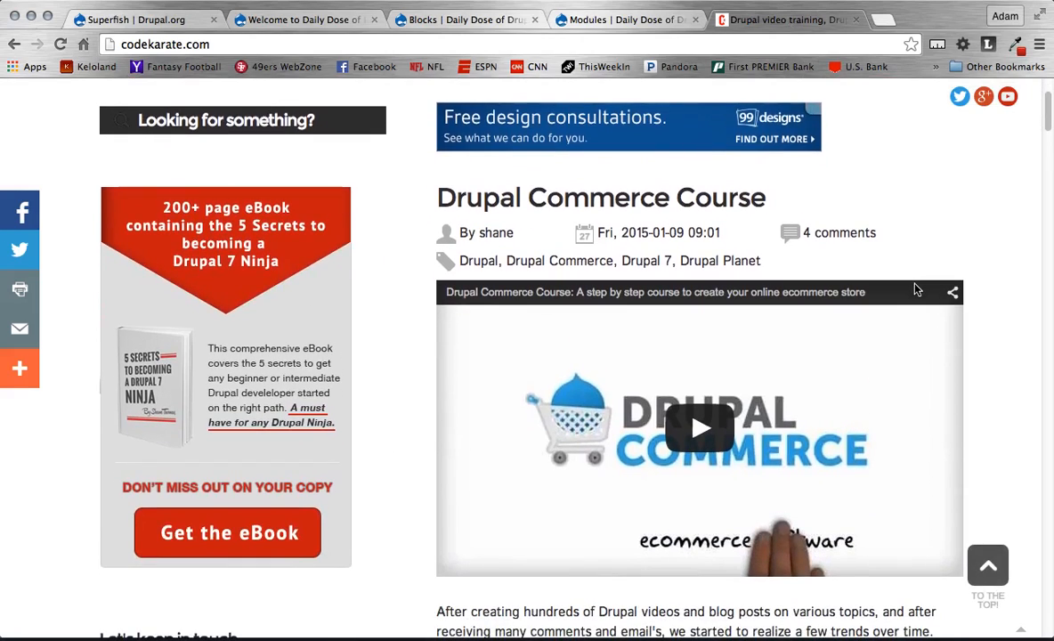
mouse_move(1021, 275)
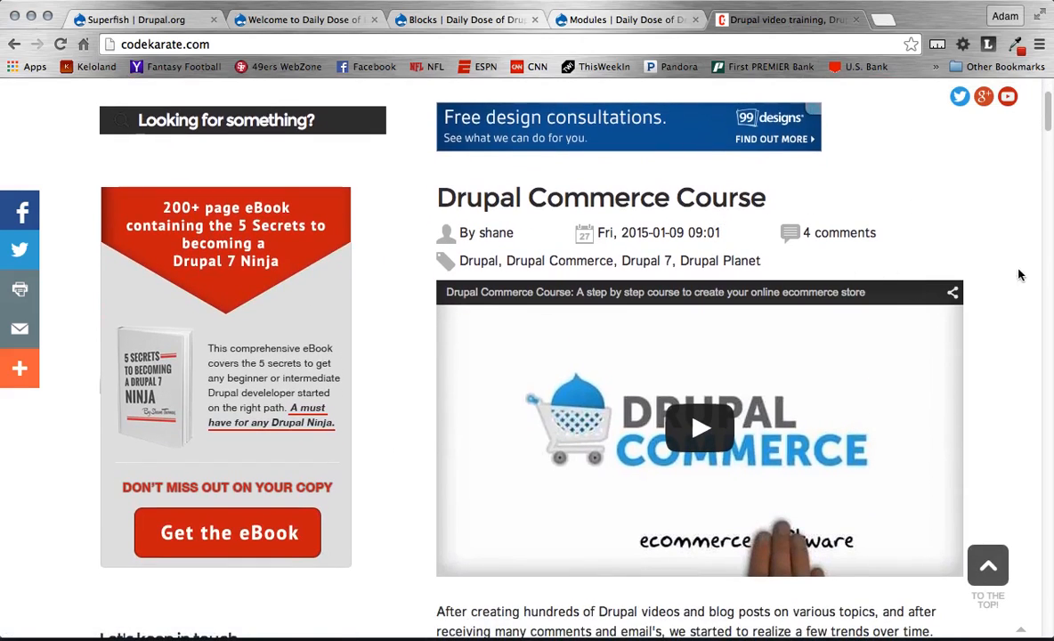
scroll("down", 3)
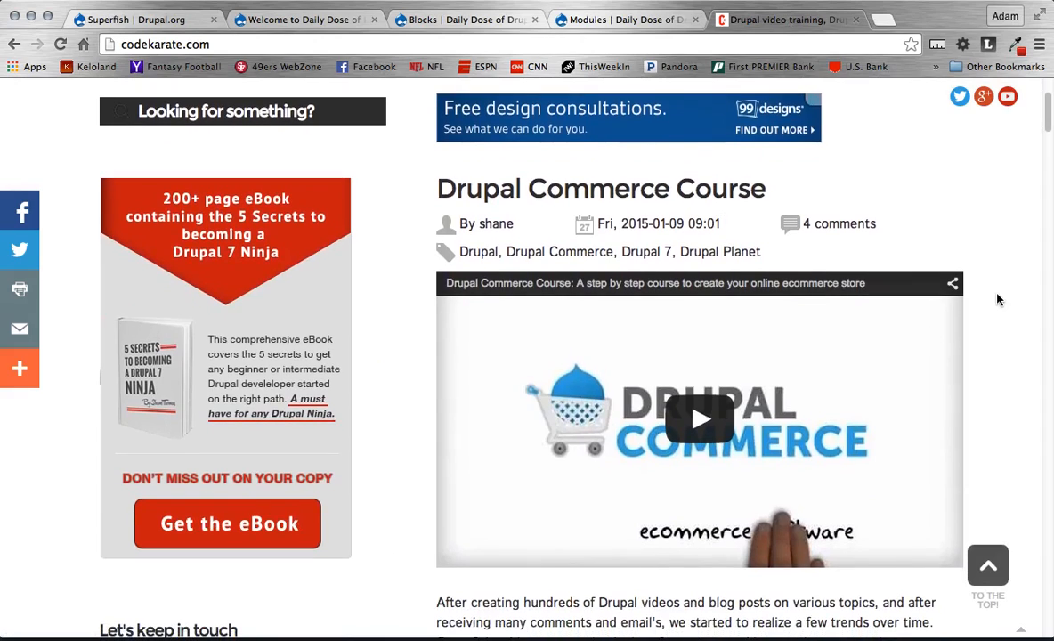
scroll("down", 3)
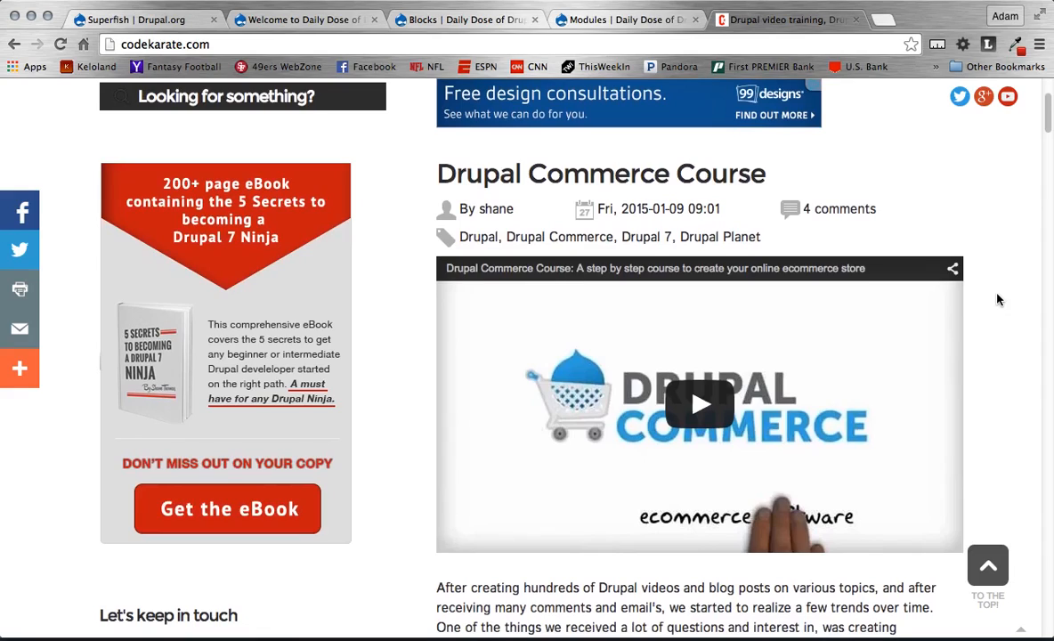
mouse_move(704, 406)
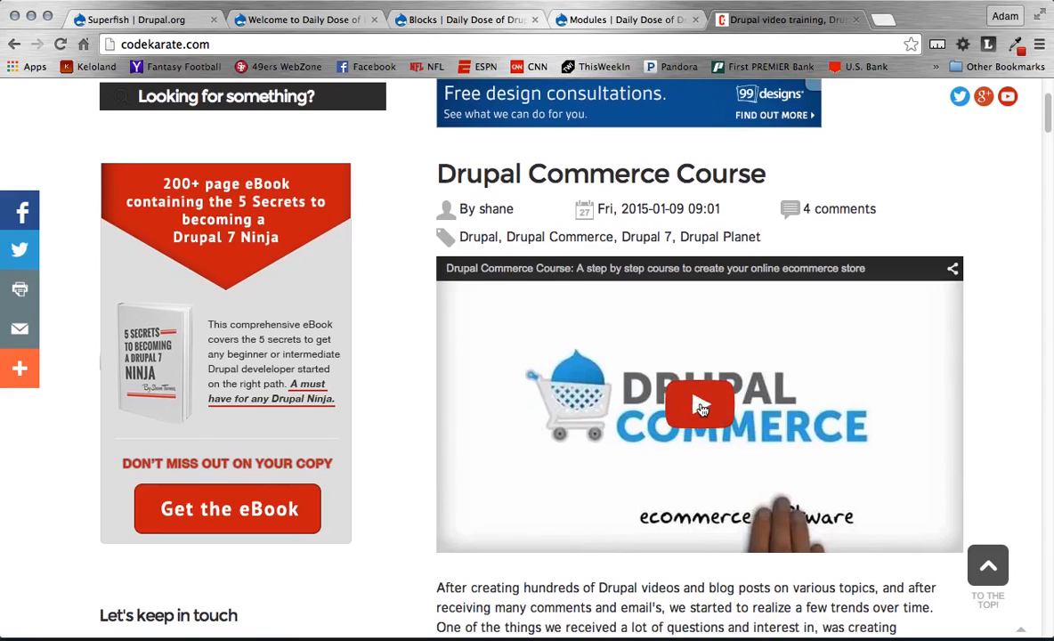
mouse_move(1000, 233)
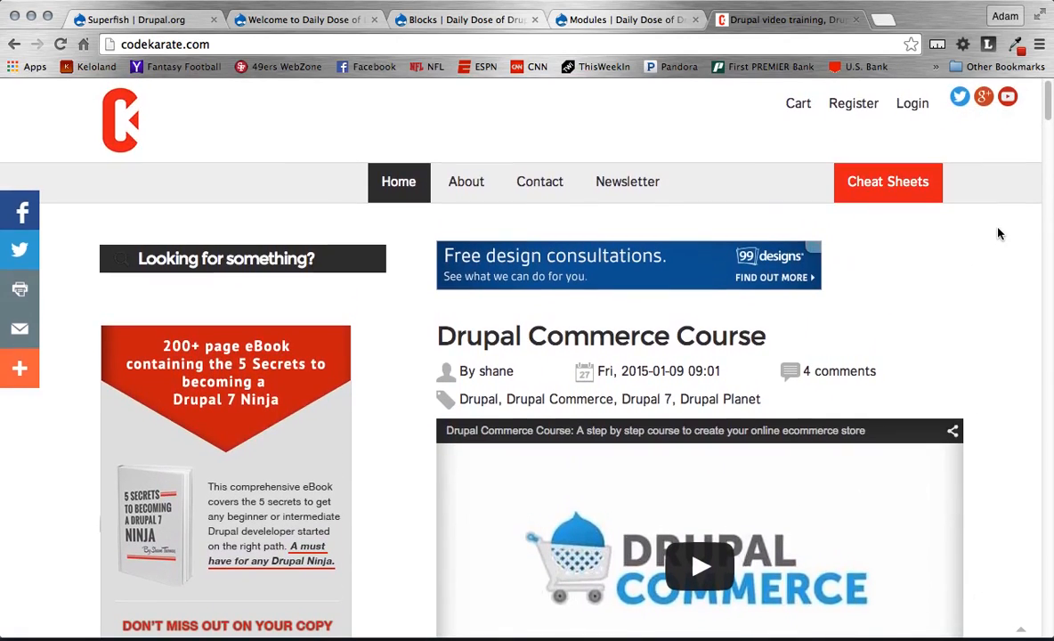
mouse_move(691, 107)
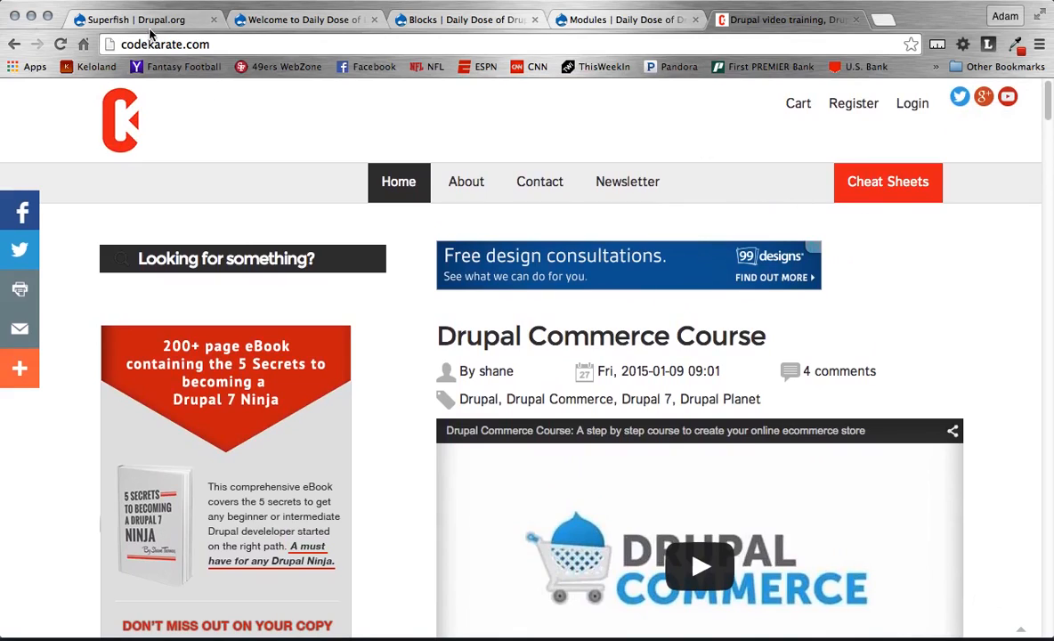
Step: Return to the Superfish page and continue to its requirements and recommended additions
left_click(143, 19)
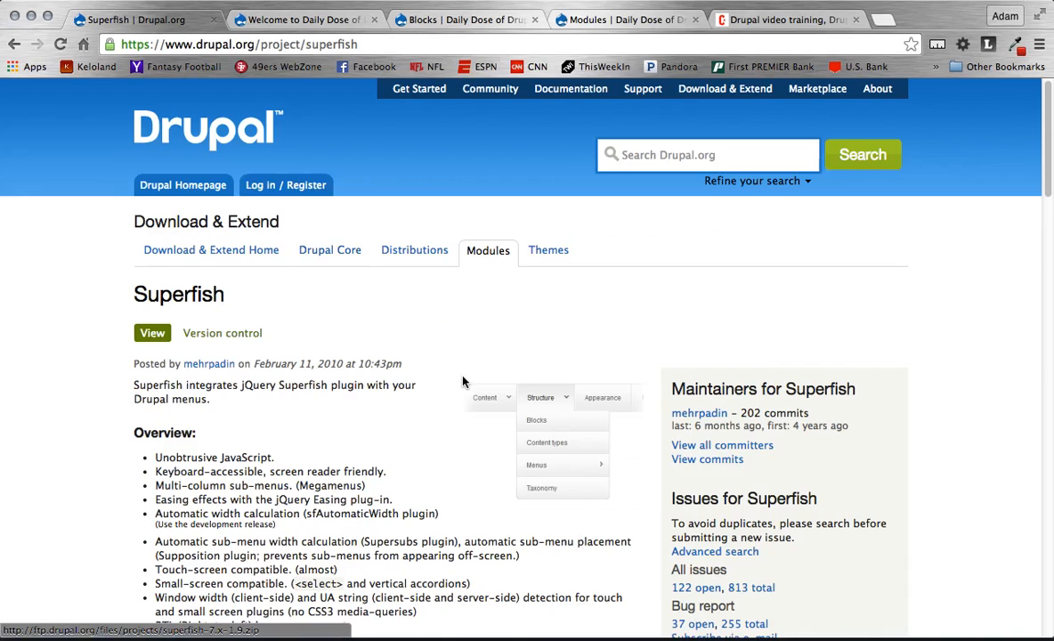
scroll("down", 3)
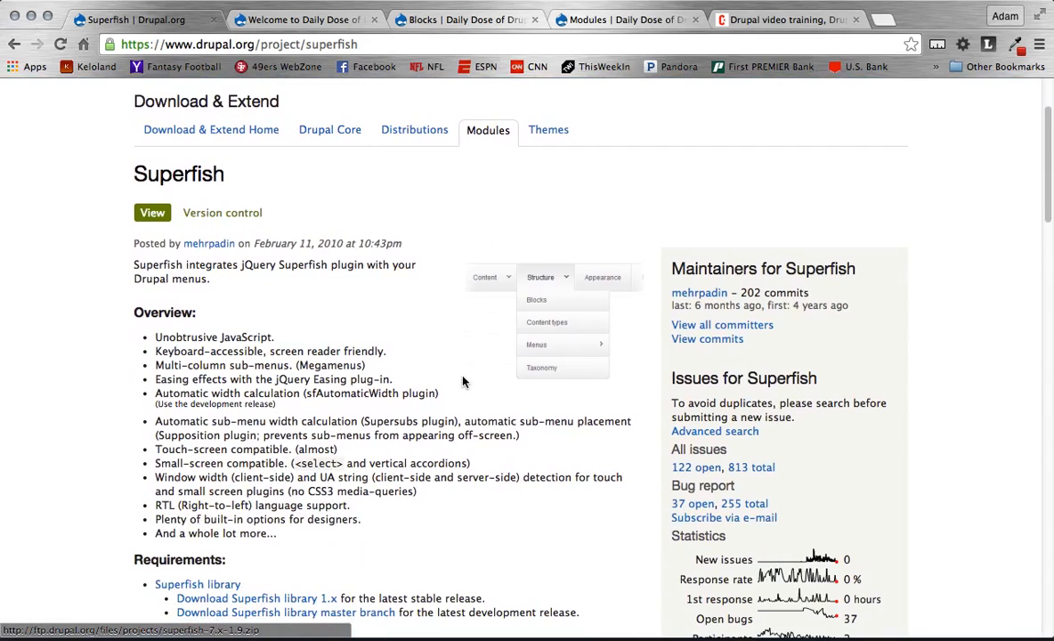
mouse_move(445, 388)
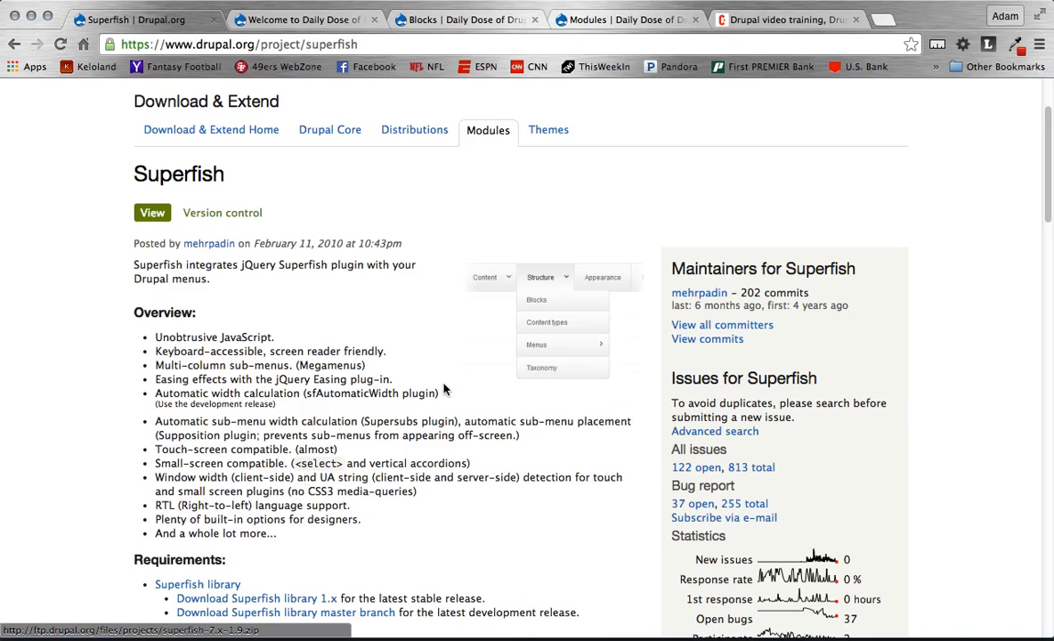
scroll("down", 3)
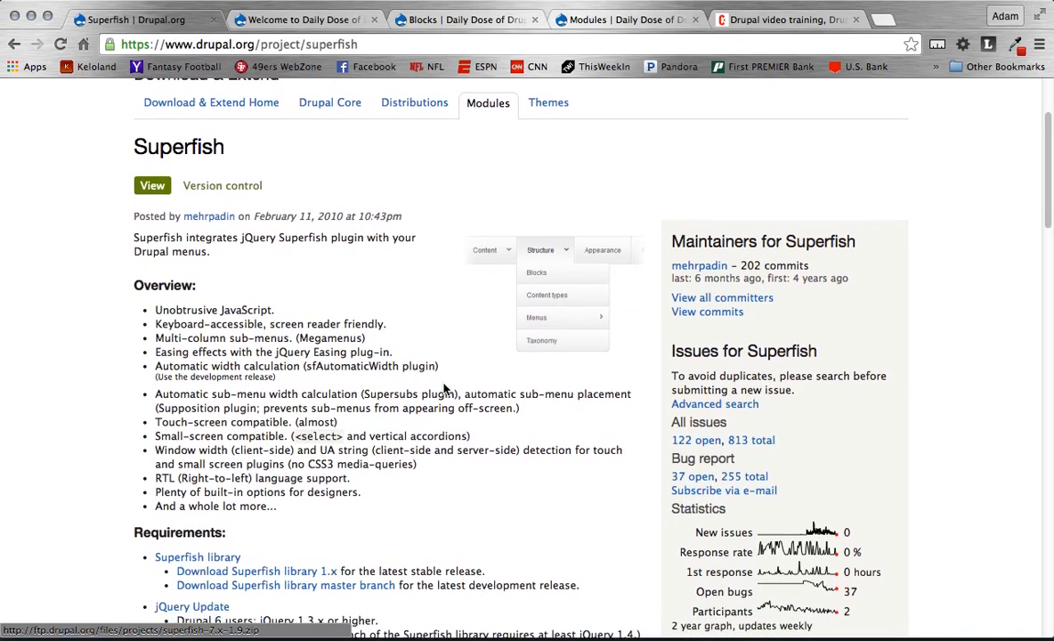
scroll("down", 3)
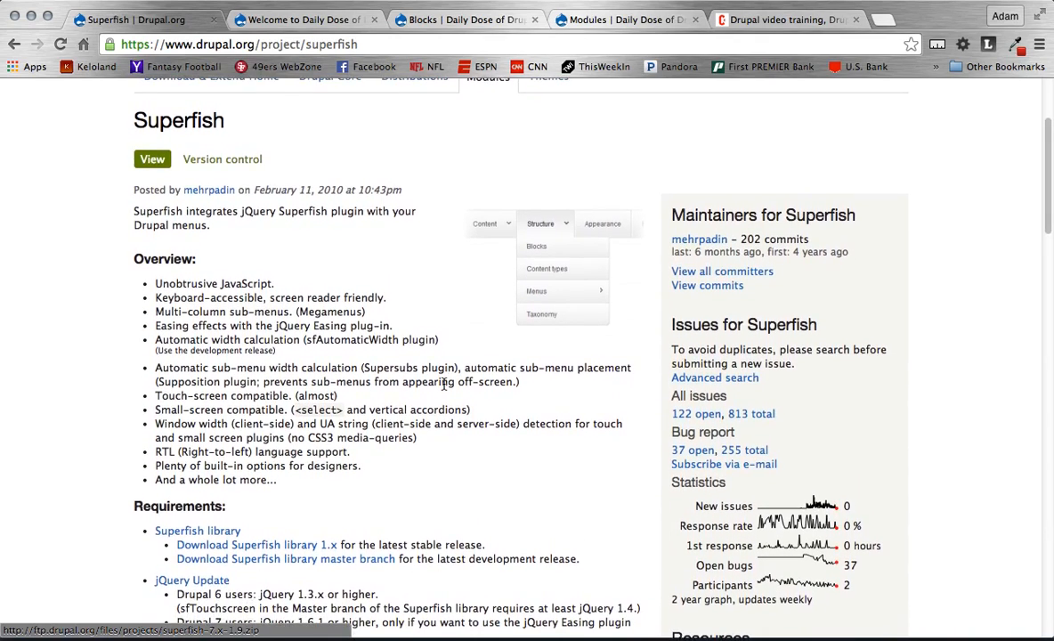
mouse_move(366, 455)
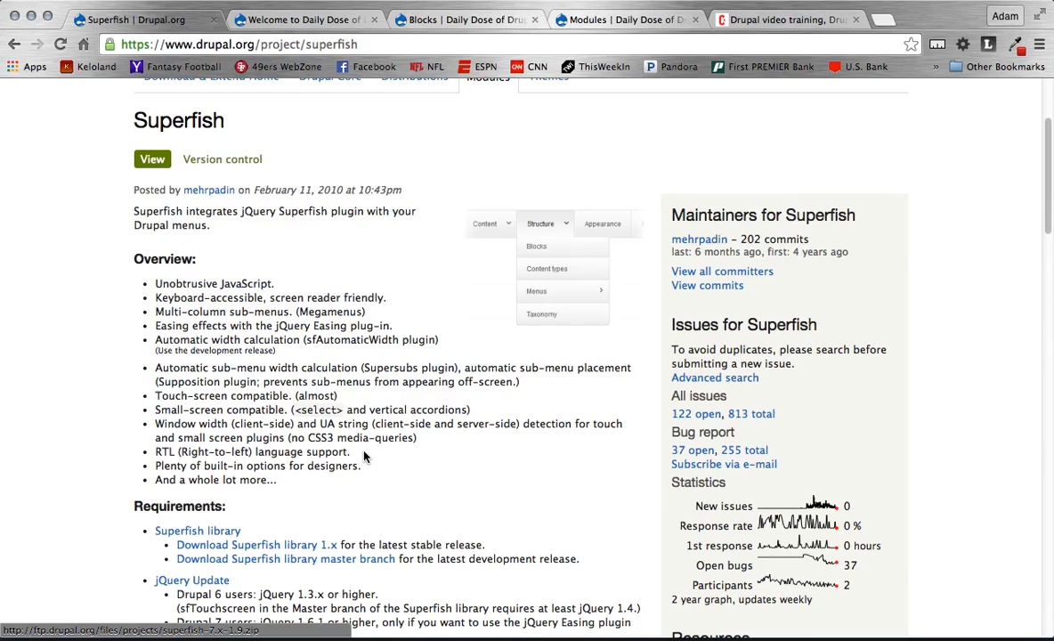
scroll("down", 3)
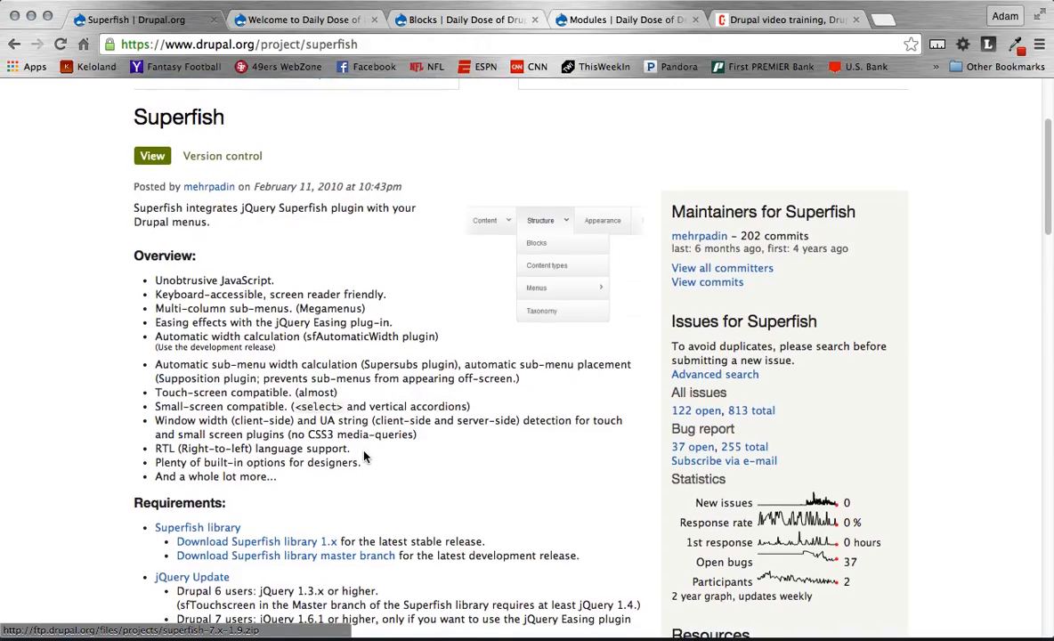
scroll("down", 3)
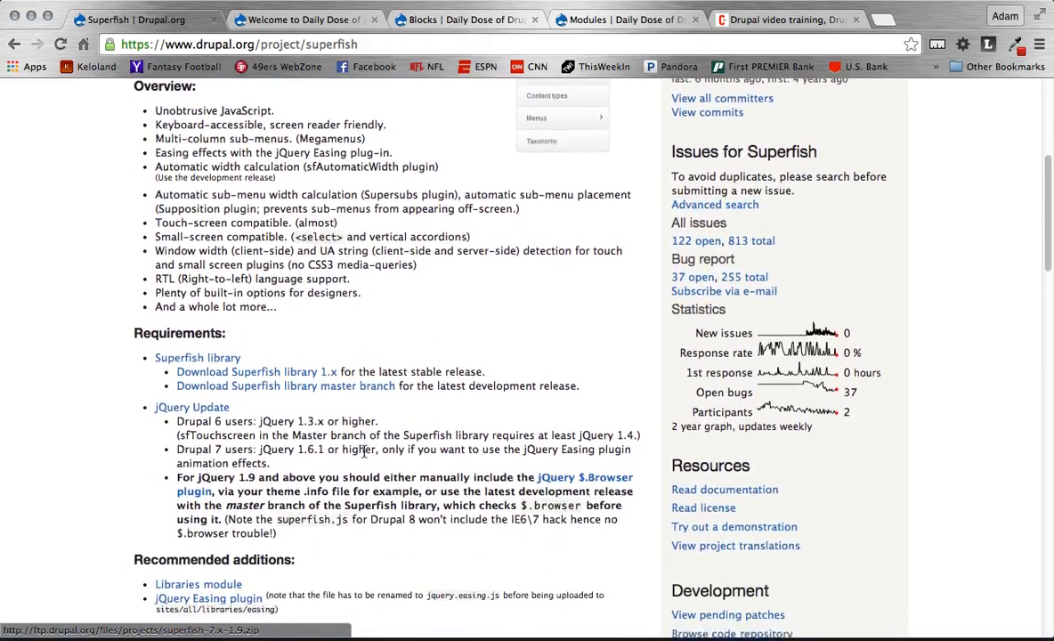
scroll("down", 3)
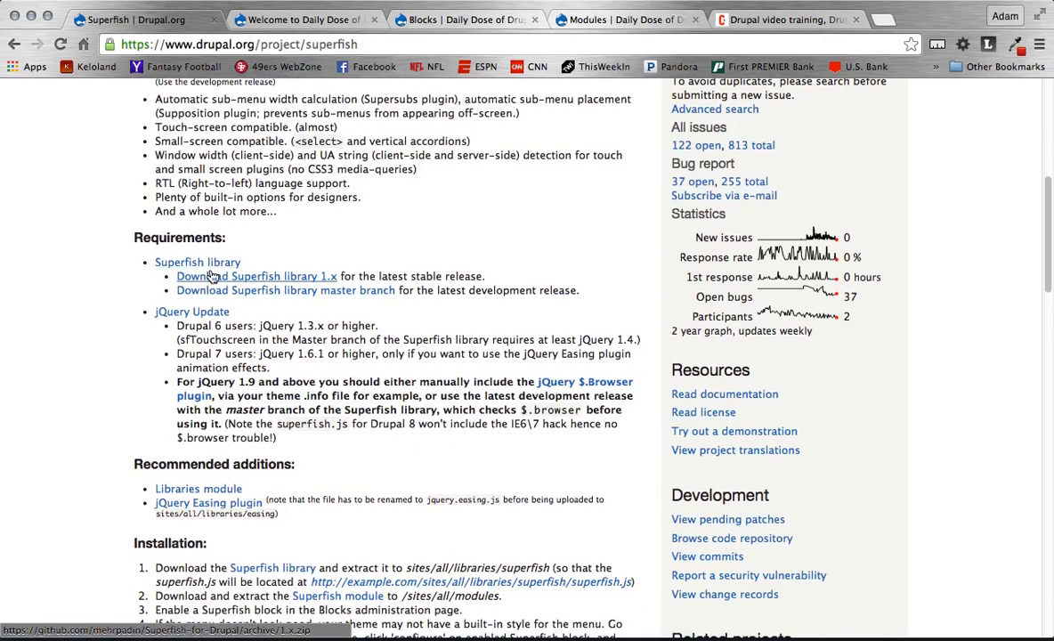
scroll("down", 3)
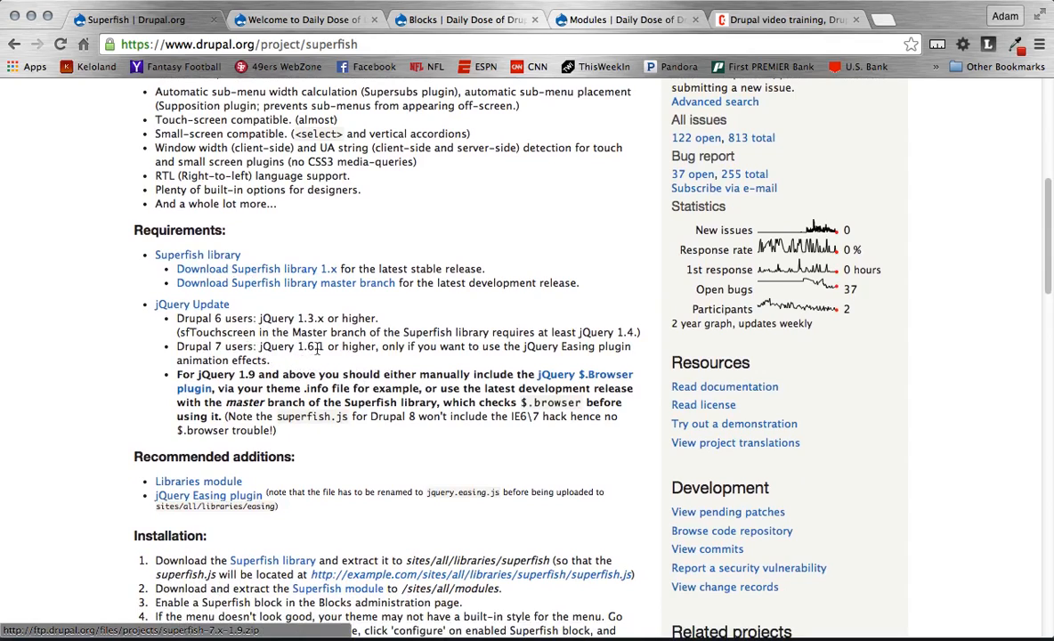
mouse_move(524, 347)
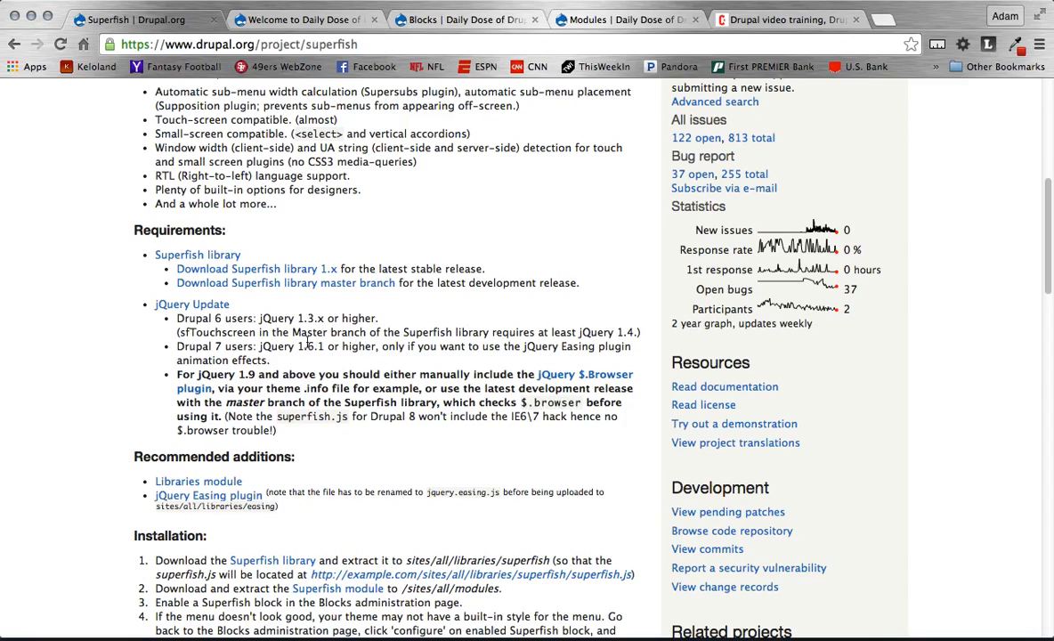
mouse_move(586, 356)
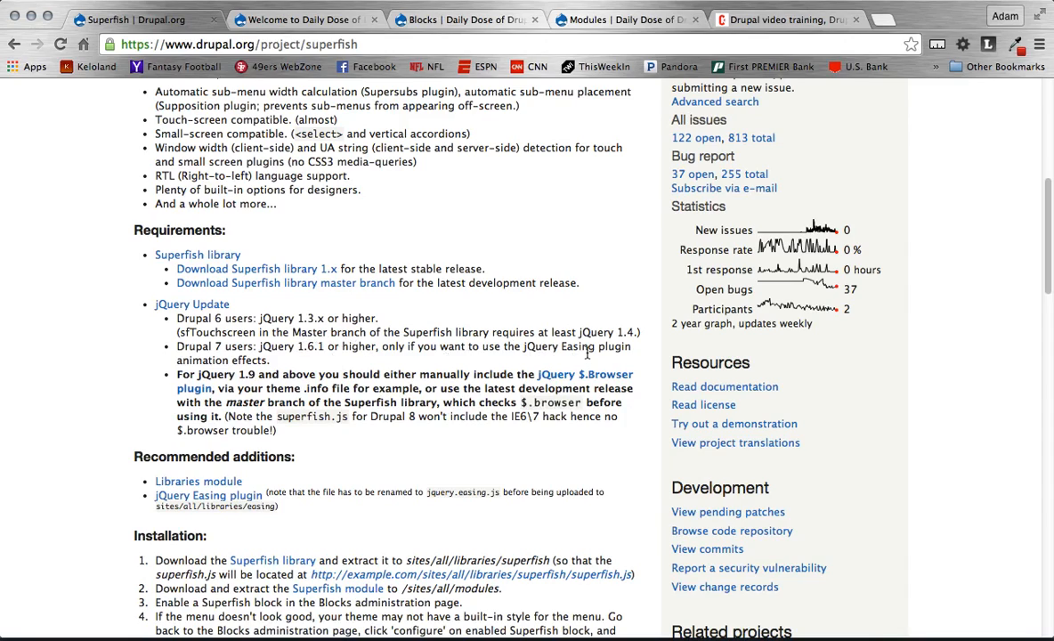
double_click(319, 347)
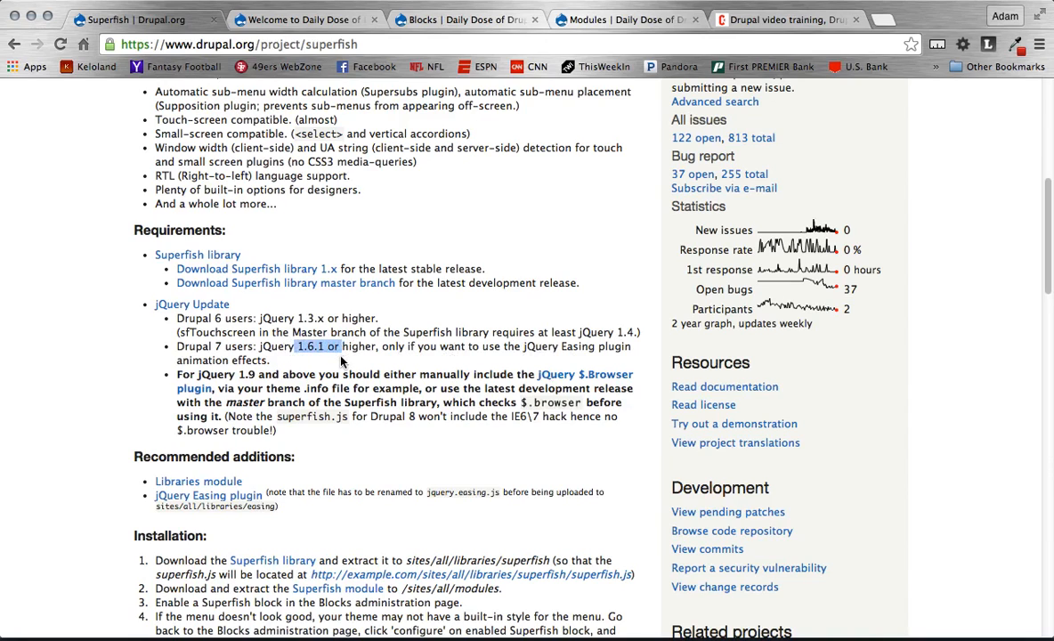
scroll("down", 3)
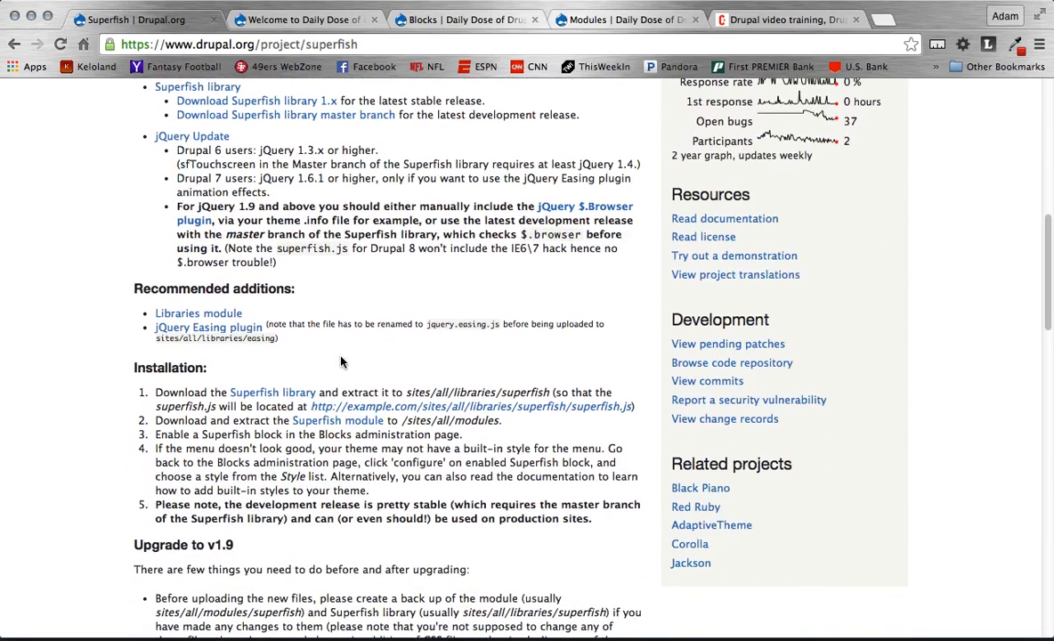
scroll("down", 3)
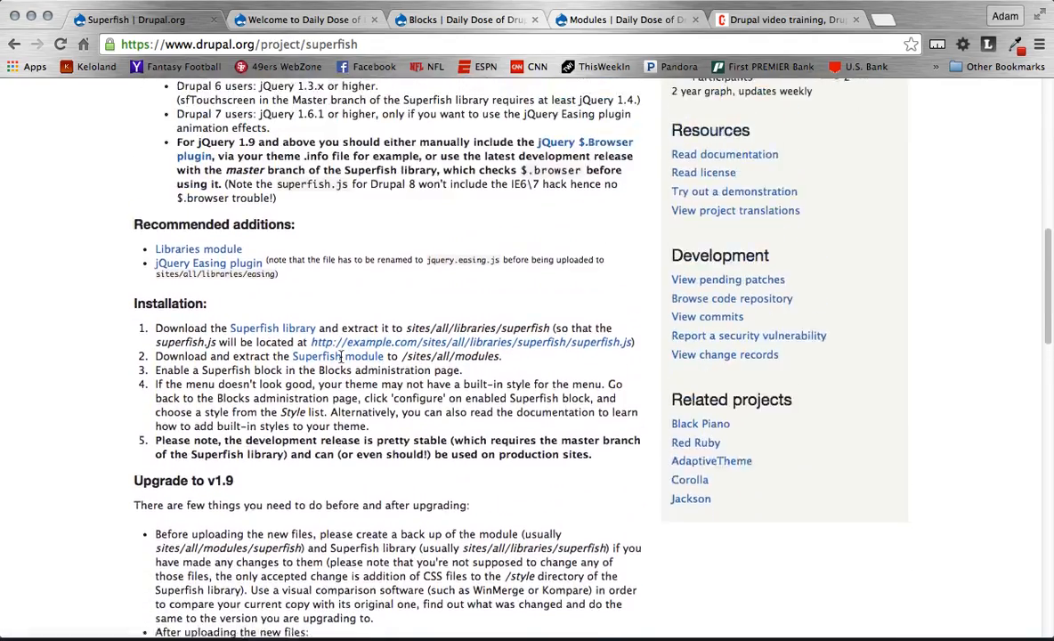
scroll("down", 3)
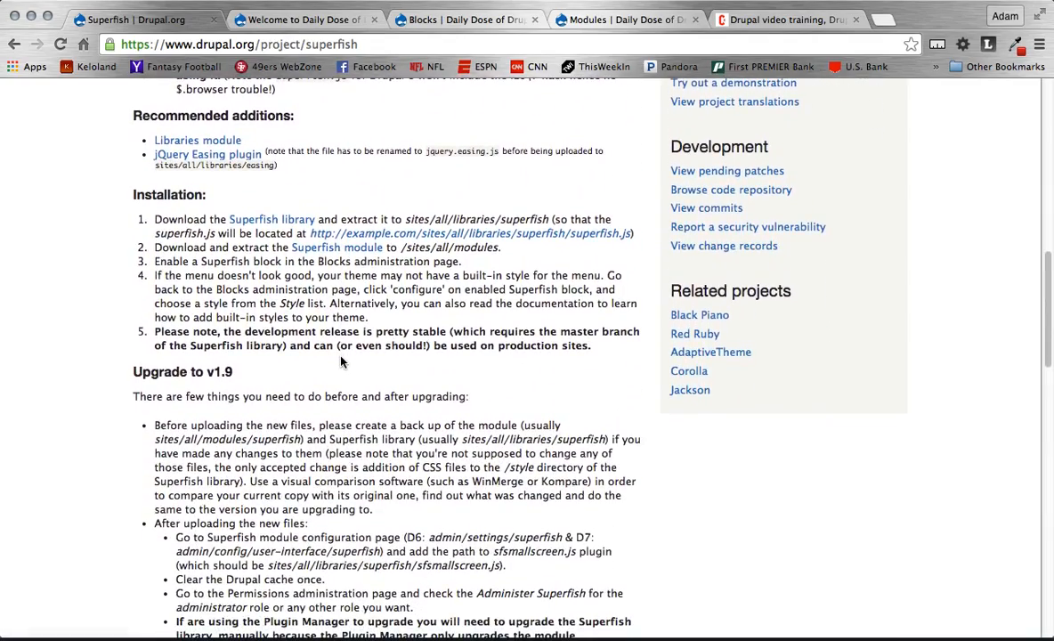
scroll("up", 3)
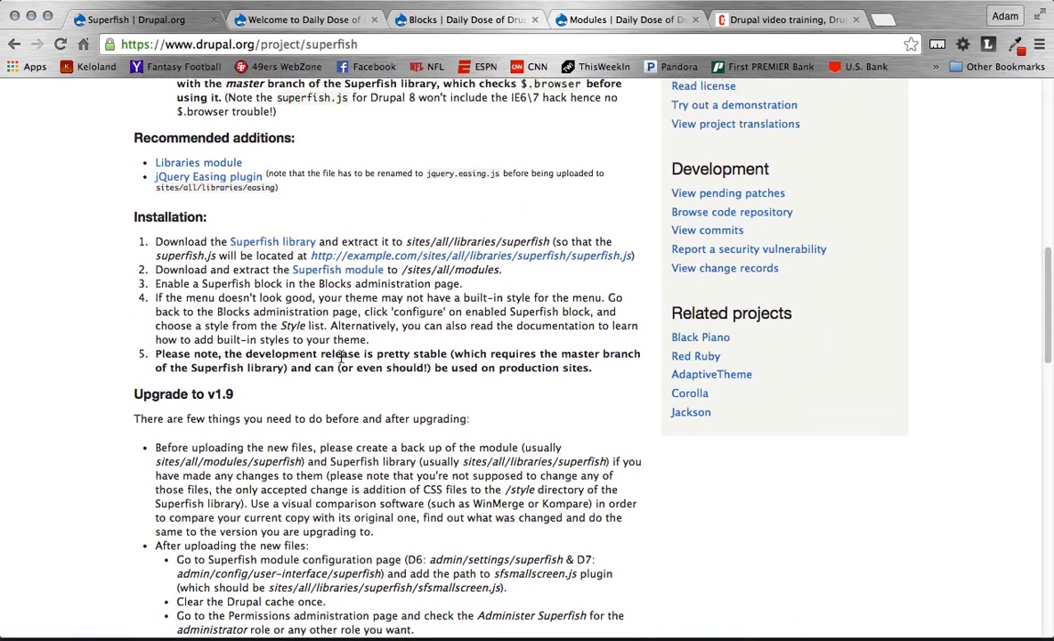
scroll("down", 3)
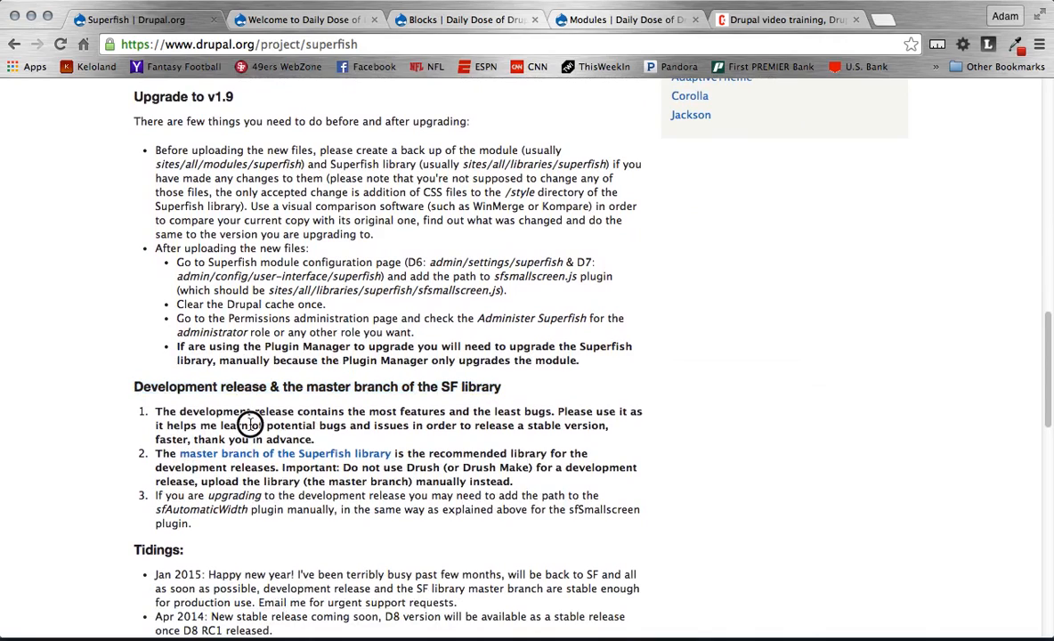
mouse_move(225, 406)
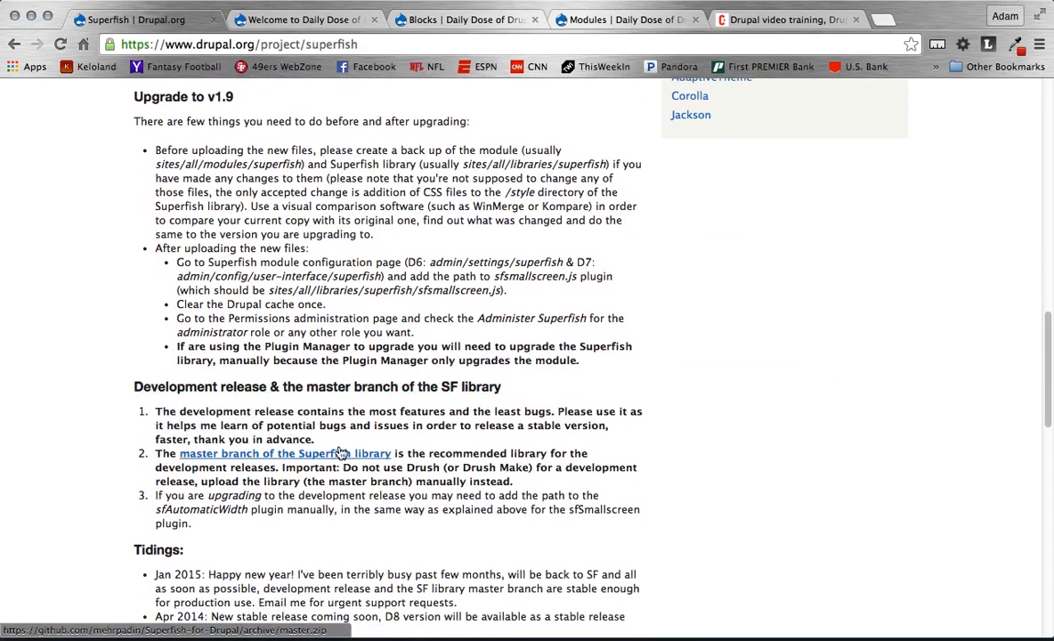
mouse_move(431, 424)
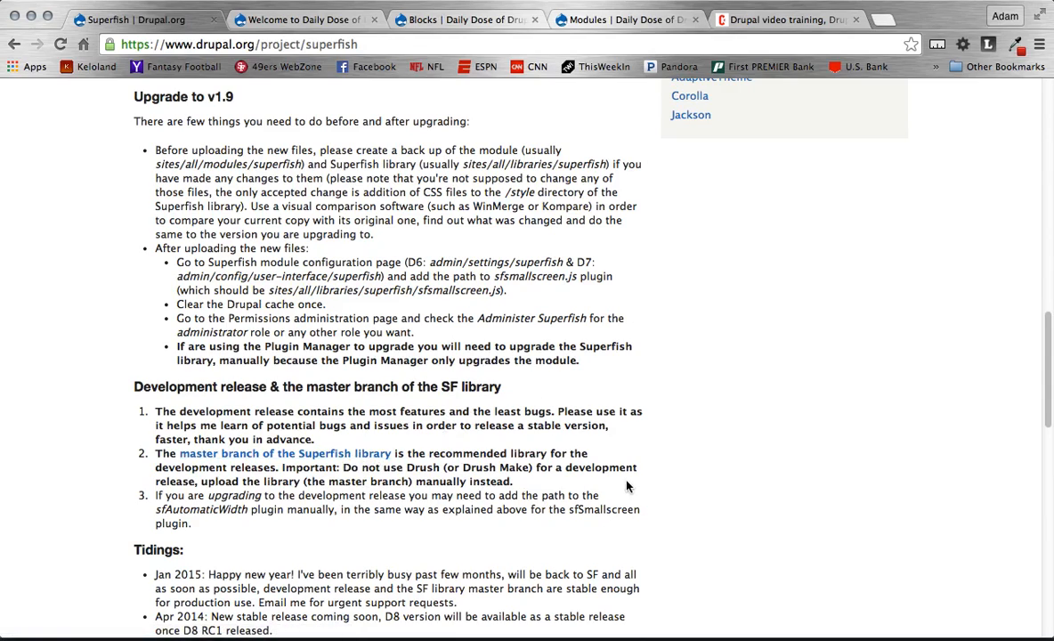
left_click(659, 612)
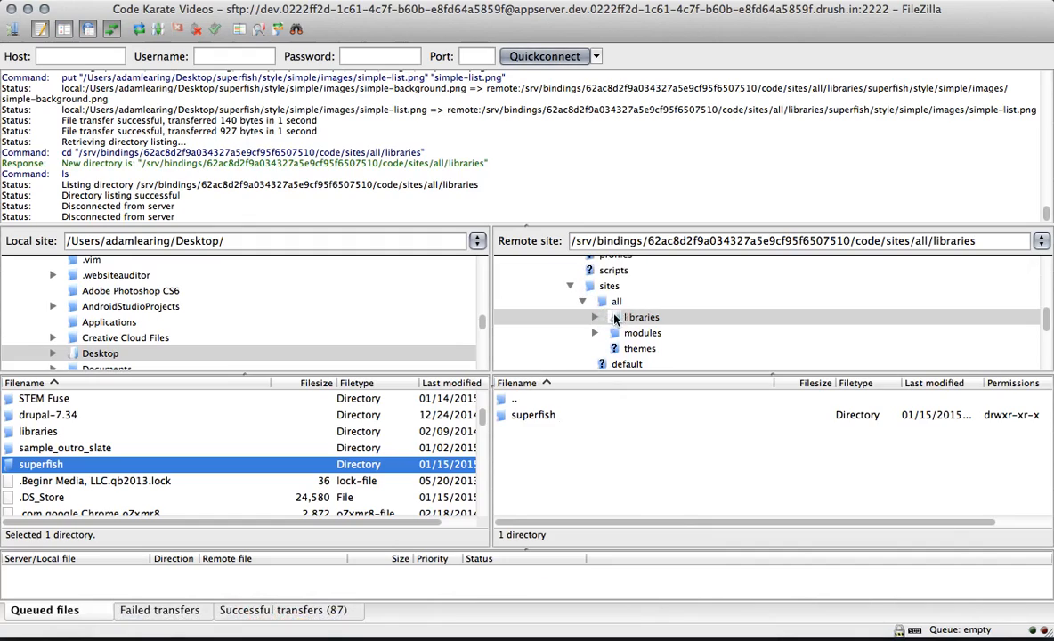
Step: List the remote superfish library folder's contents: css, images, style and README
left_click(642, 317)
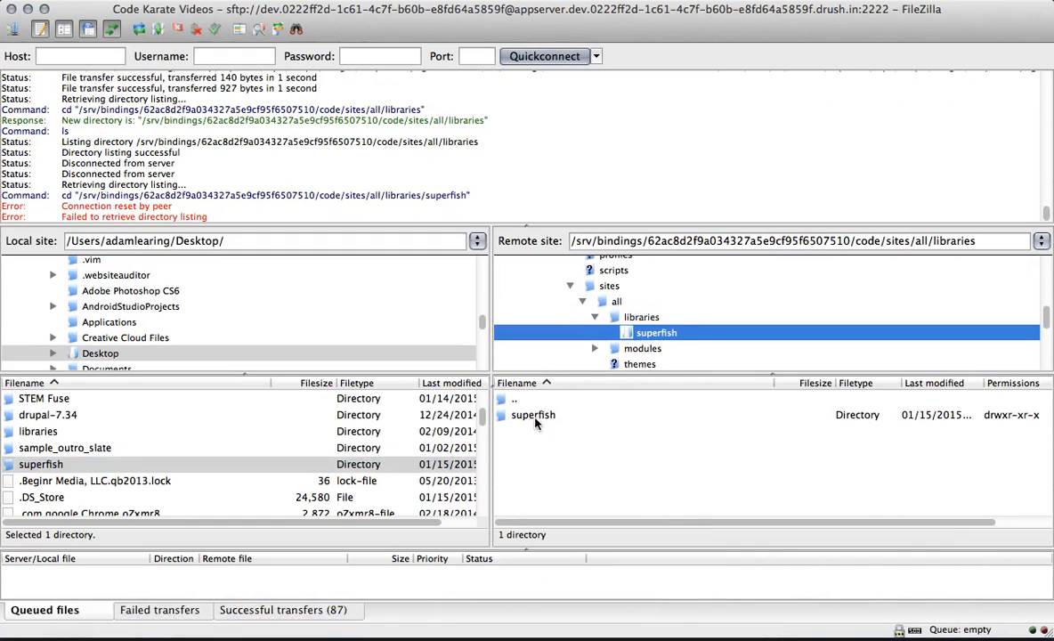
mouse_move(538, 399)
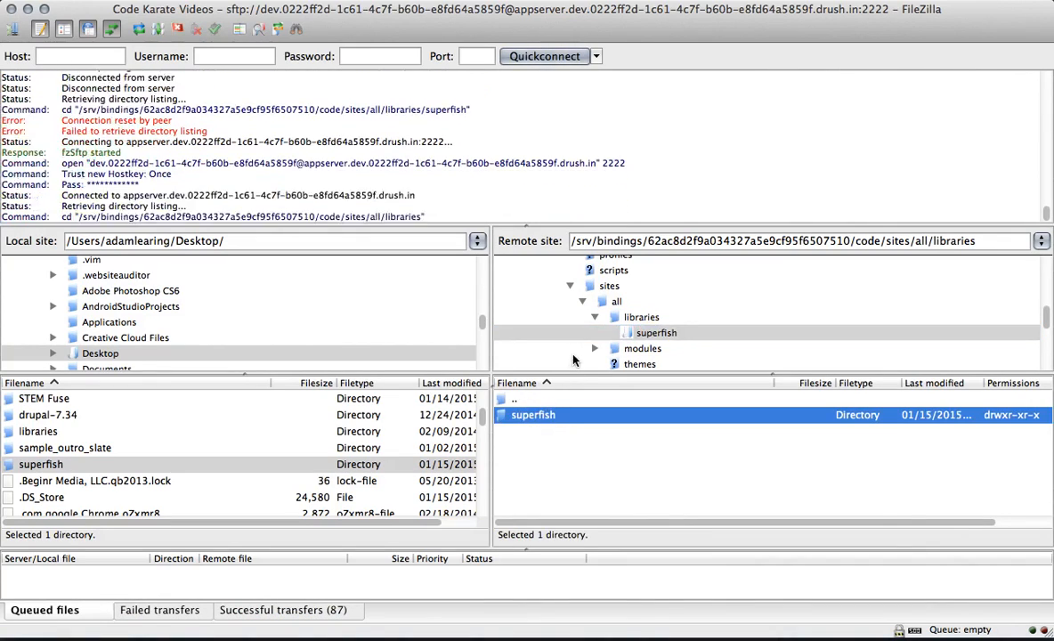
double_click(654, 333)
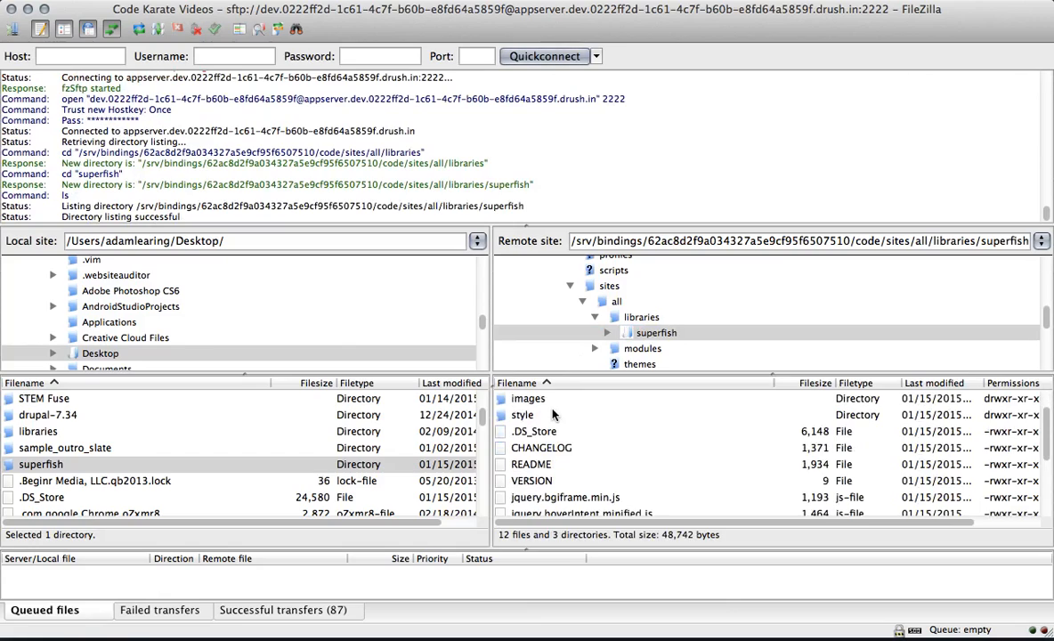
scroll("down", 3)
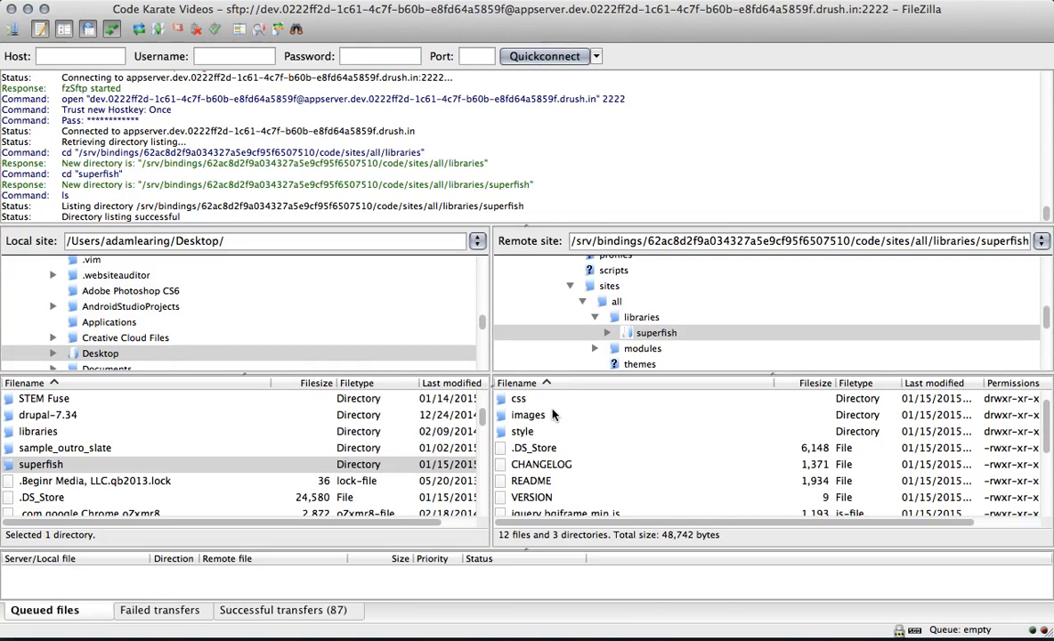
mouse_move(577, 370)
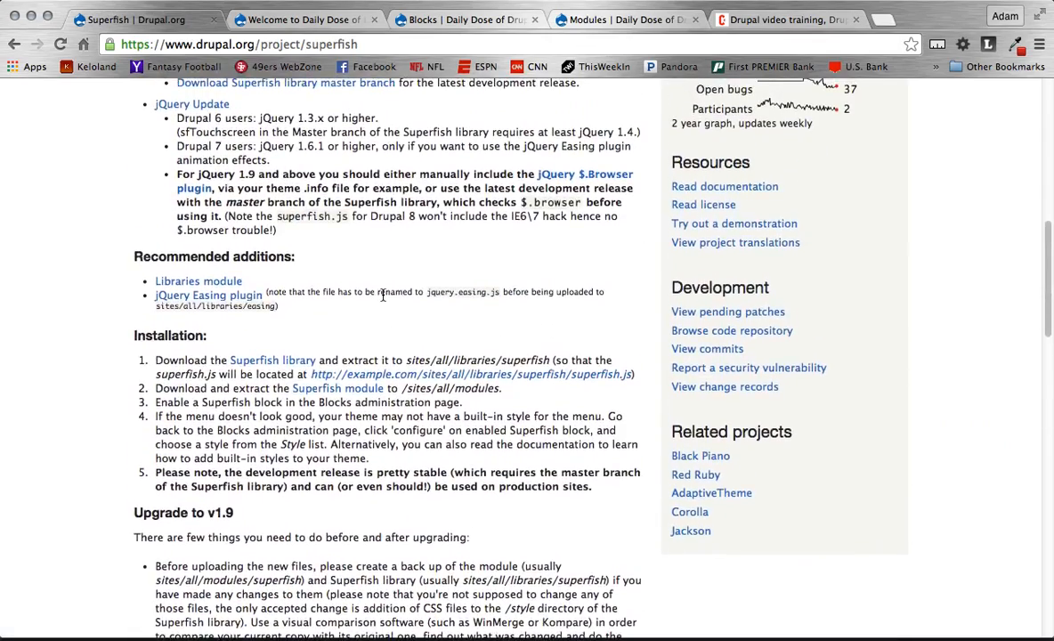
scroll("up", 3)
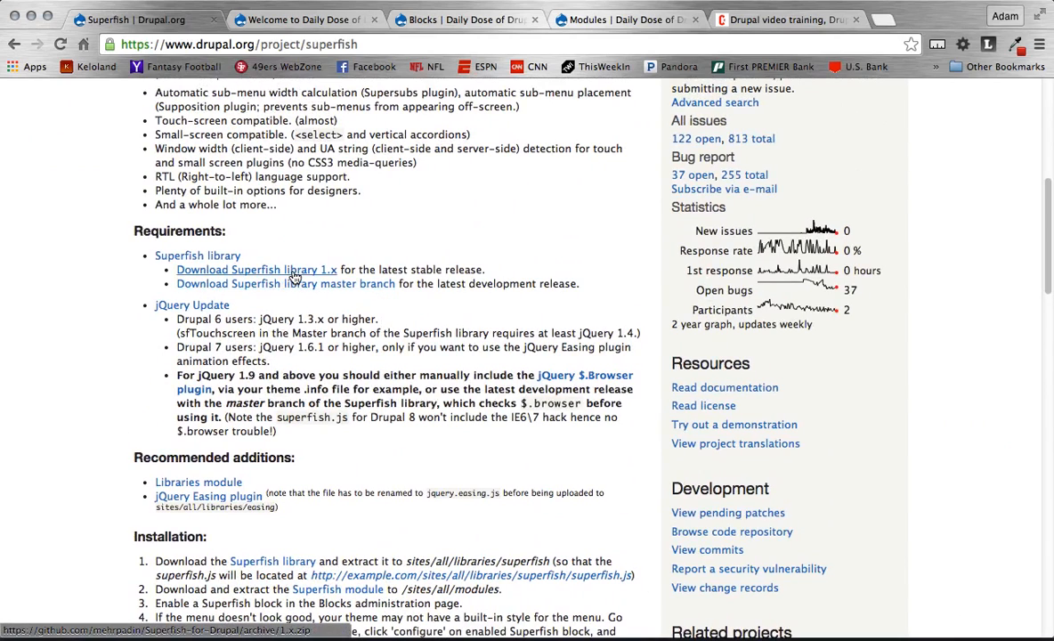
mouse_move(283, 289)
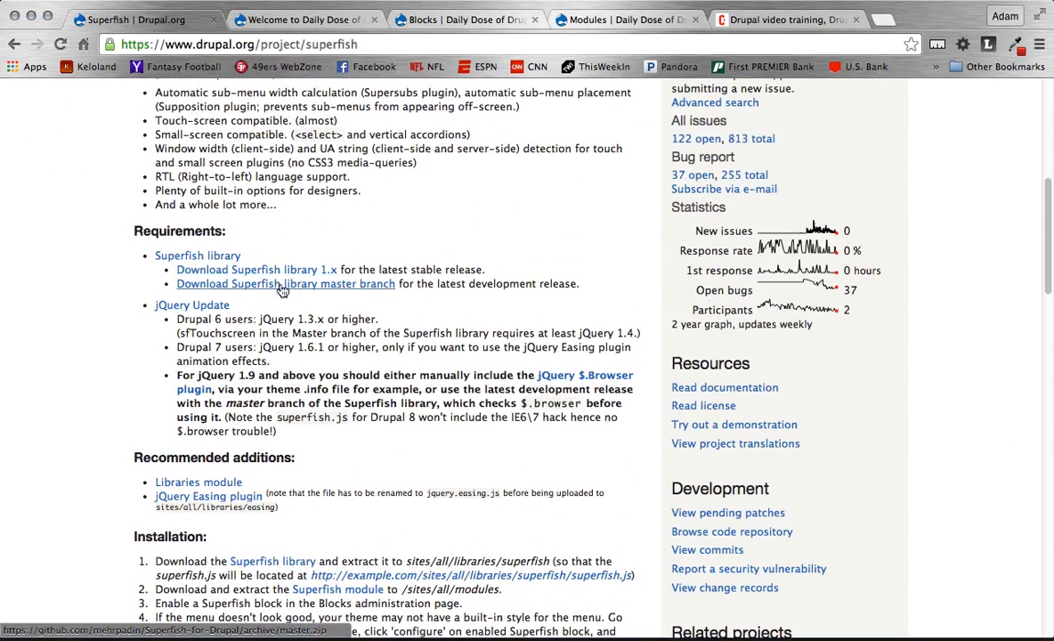
scroll("down", 3)
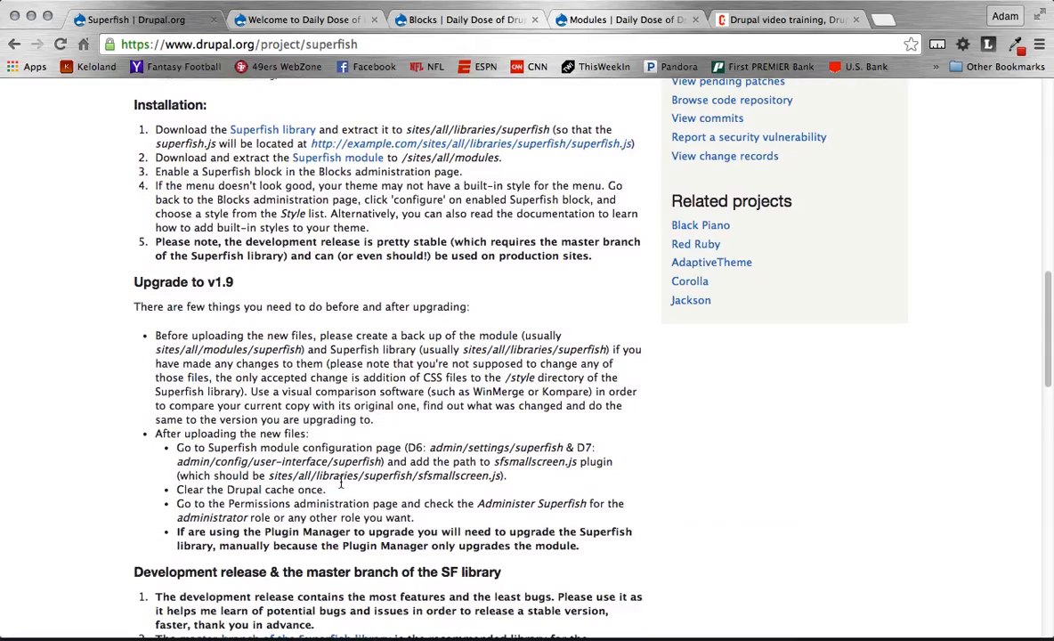
scroll("down", 3)
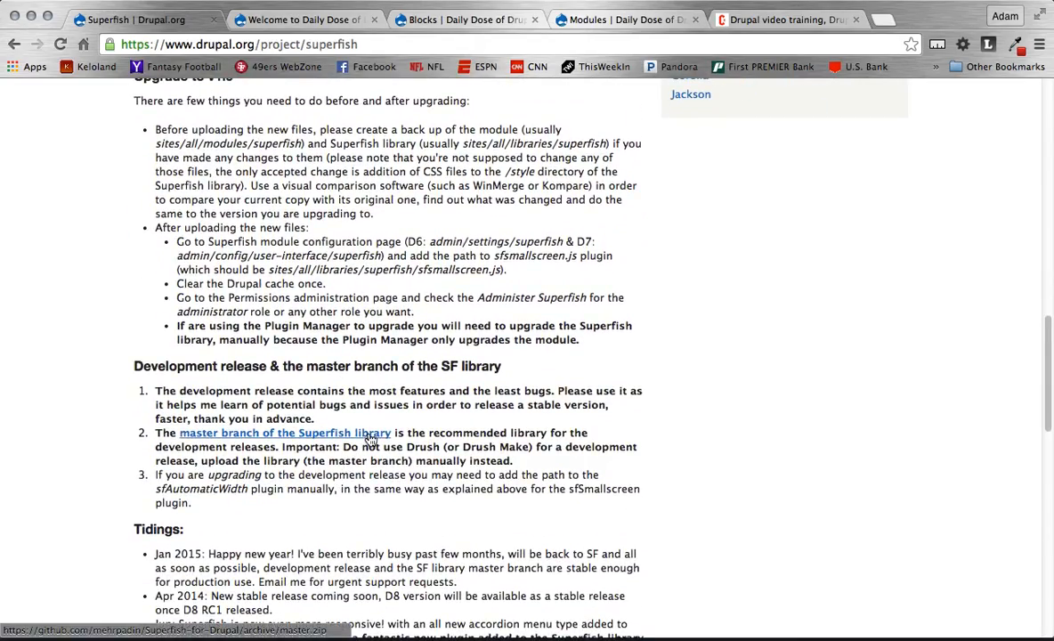
scroll("up", 3)
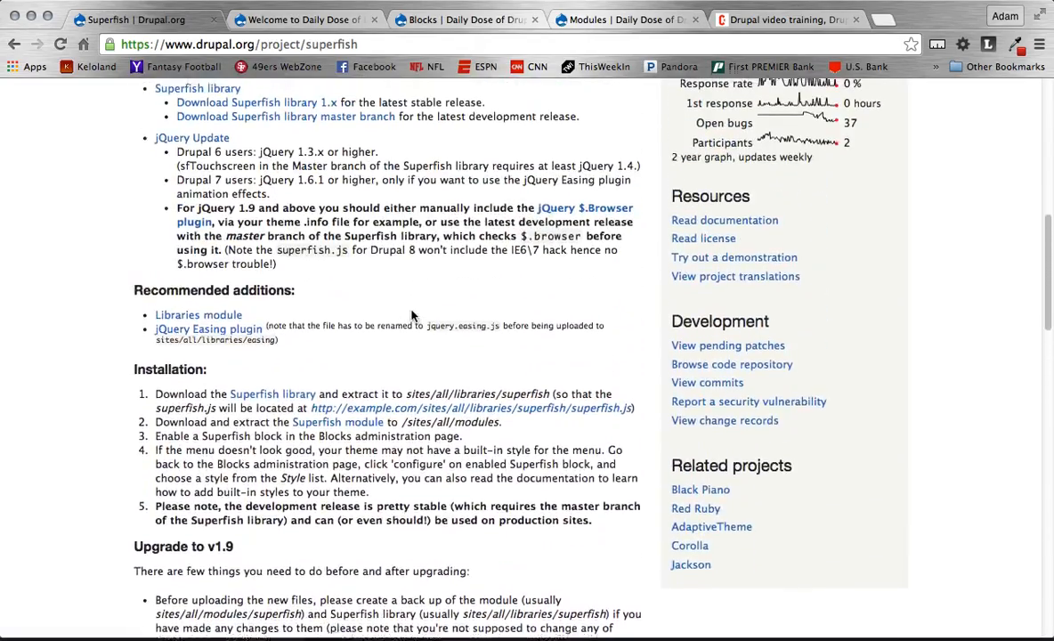
scroll("down", 3)
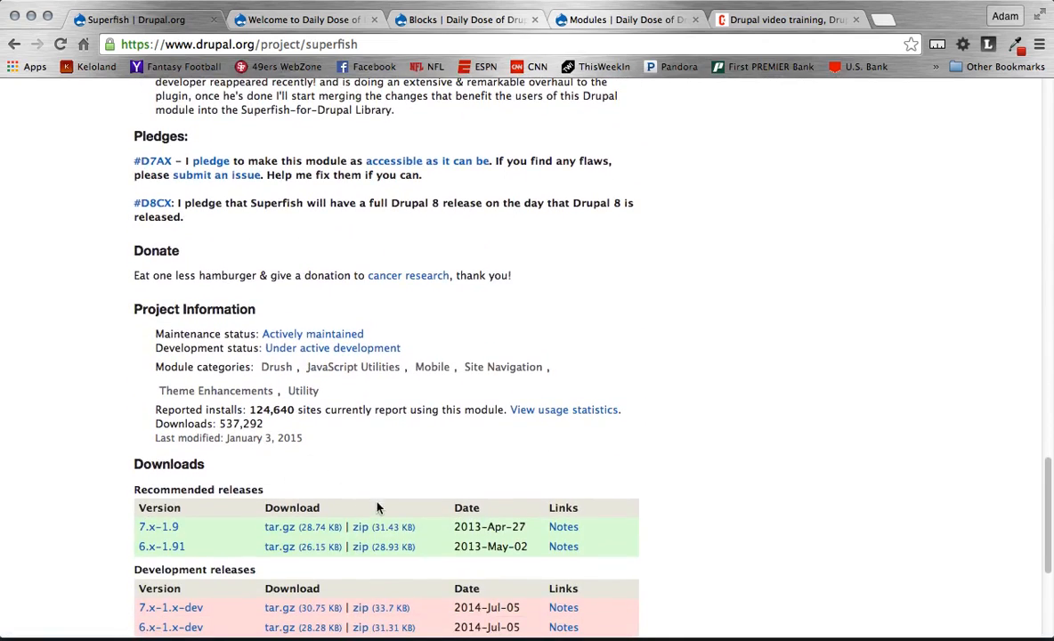
mouse_move(179, 531)
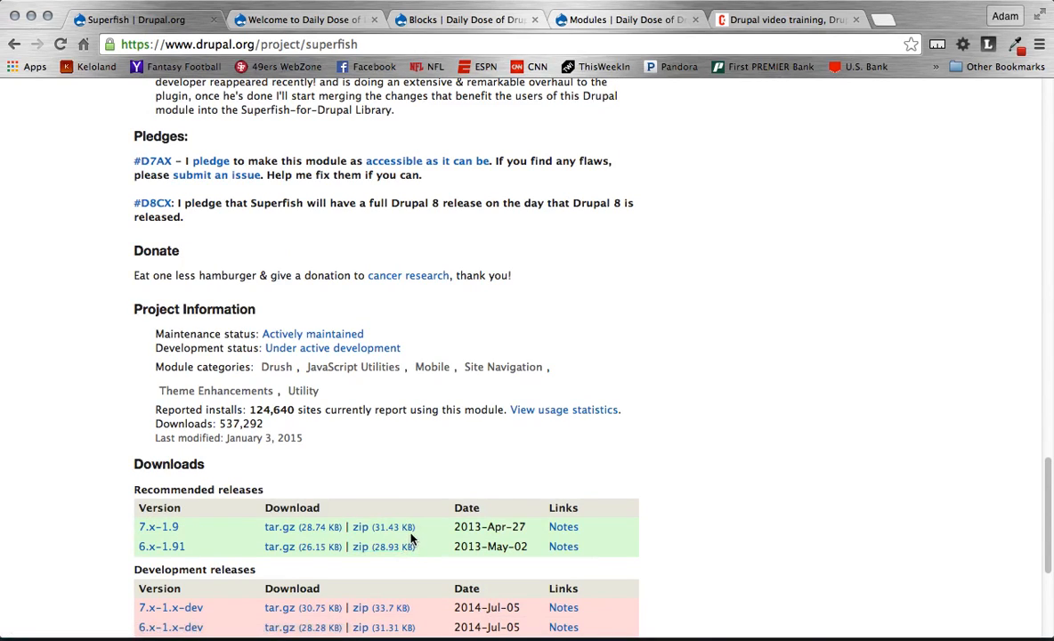
mouse_move(452, 455)
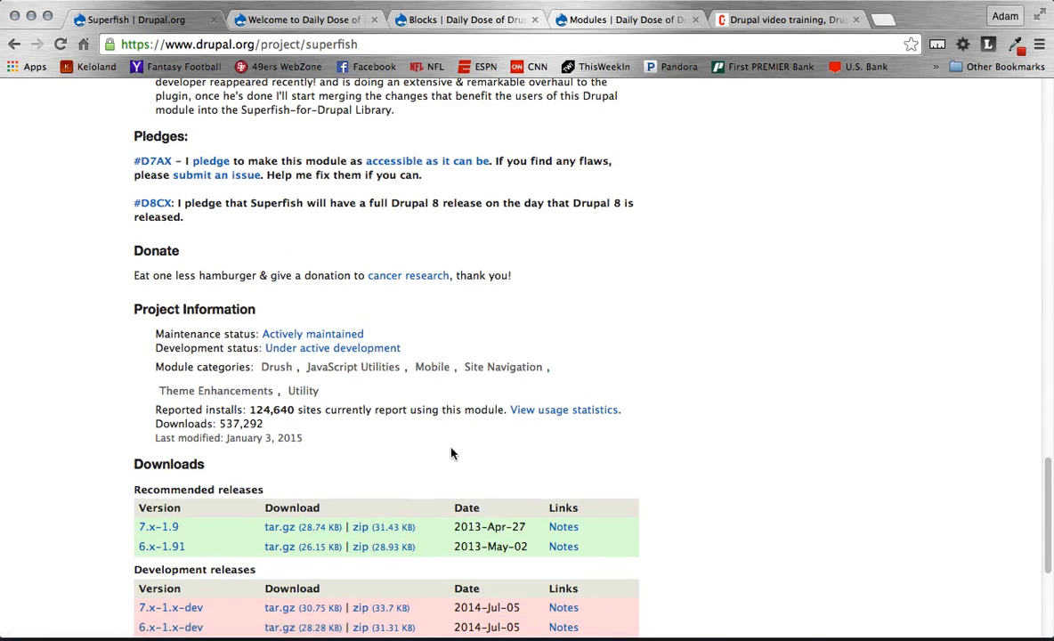
mouse_move(616, 85)
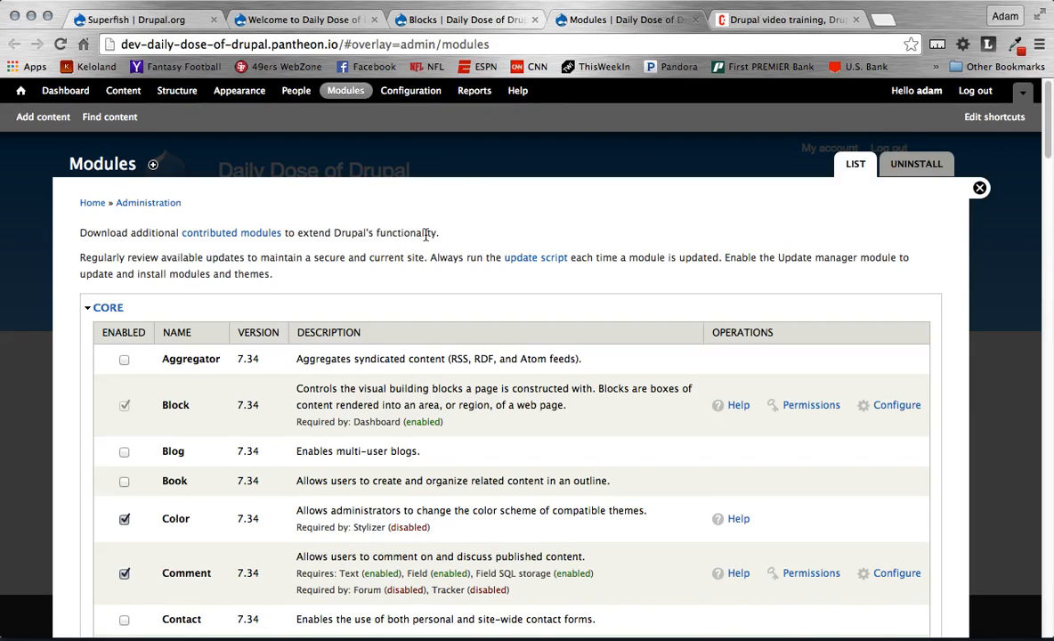
mouse_move(377, 346)
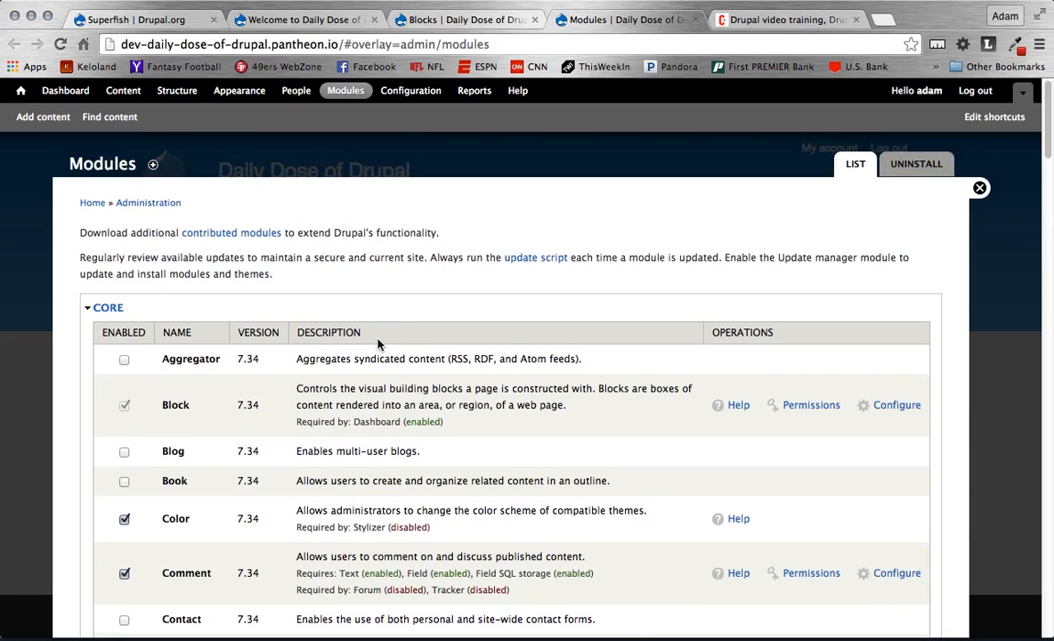
Step: Search the Modules list for 'superfi' to locate Superfish 7.x-1.9 under User Interface
type("superfis")
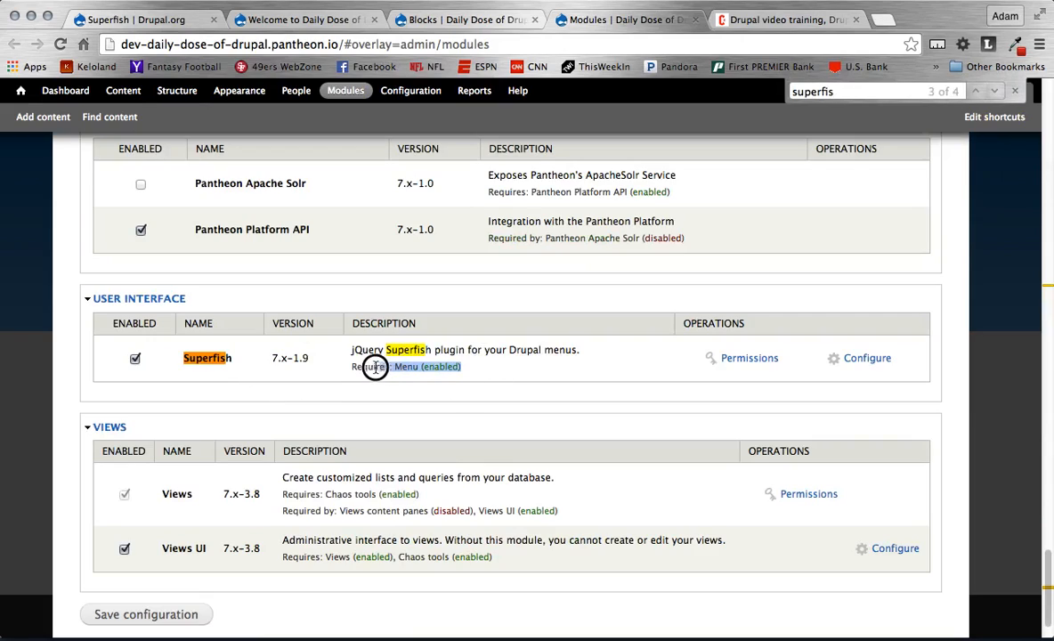
mouse_move(579, 383)
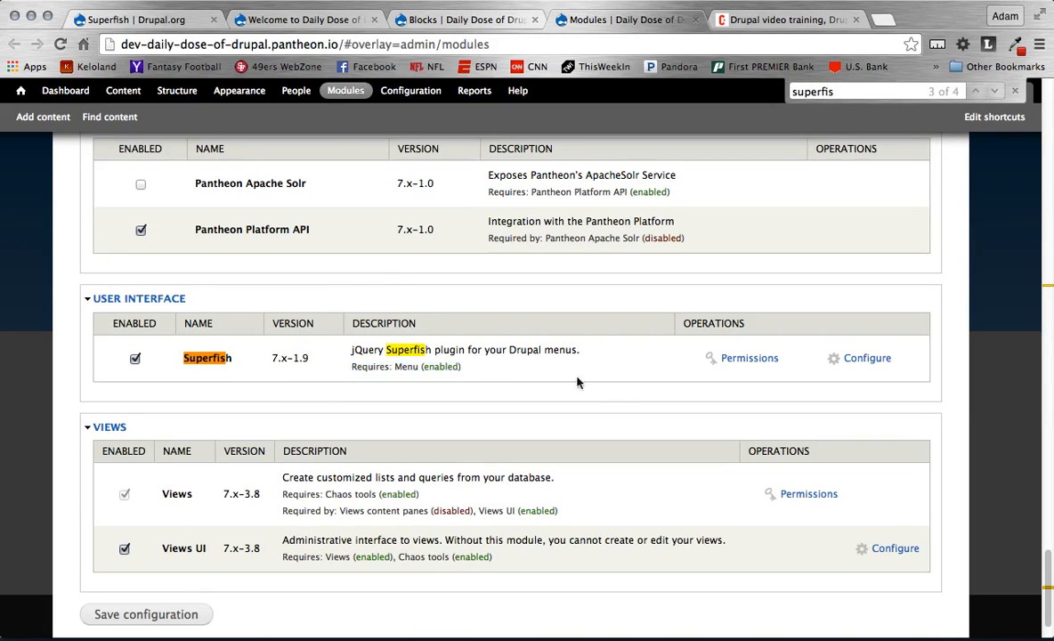
mouse_move(687, 351)
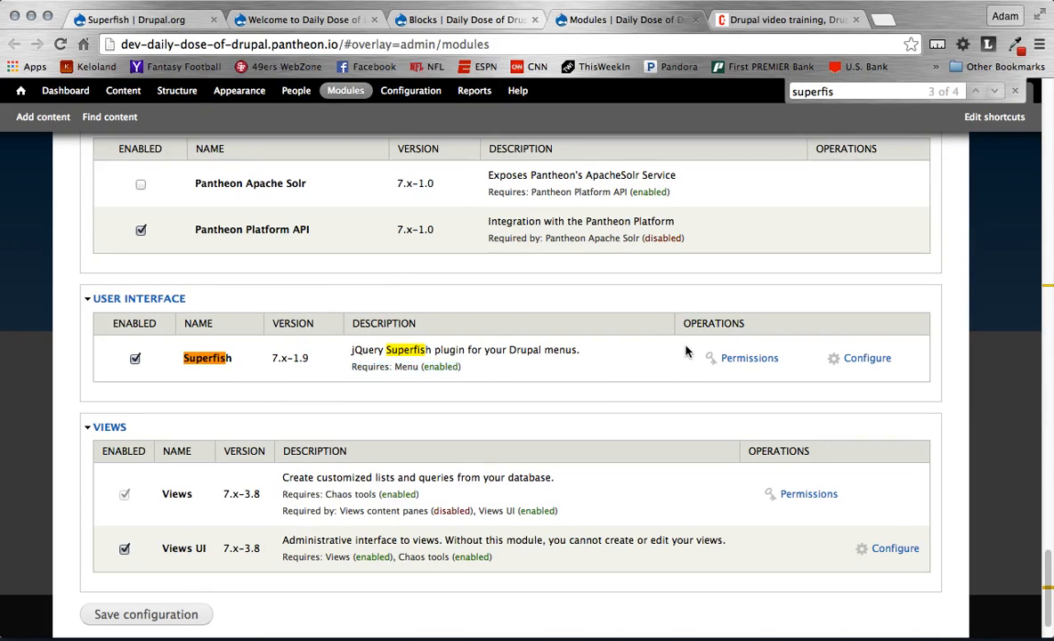
mouse_move(821, 308)
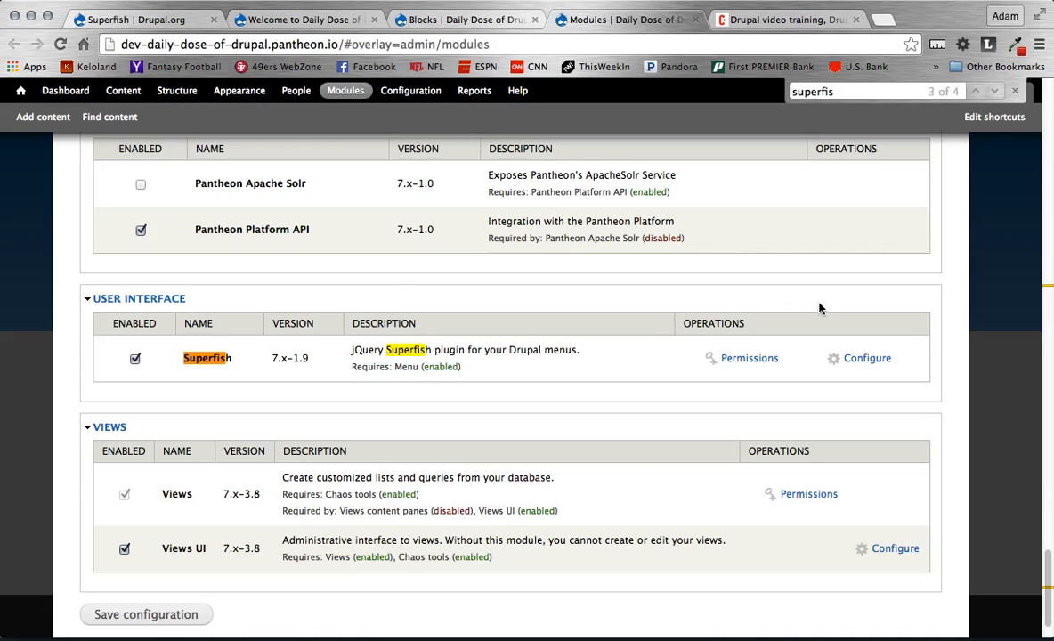
Step: Review the Superfish settings, leaving Number of blocks at 4
left_click(865, 358)
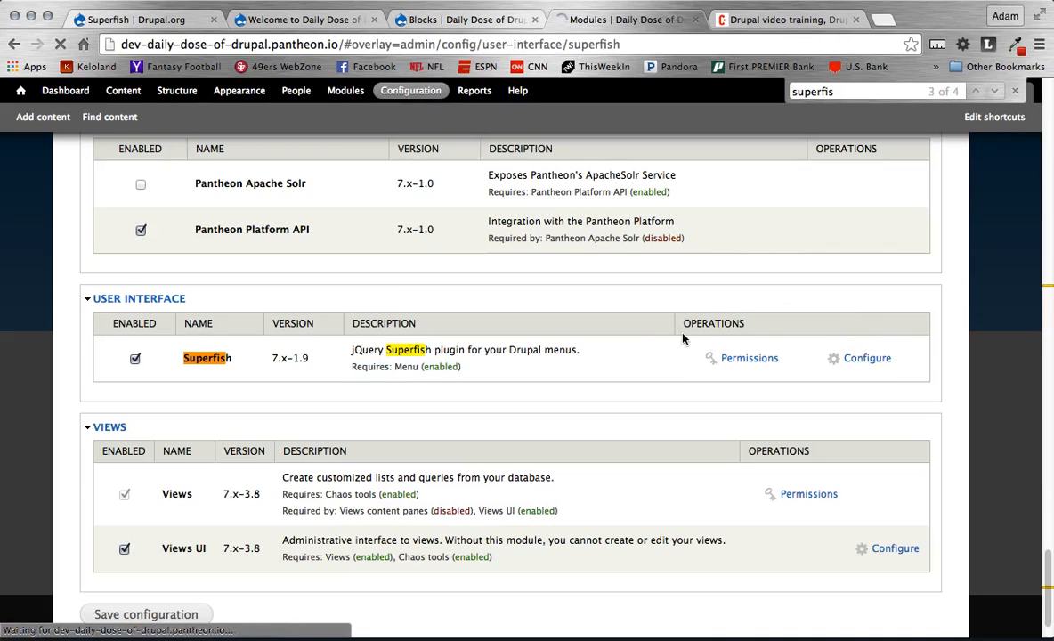
left_click(868, 358)
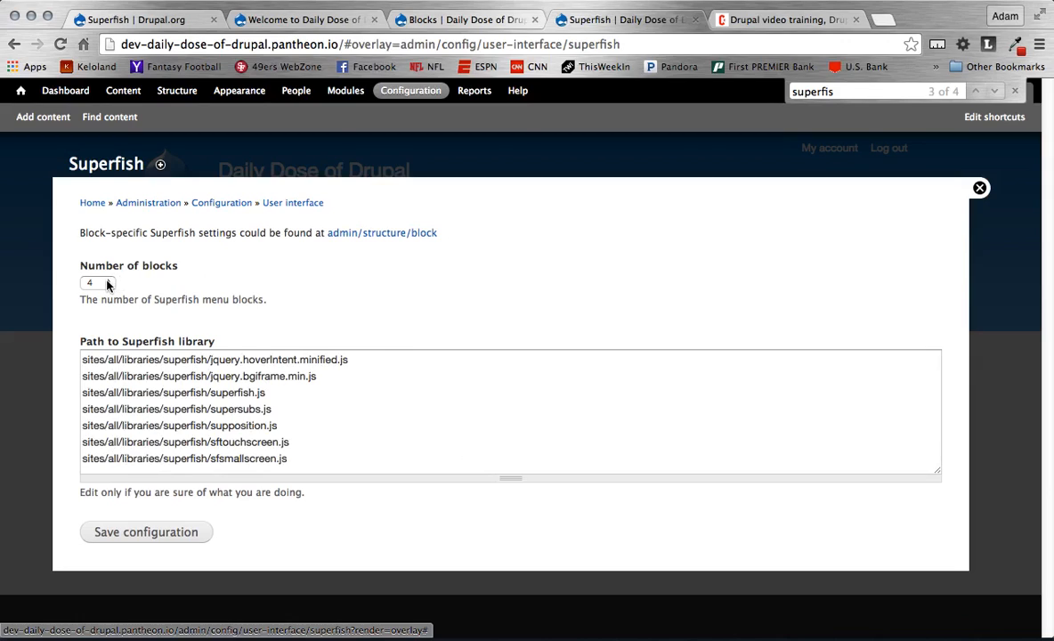
left_click(89, 285)
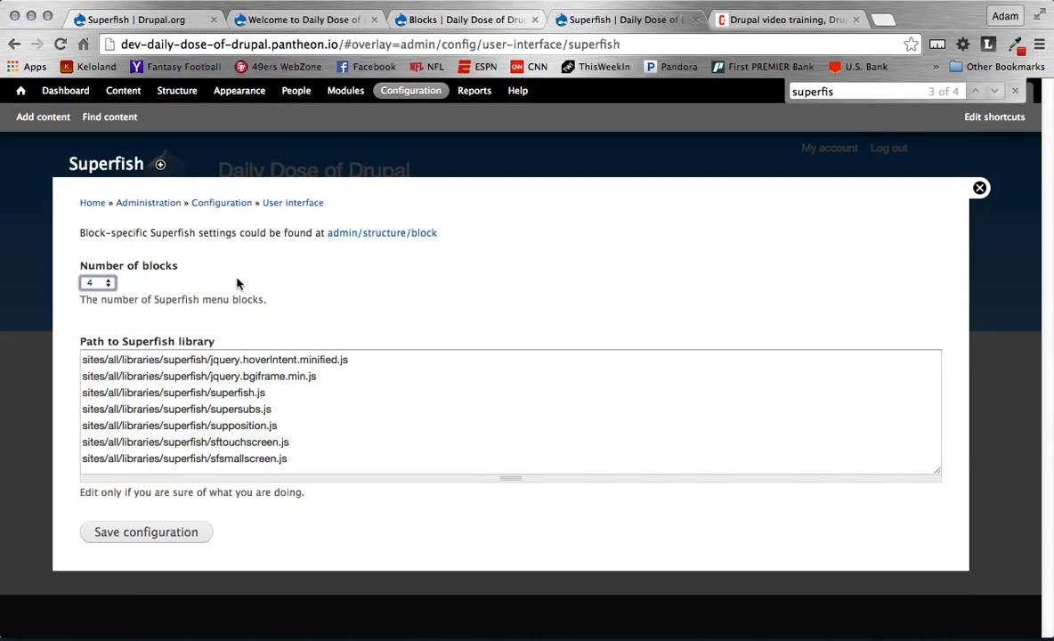
mouse_move(105, 296)
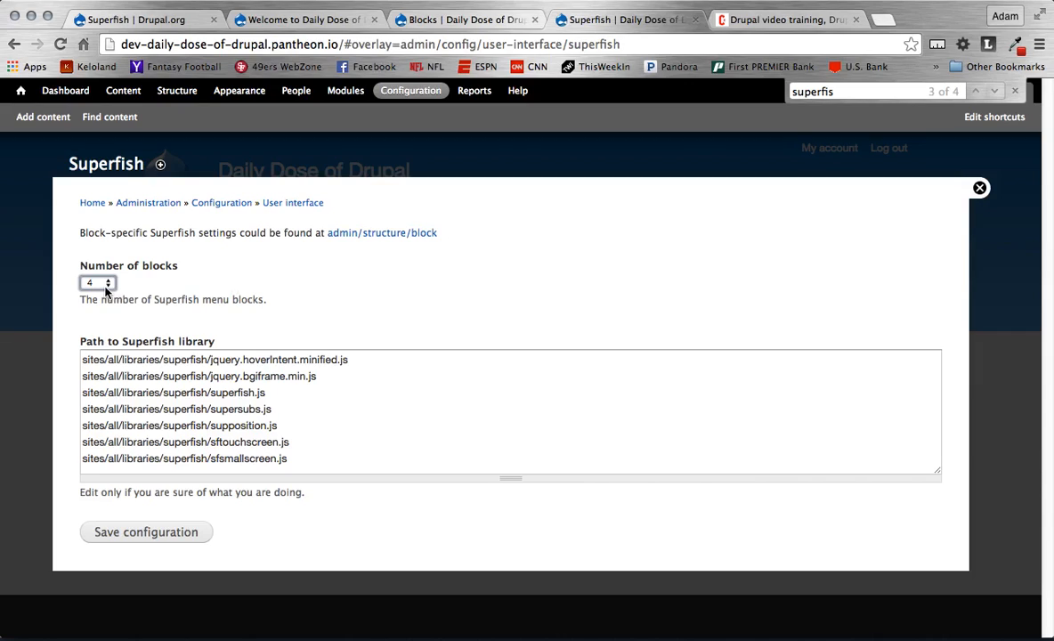
mouse_move(238, 294)
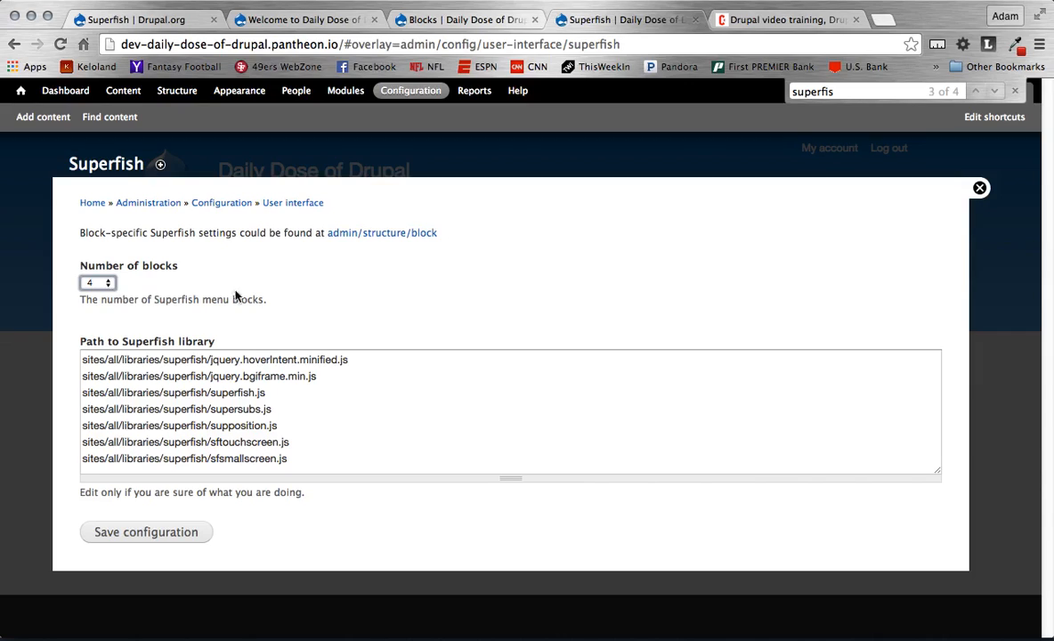
mouse_move(433, 315)
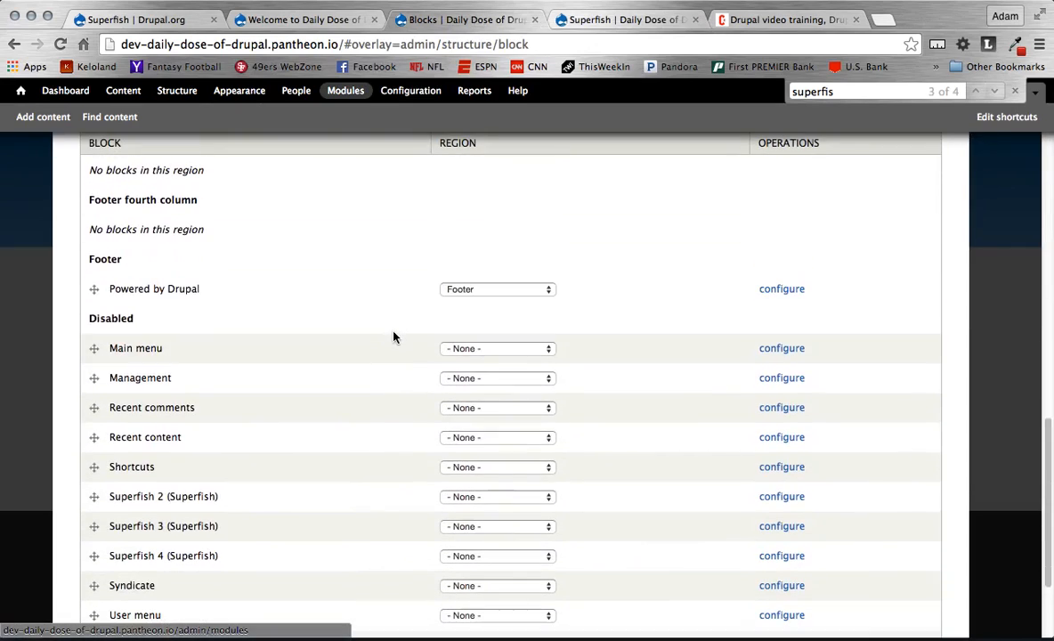
Step: Review the Blocks page with Superfish 2, 3 and 4 listed under Disabled
scroll("down", 3)
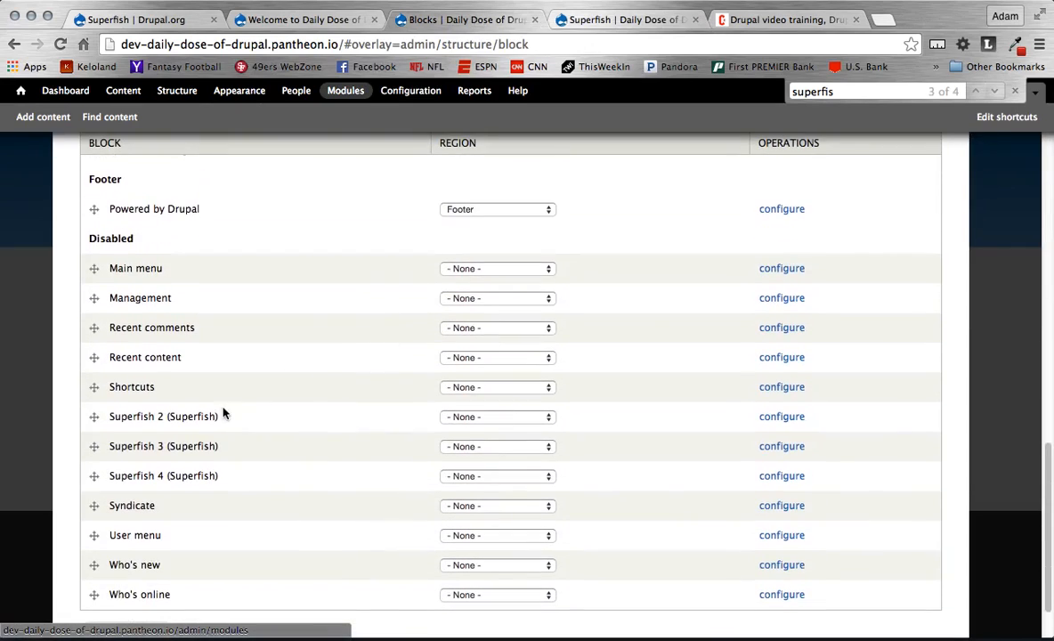
mouse_move(236, 475)
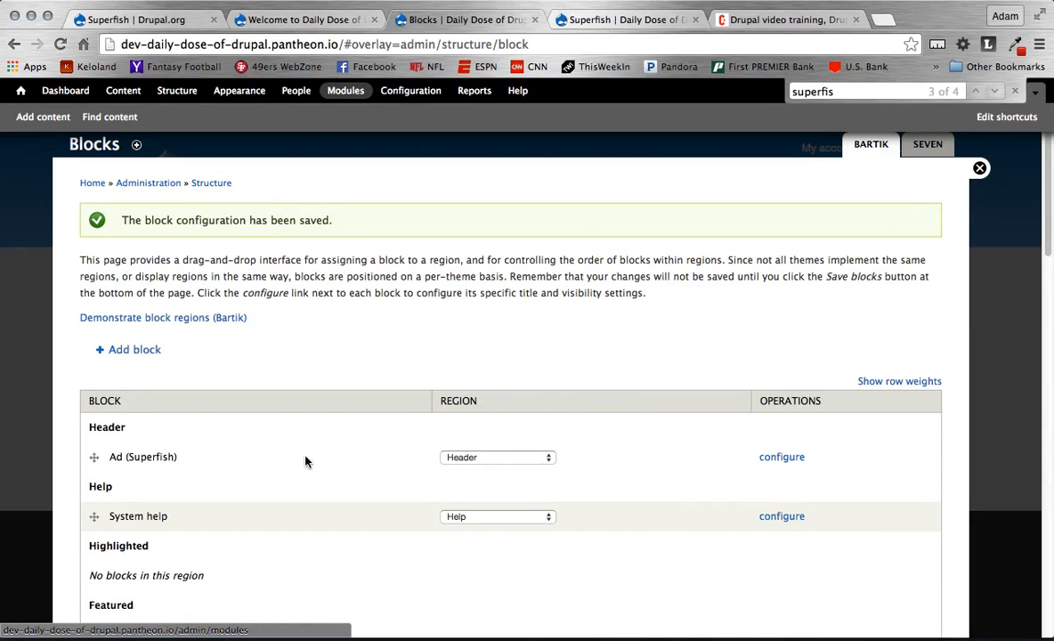
mouse_move(777, 456)
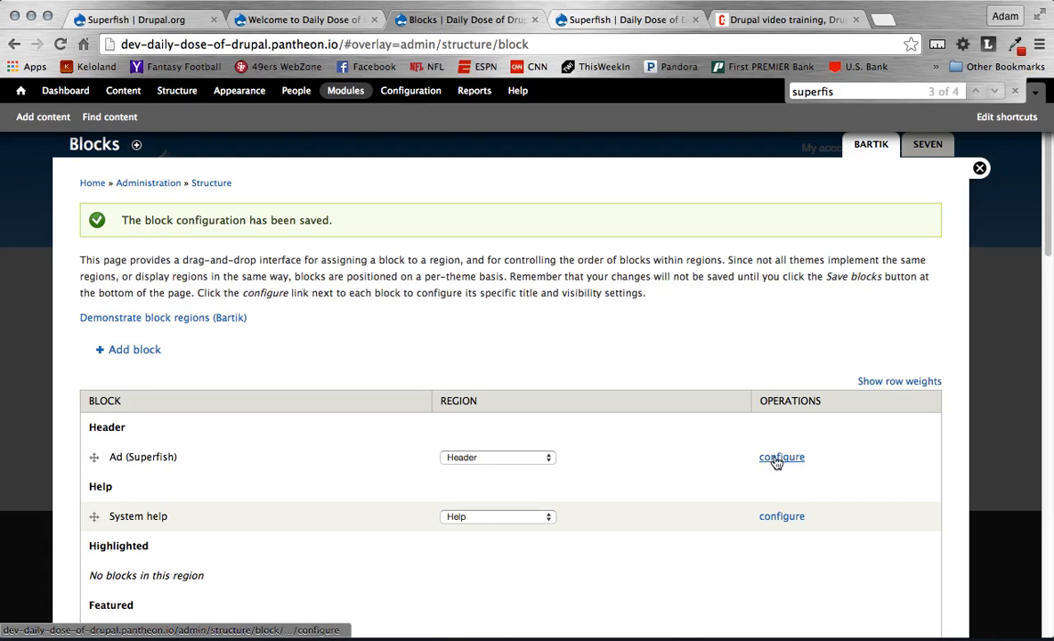
mouse_move(773, 467)
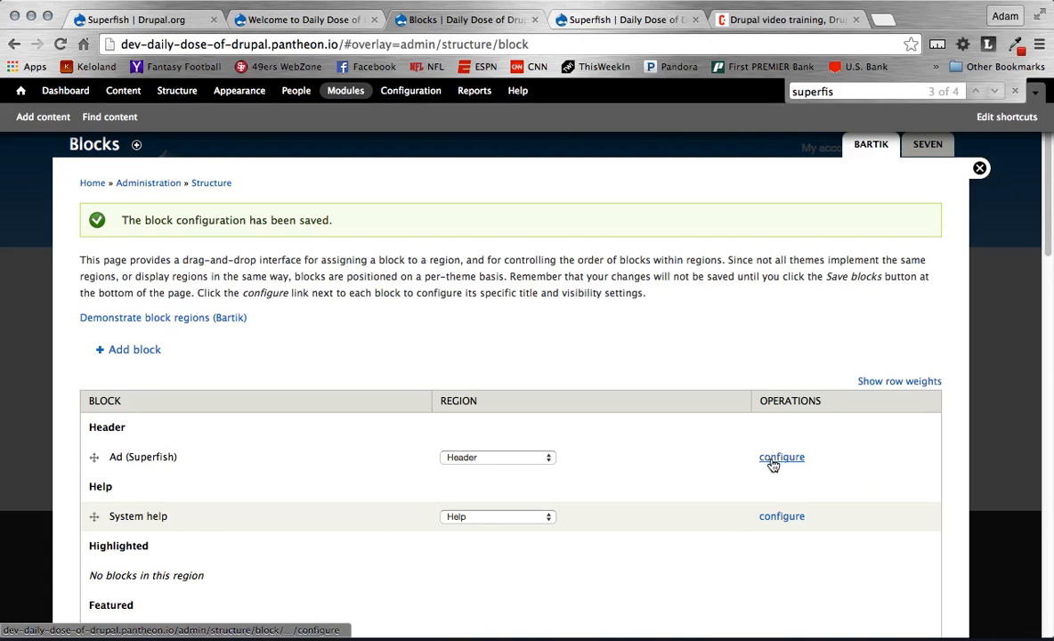
Step: Title the first Superfish block 'Admin Menu', described as 'Admin Menu - Superfish'
left_click(780, 456)
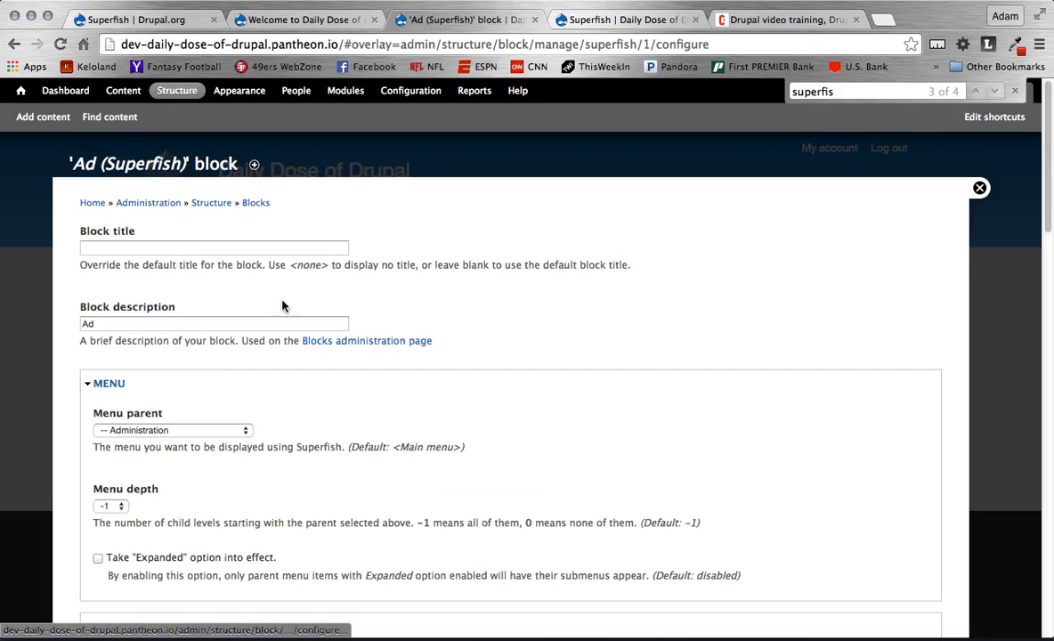
scroll("down", 3)
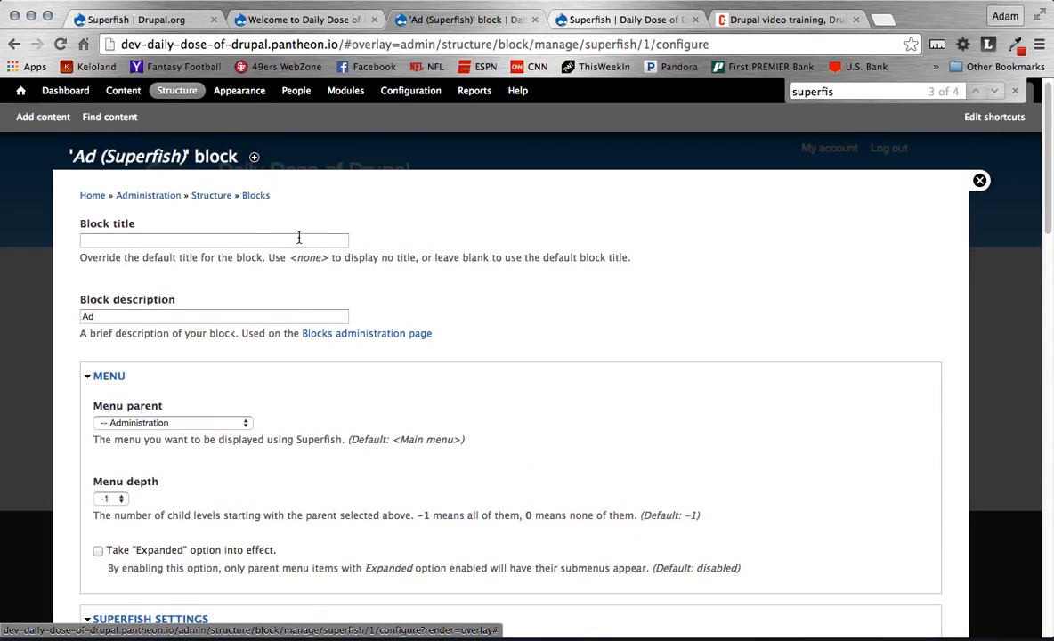
type("Admin Menu")
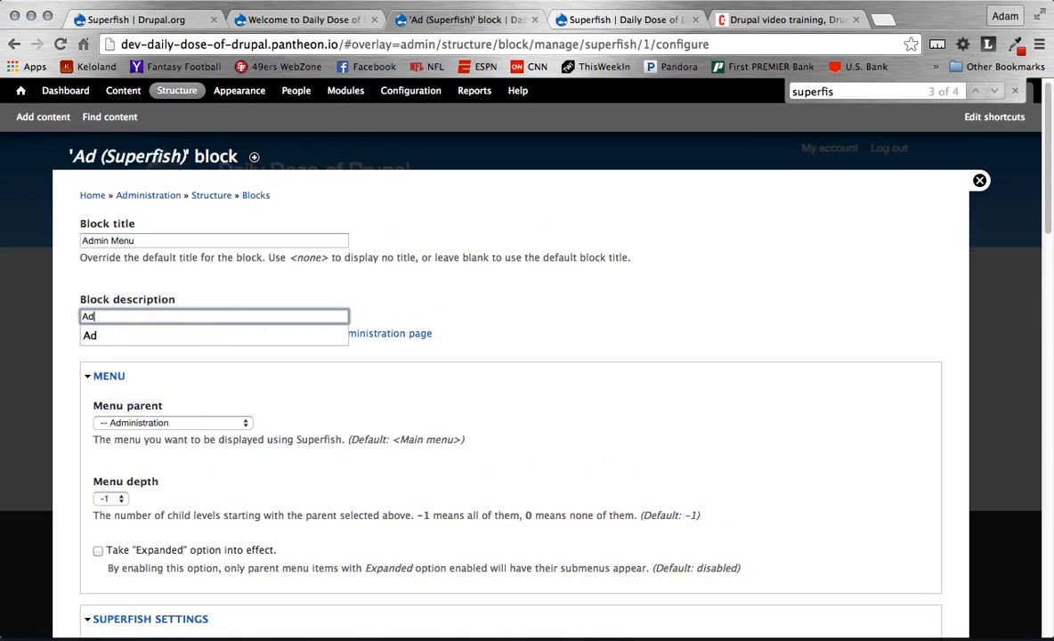
type("Admin Menu - S")
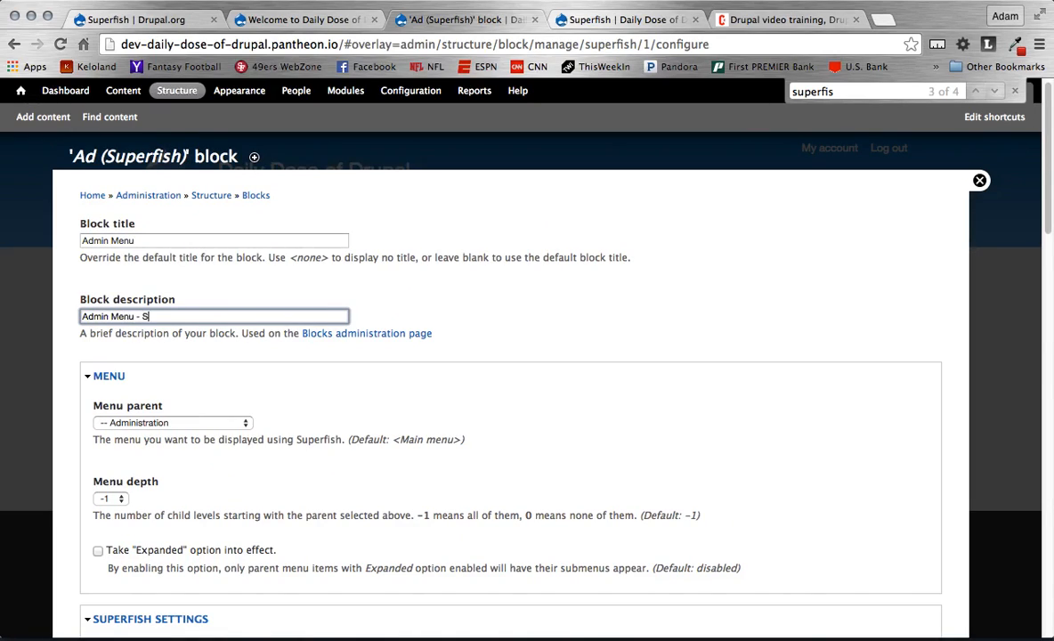
type("uperfish")
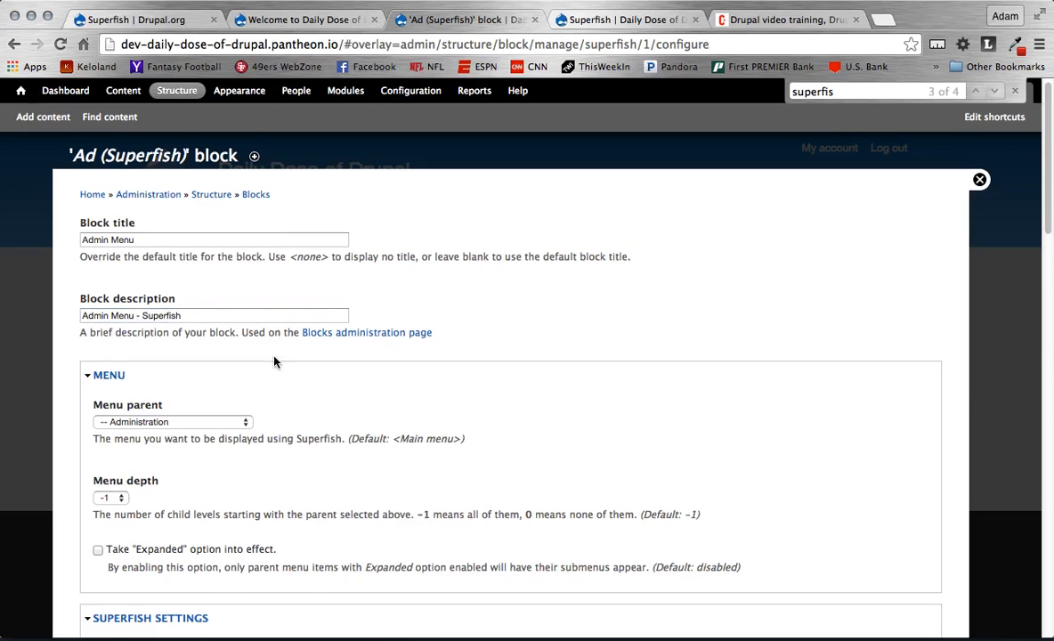
Step: Check the Menu parent choices, keeping Administration as the parent
scroll("down", 3)
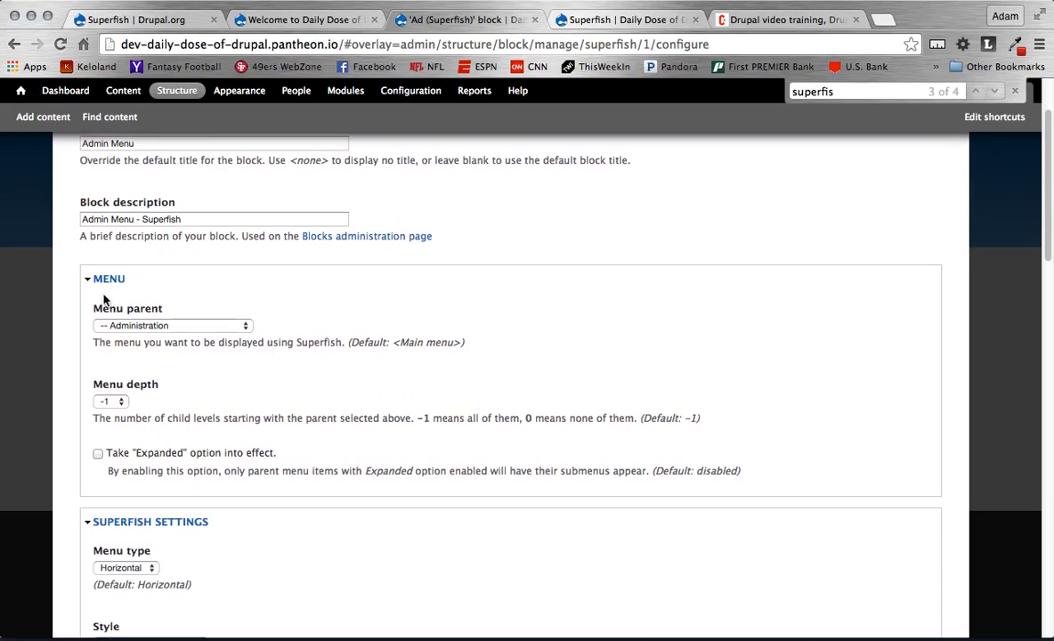
mouse_move(209, 324)
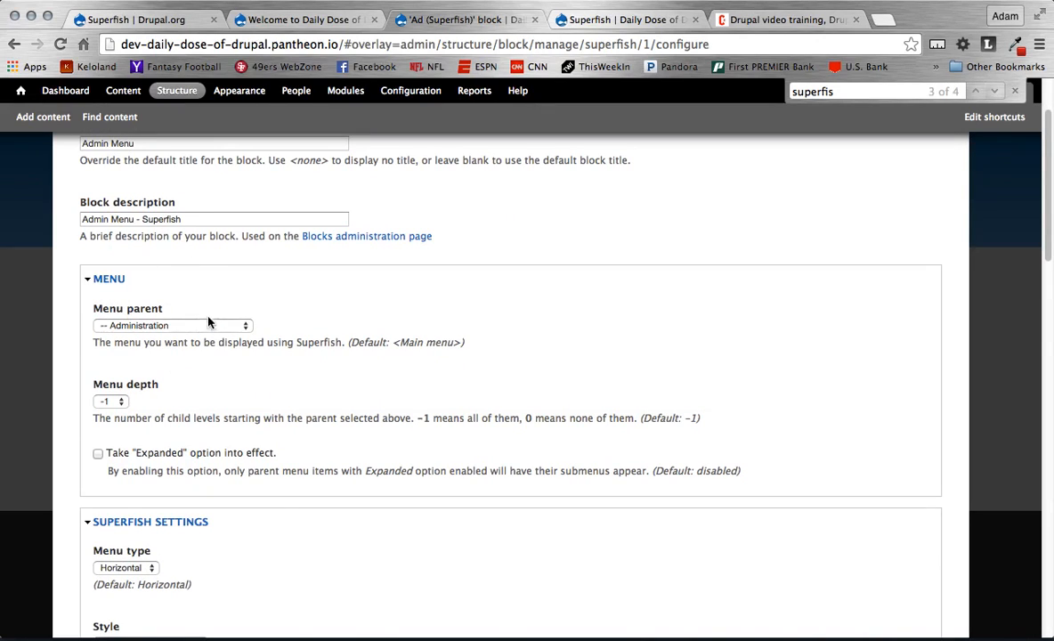
left_click(171, 324)
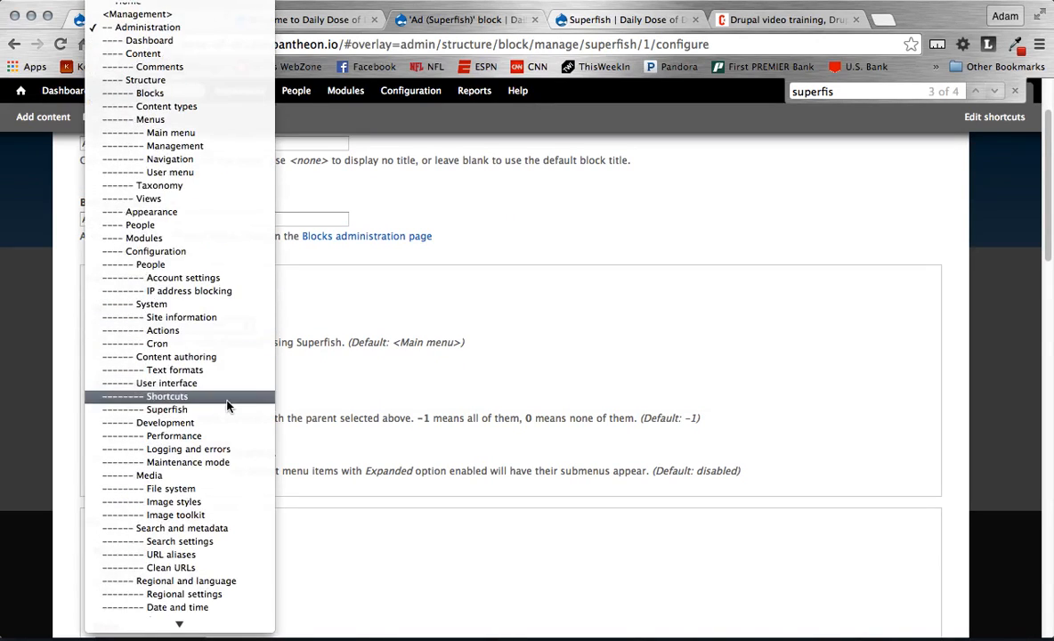
scroll("down", 3)
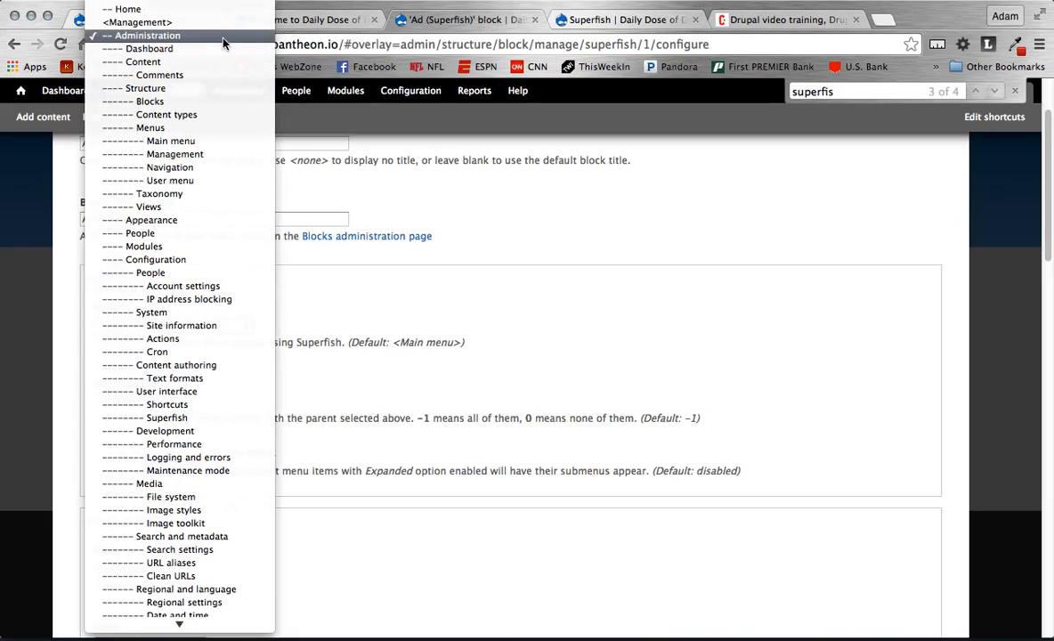
left_click(156, 32)
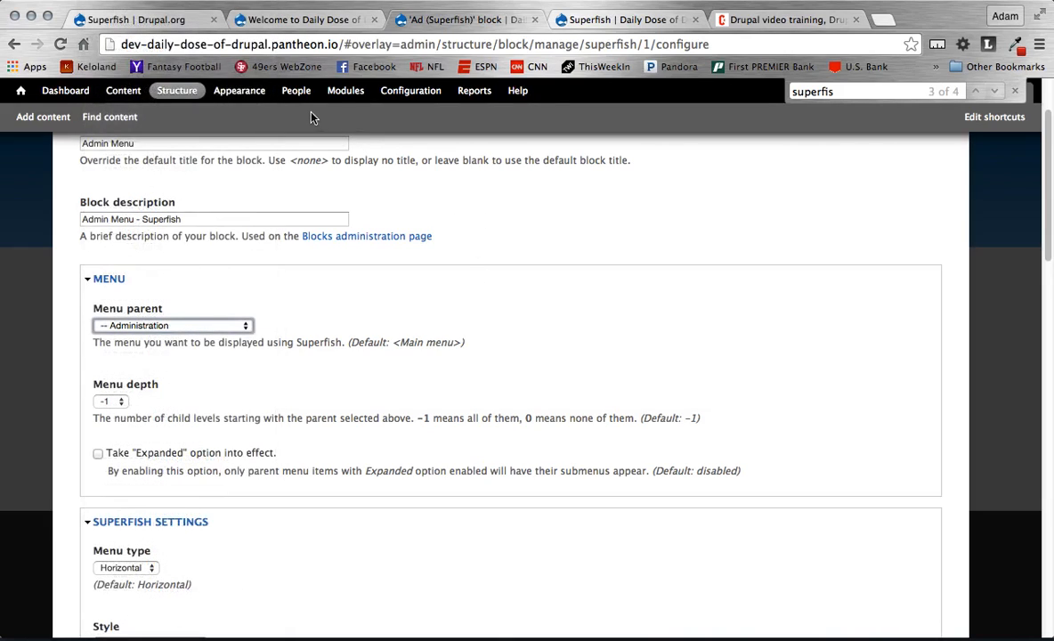
mouse_move(288, 86)
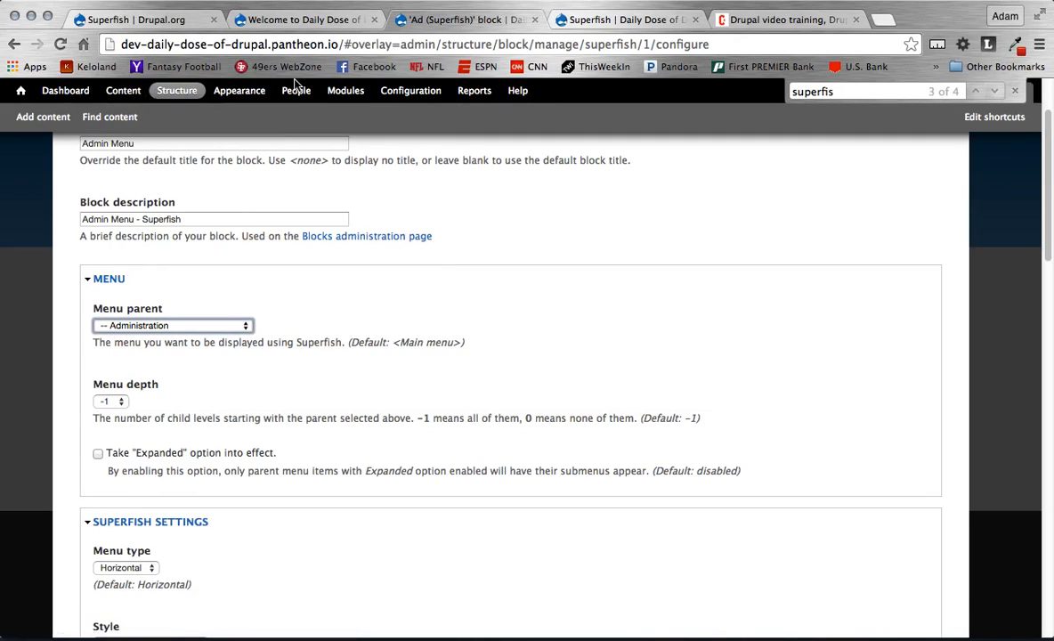
scroll("down", 3)
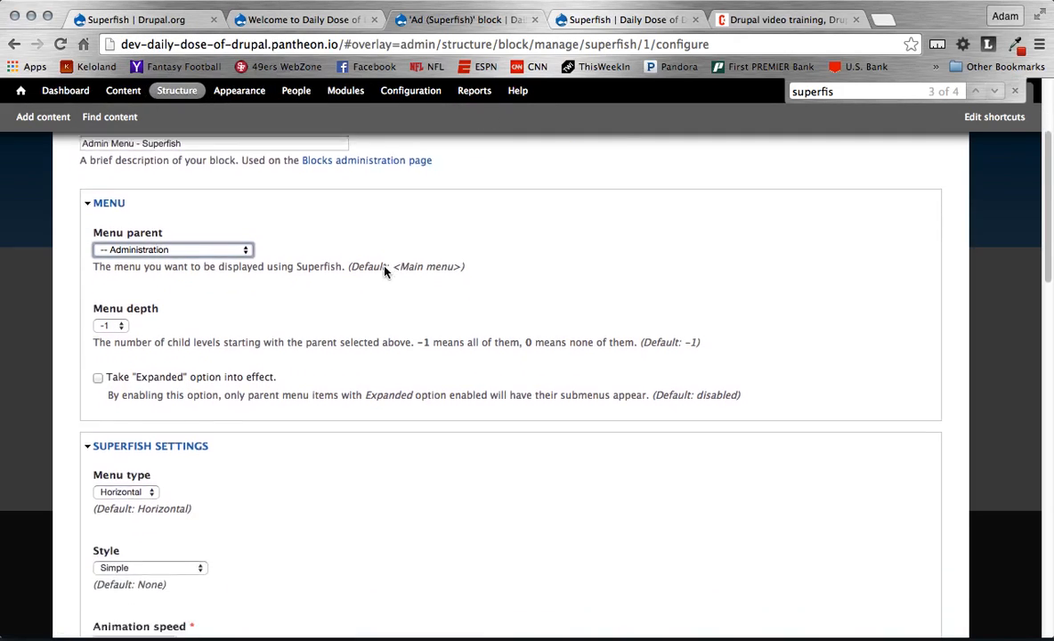
scroll("down", 3)
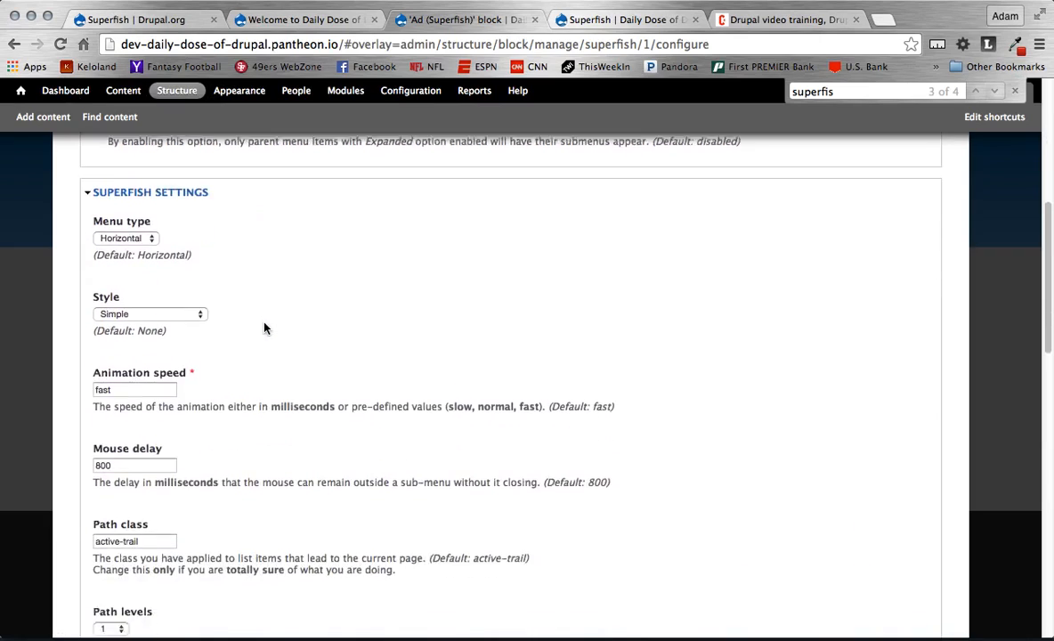
scroll("down", 3)
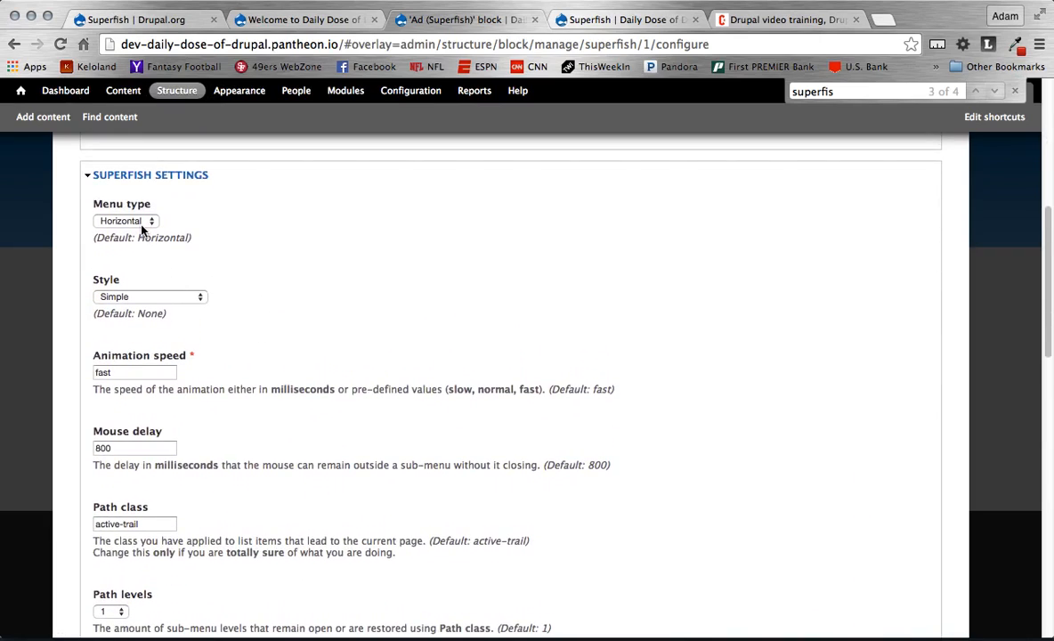
mouse_move(239, 434)
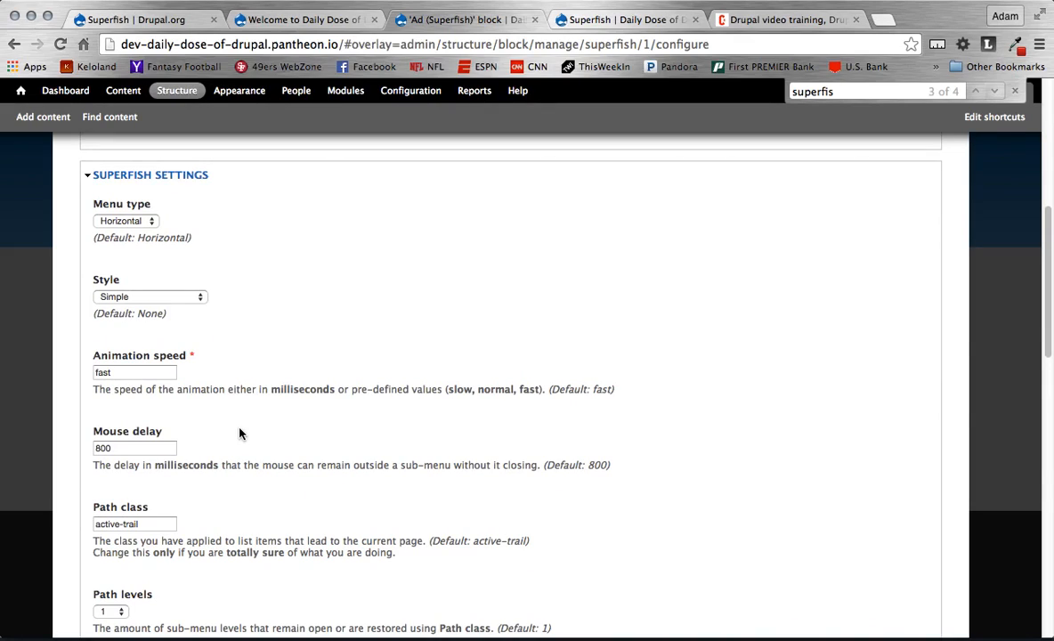
left_click(123, 221)
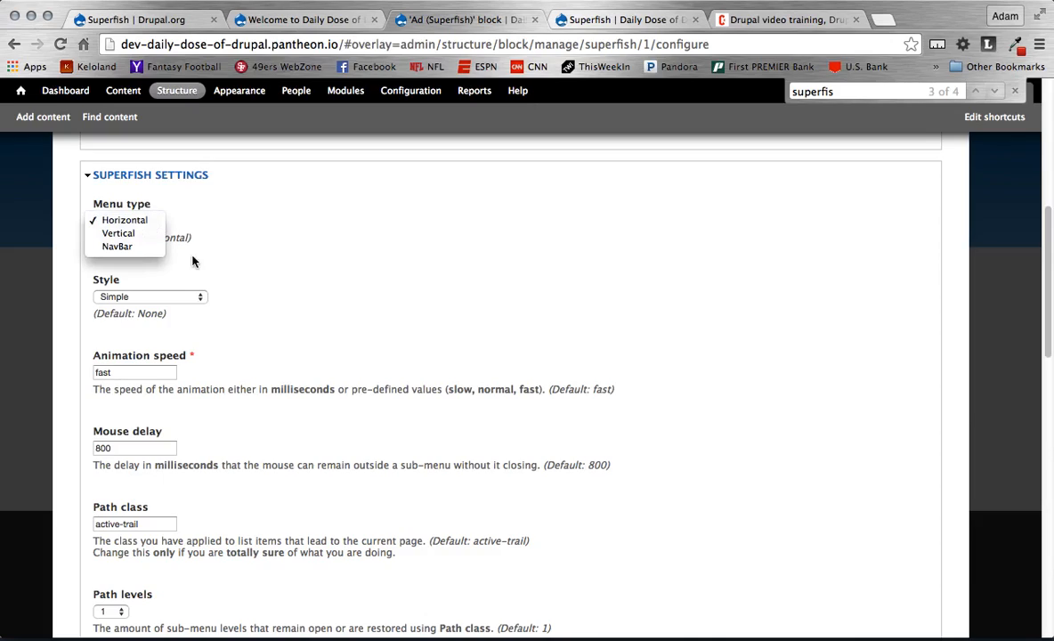
mouse_move(148, 221)
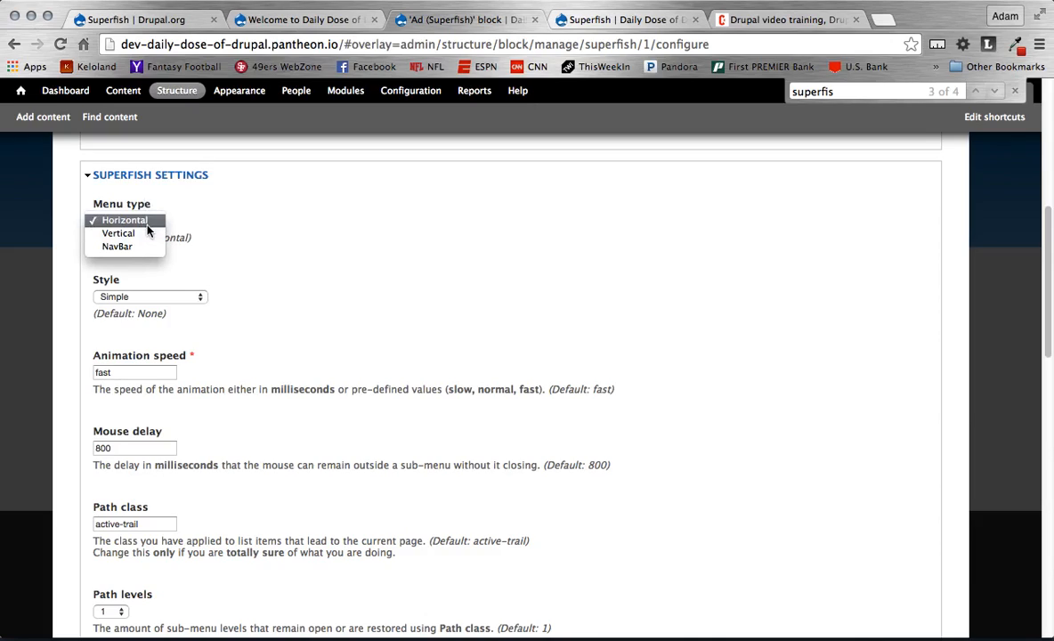
mouse_move(132, 253)
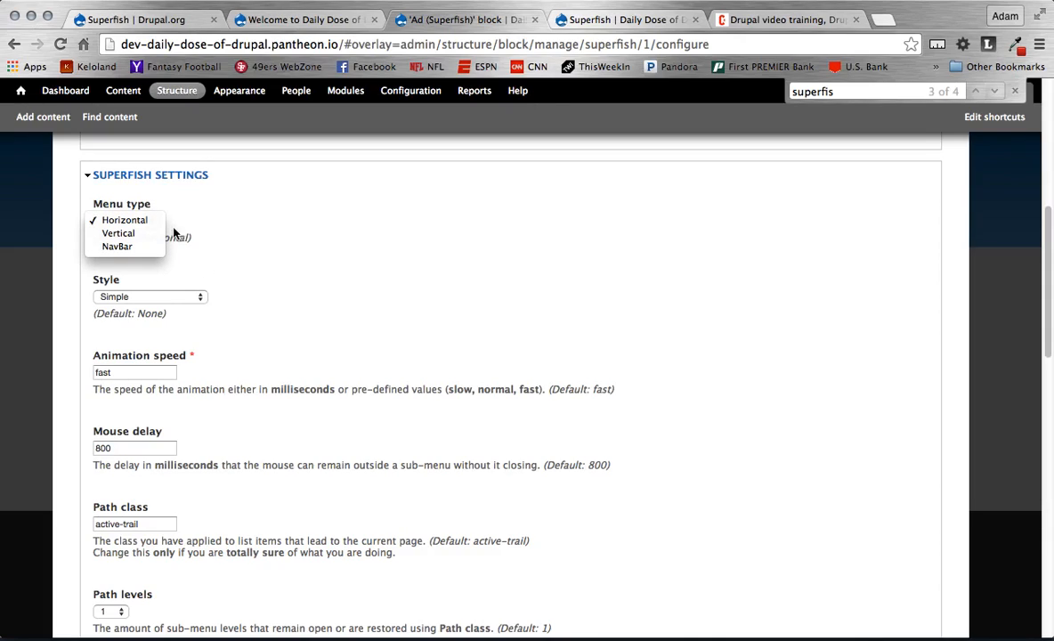
mouse_move(121, 256)
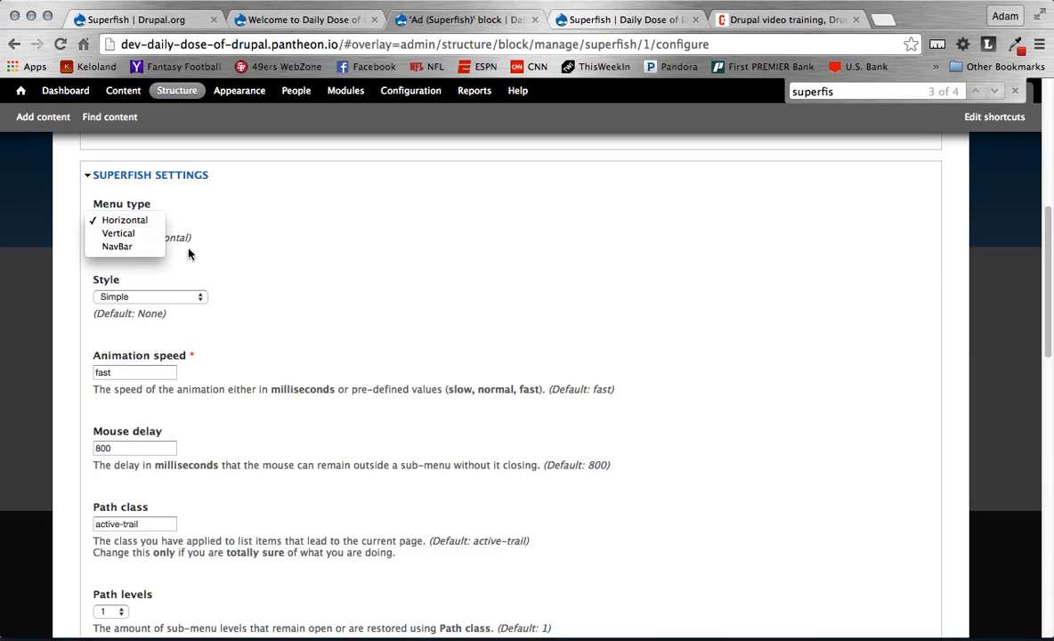
left_click(125, 221)
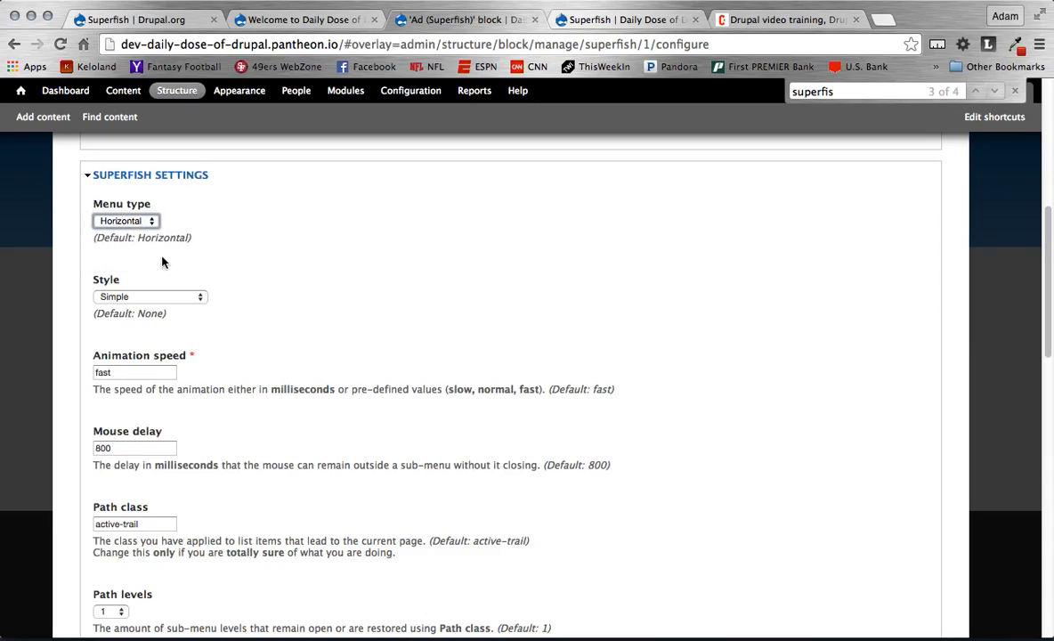
left_click(125, 221)
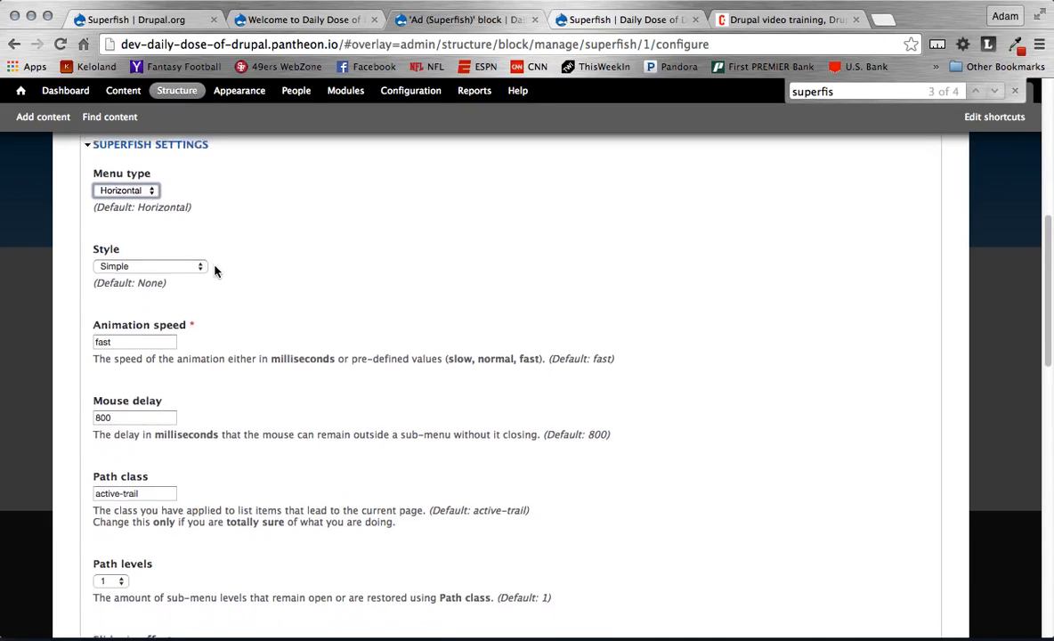
left_click(150, 265)
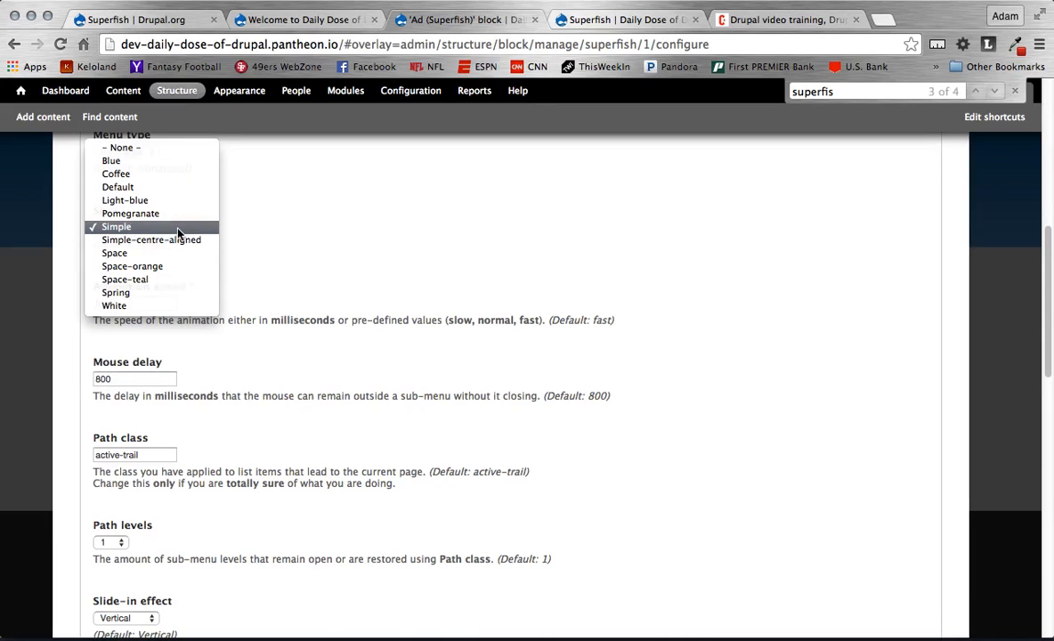
left_click(116, 227)
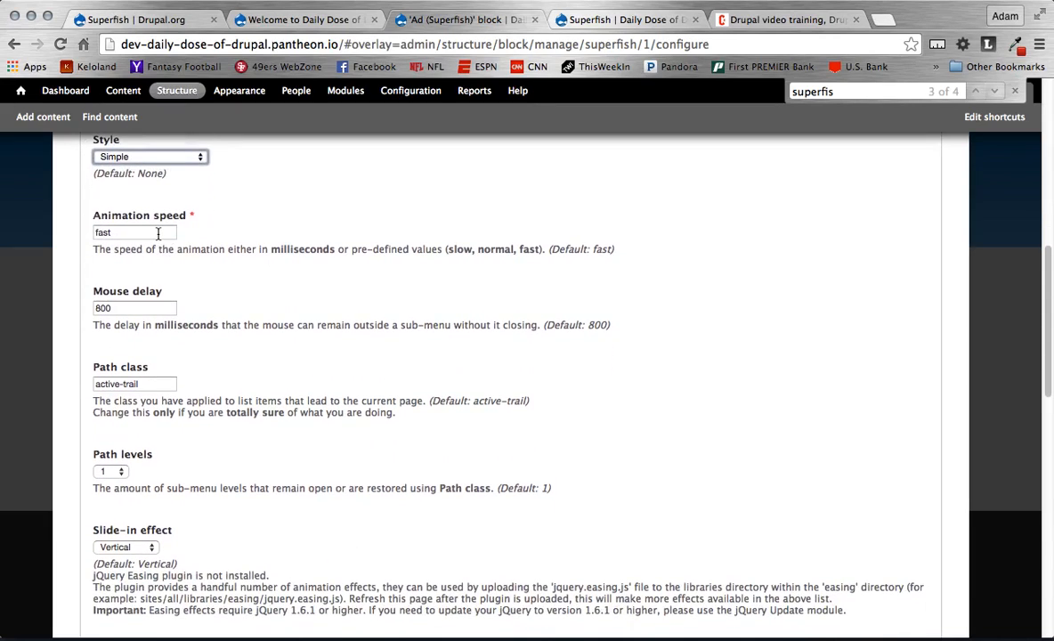
triple_click(132, 231)
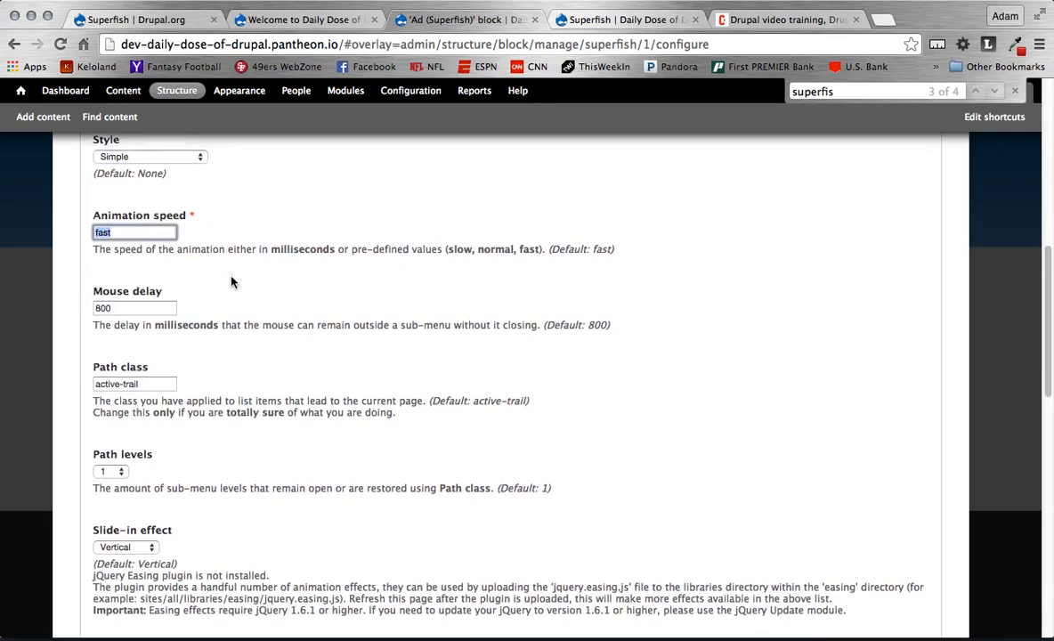
mouse_move(409, 282)
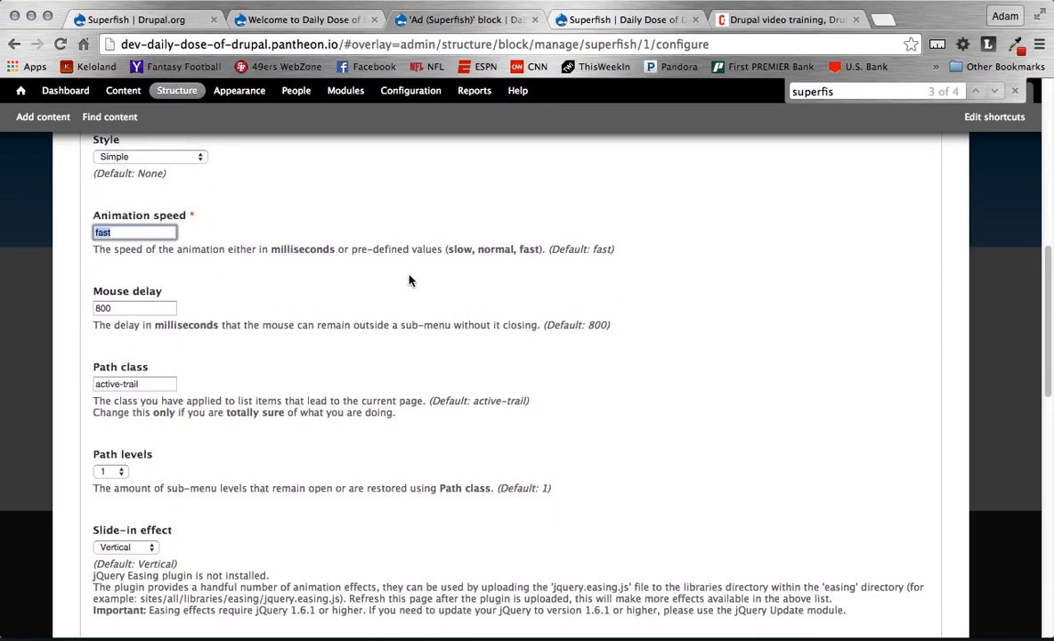
double_click(463, 250)
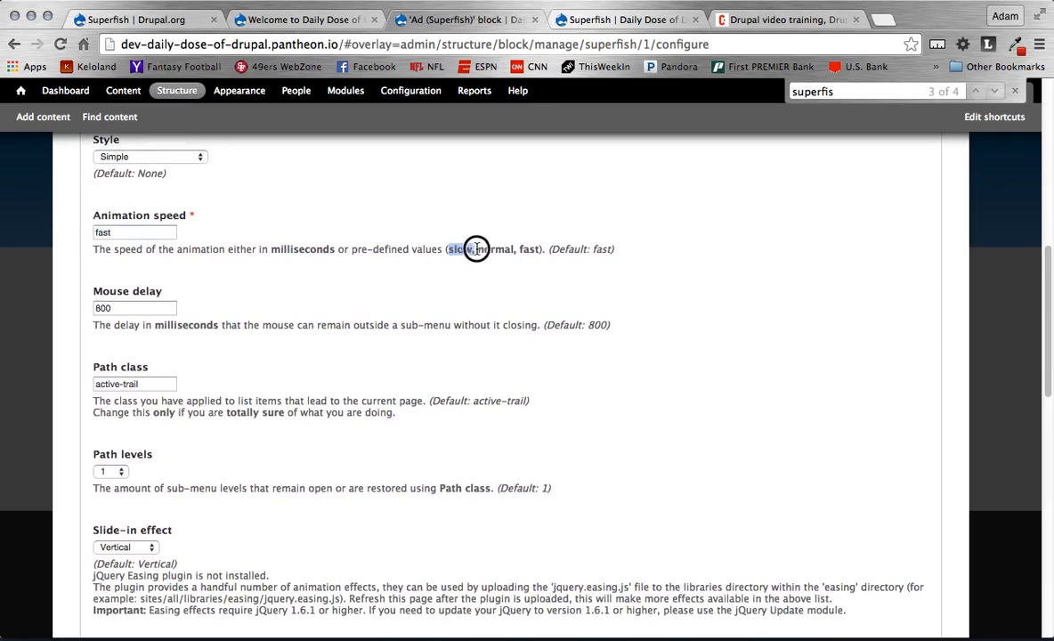
left_click_drag(472, 250, 535, 250)
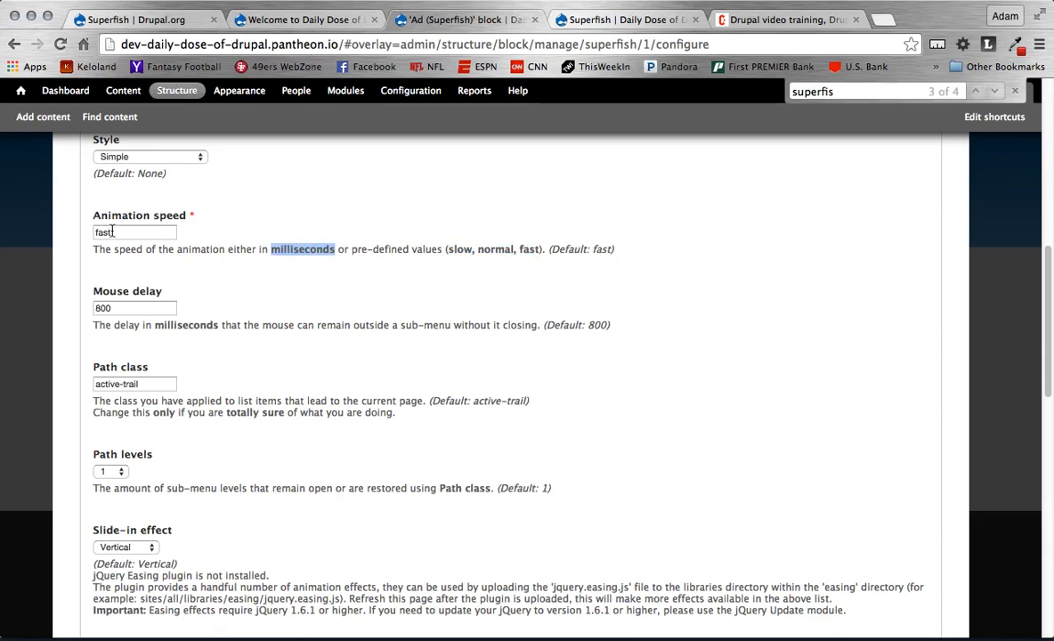
type("700")
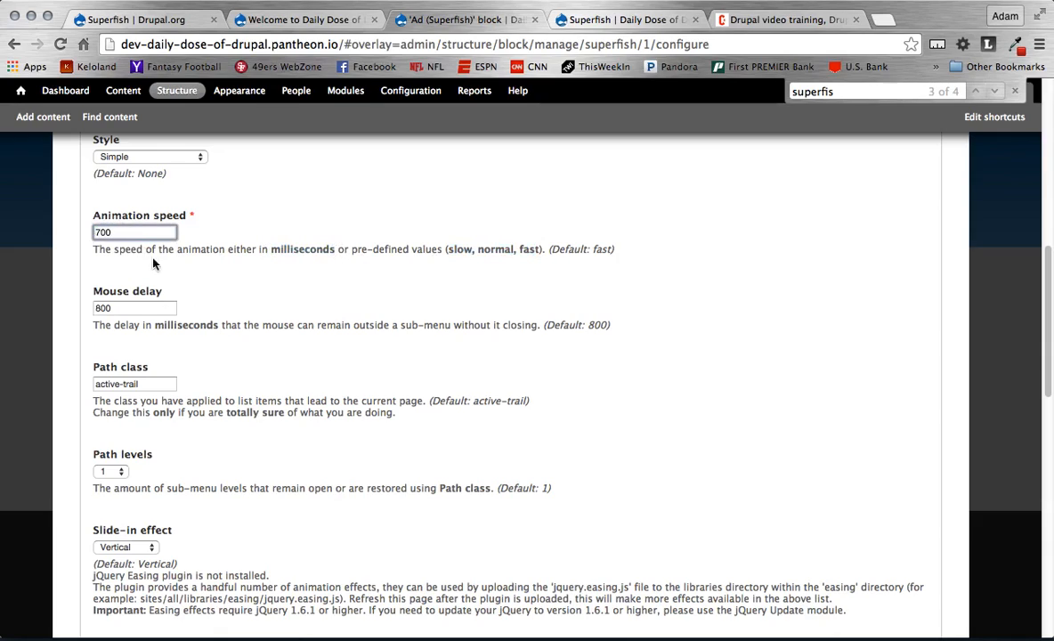
triple_click(134, 232)
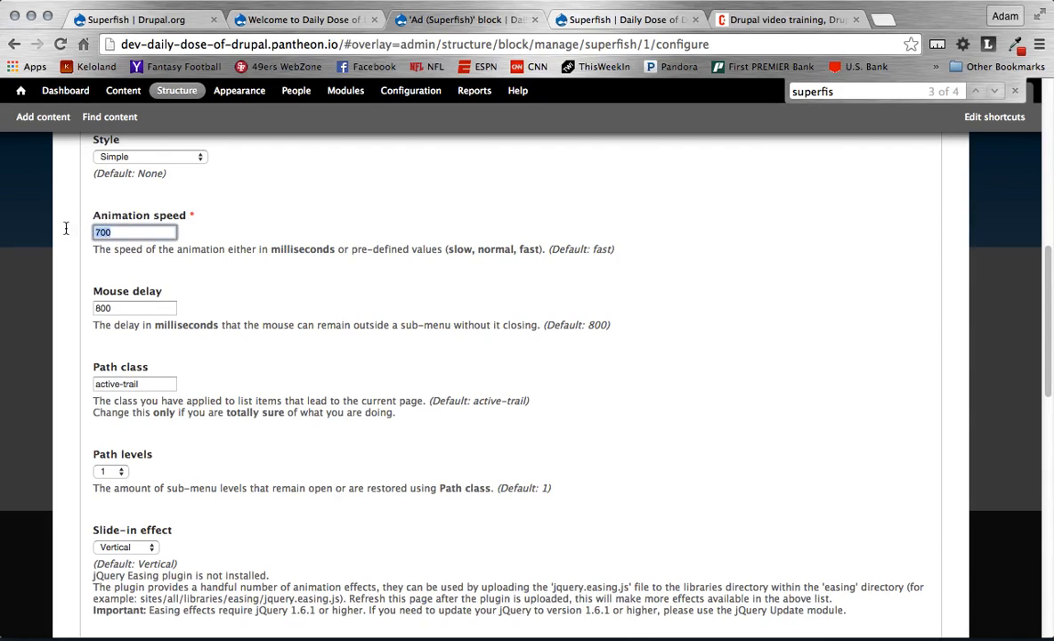
type("slow")
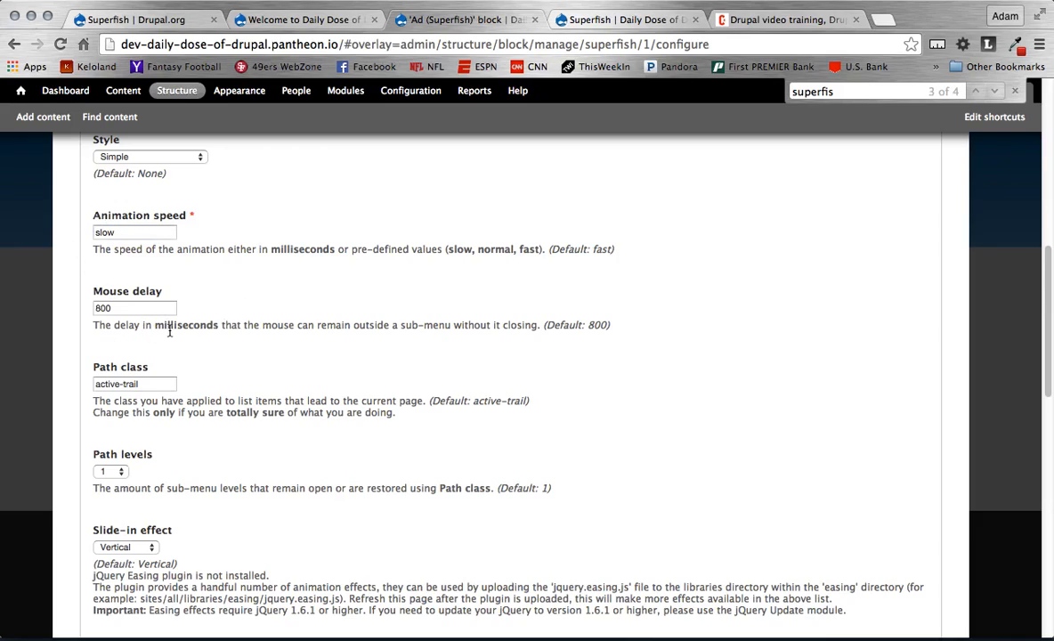
mouse_move(189, 339)
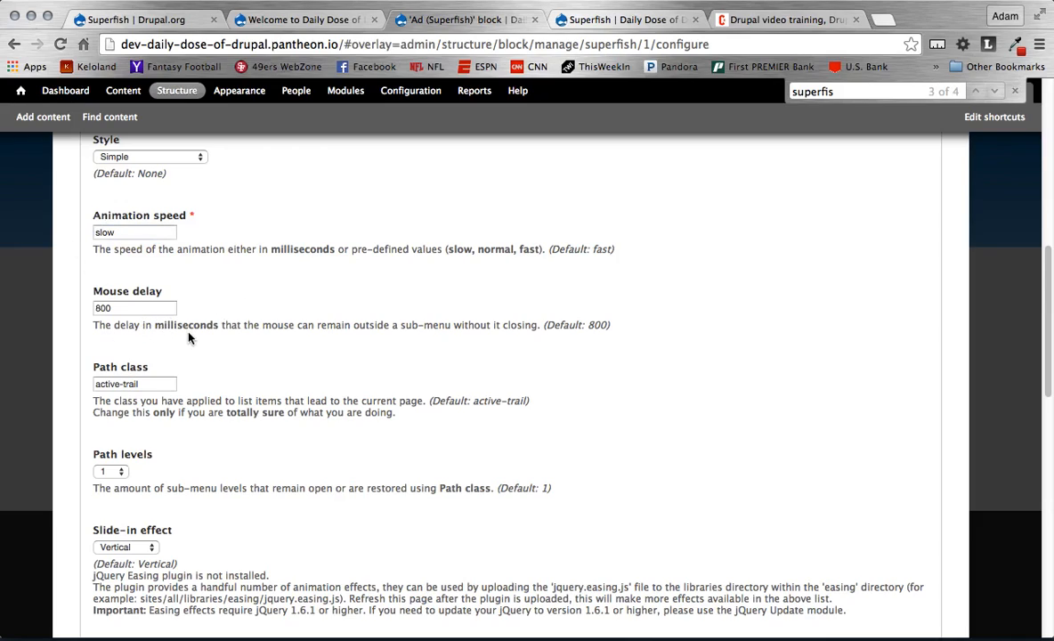
scroll("down", 3)
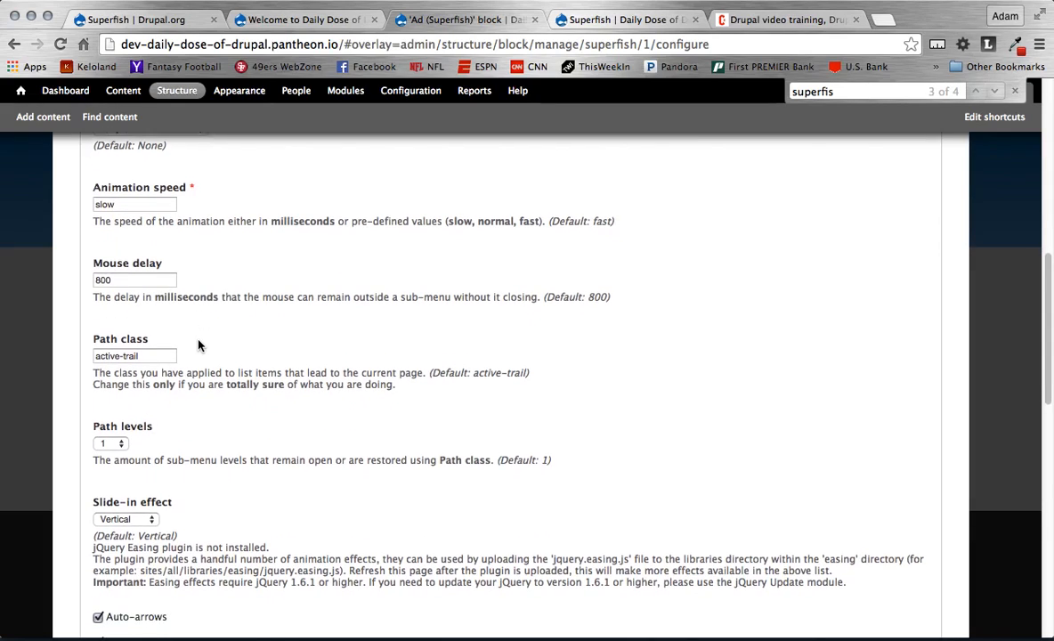
scroll("down", 3)
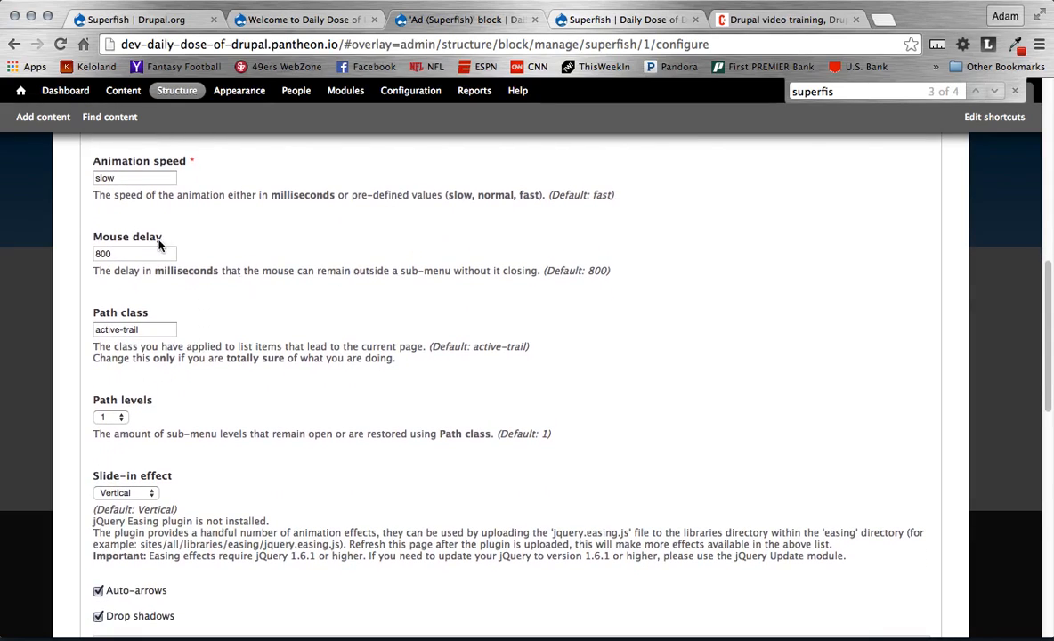
mouse_move(611, 302)
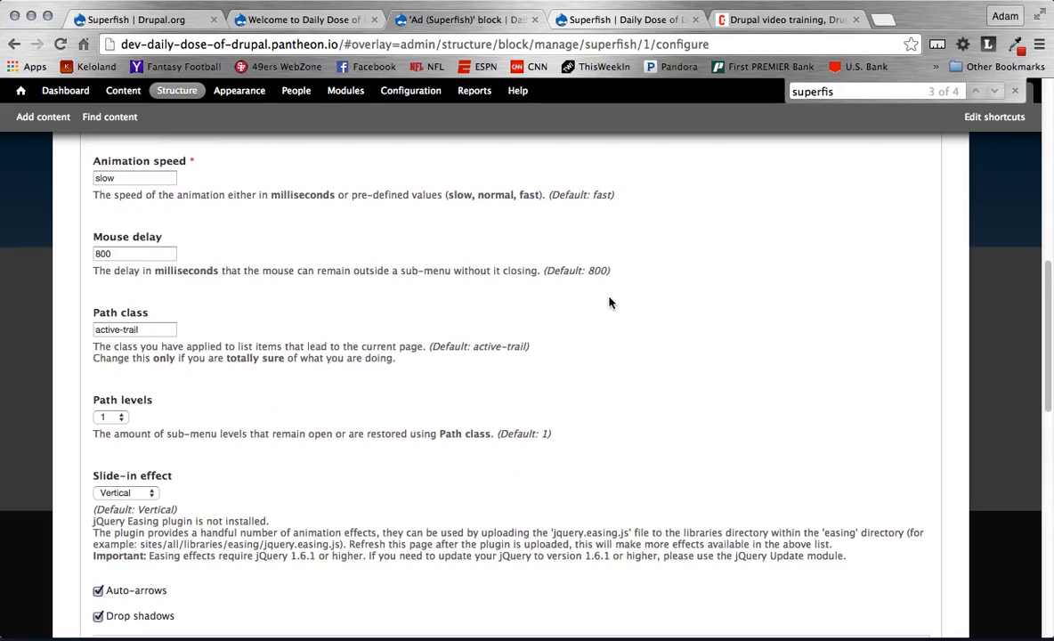
mouse_move(607, 299)
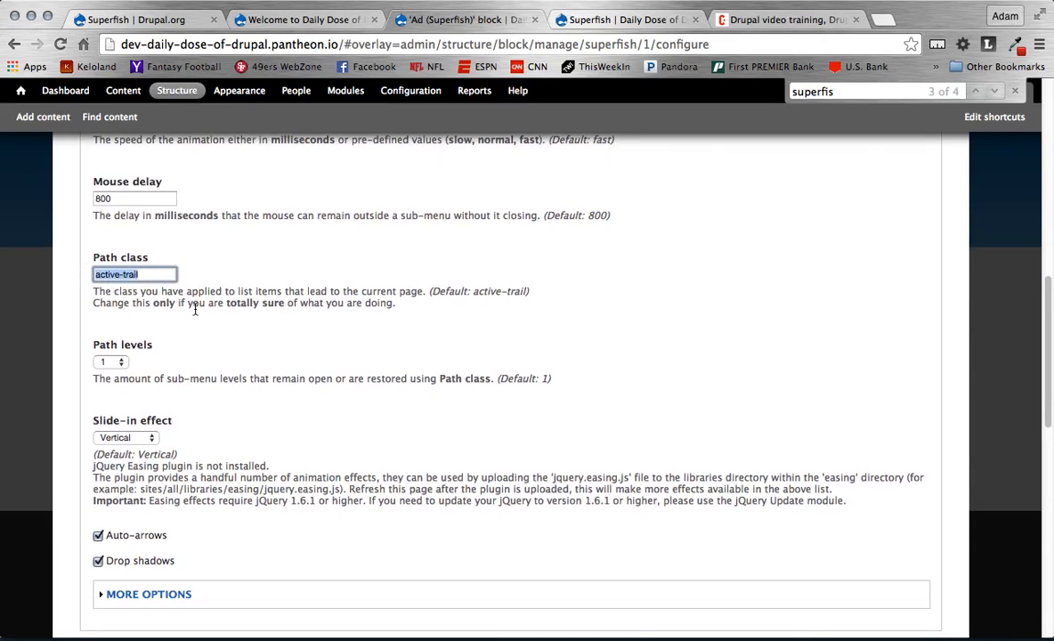
mouse_move(219, 348)
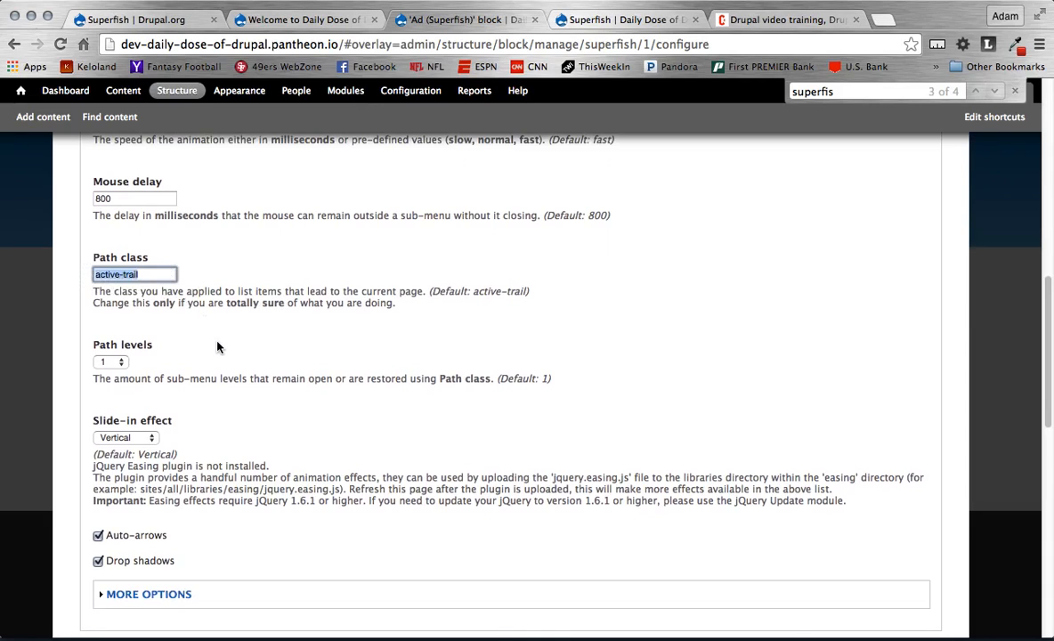
scroll("down", 3)
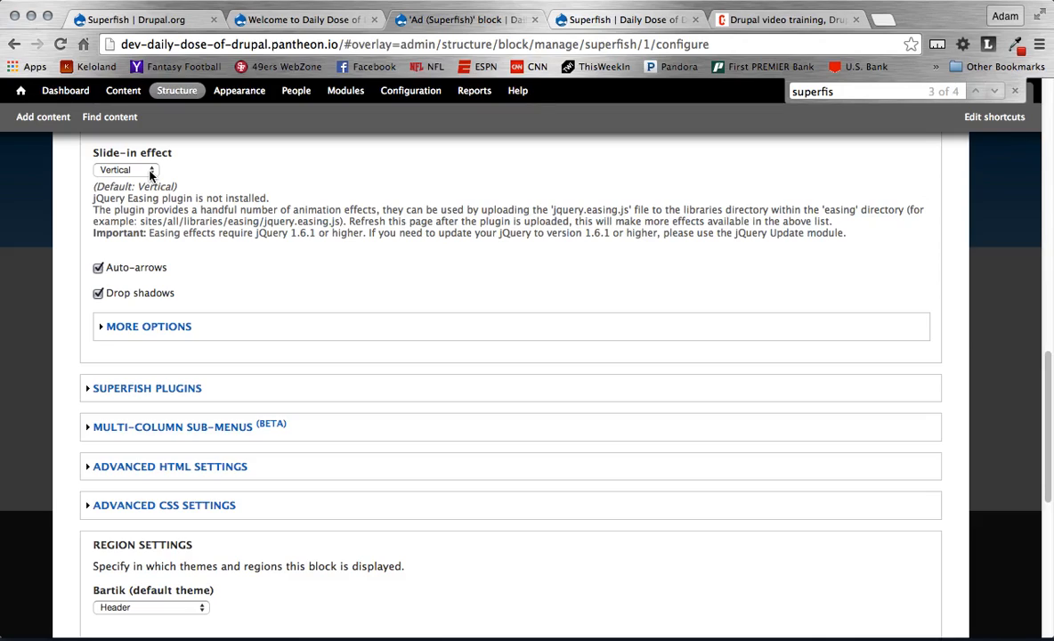
left_click(125, 171)
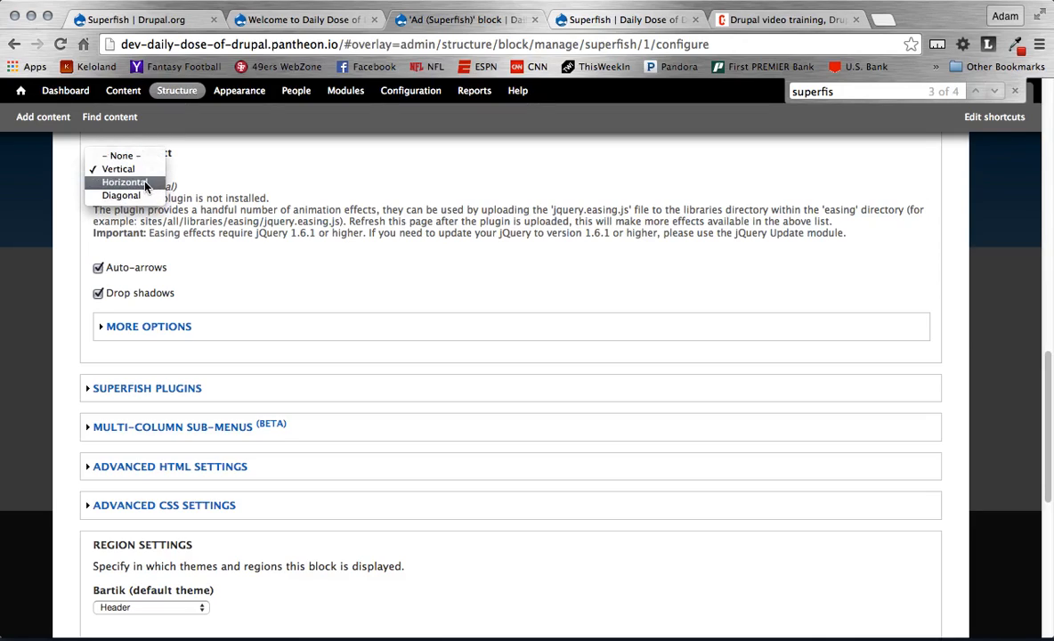
left_click(121, 167)
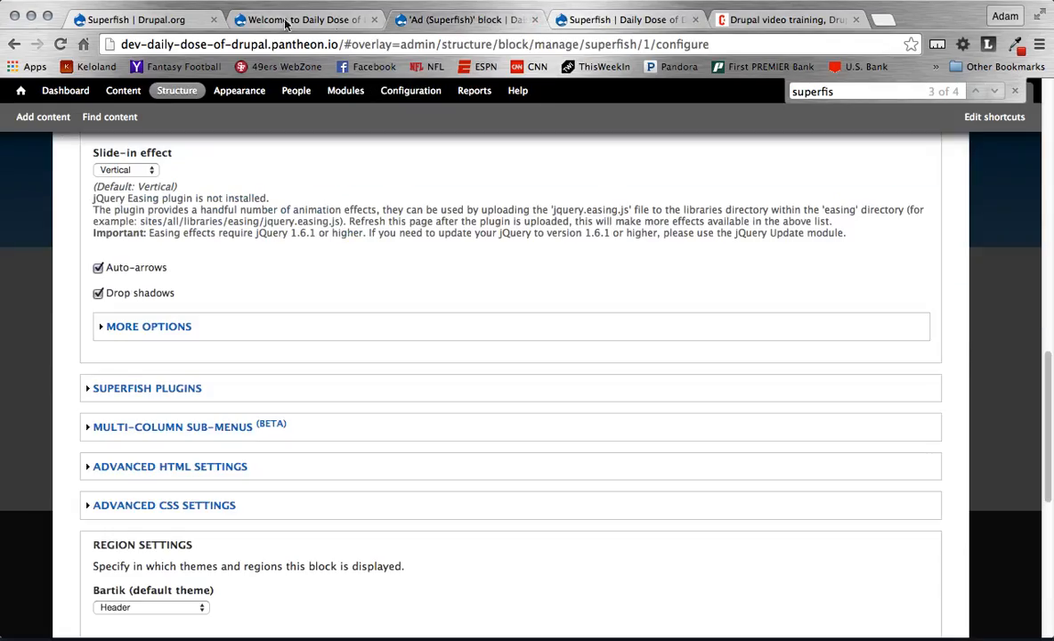
left_click(125, 17)
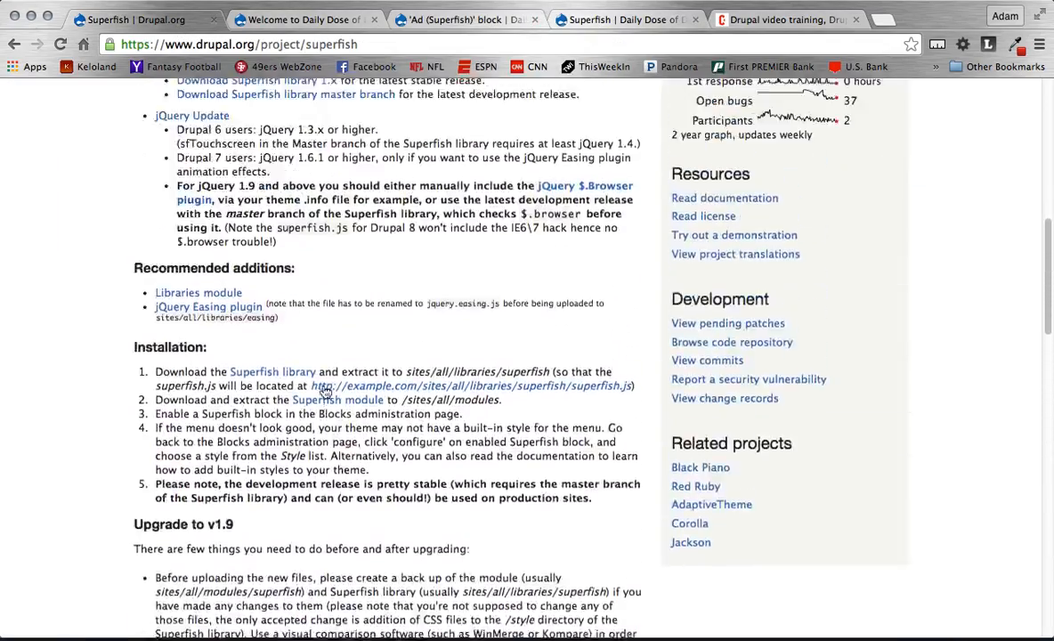
left_click(463, 20)
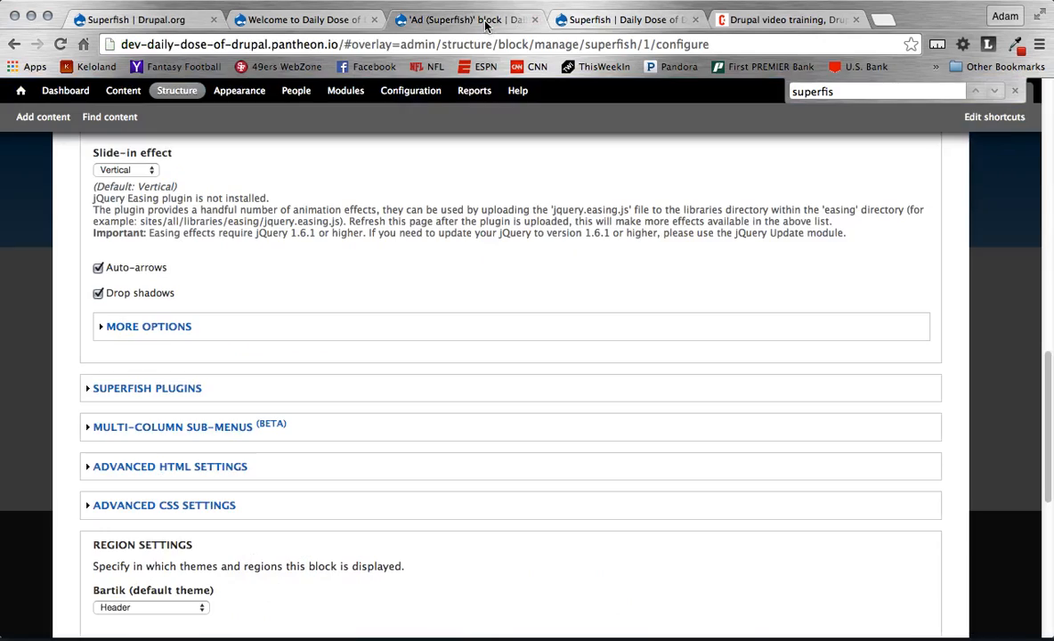
Step: Expand sf-Touchscreen's Window Width Settings, revealing its 768-pixel breakpoint
scroll("down", 3)
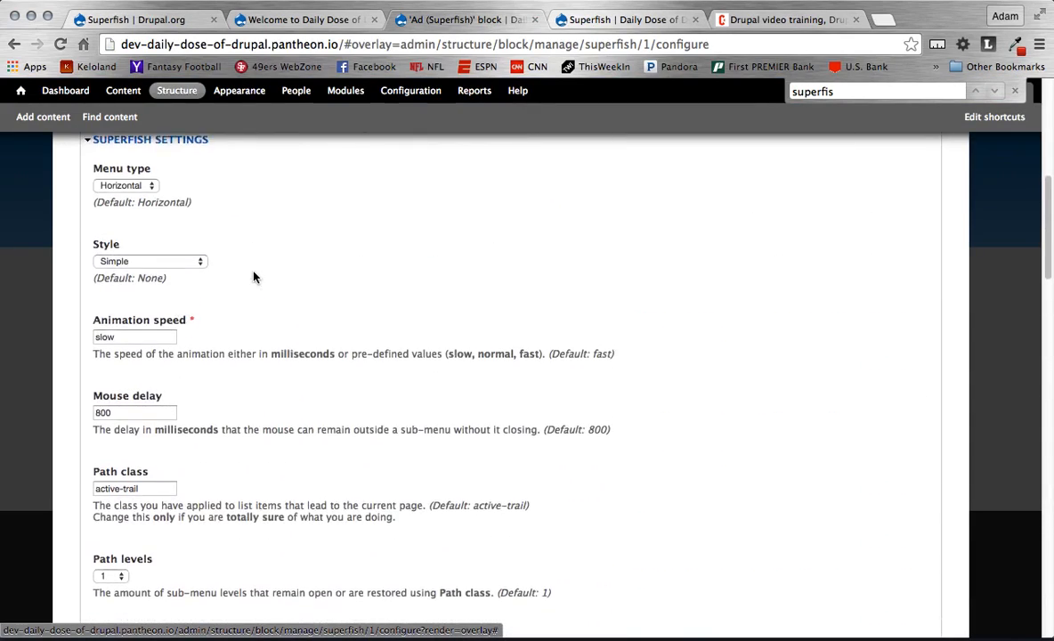
scroll("down", 3)
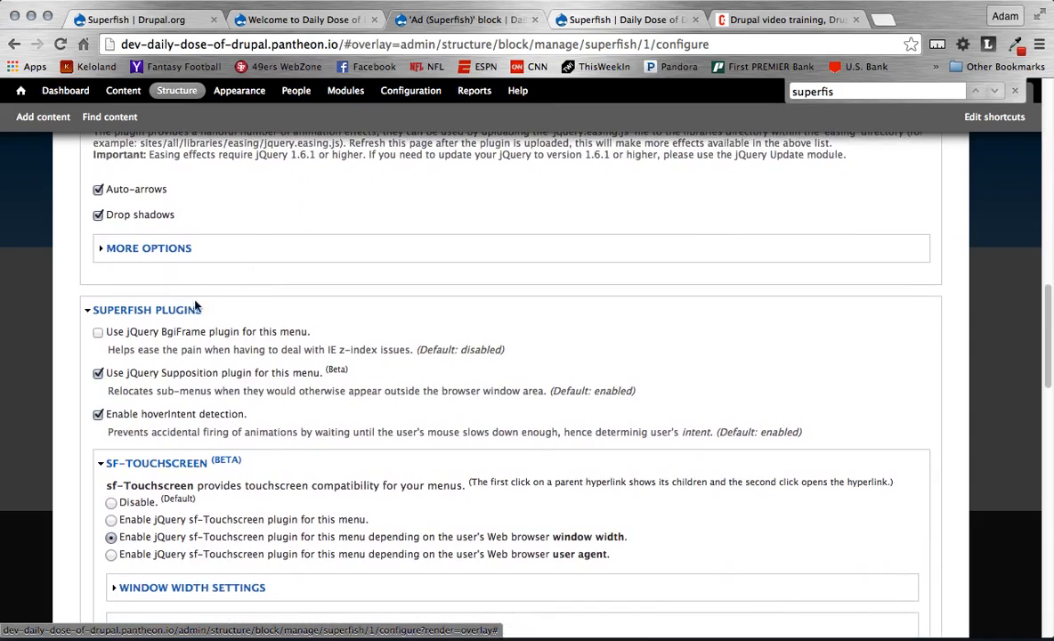
scroll("down", 3)
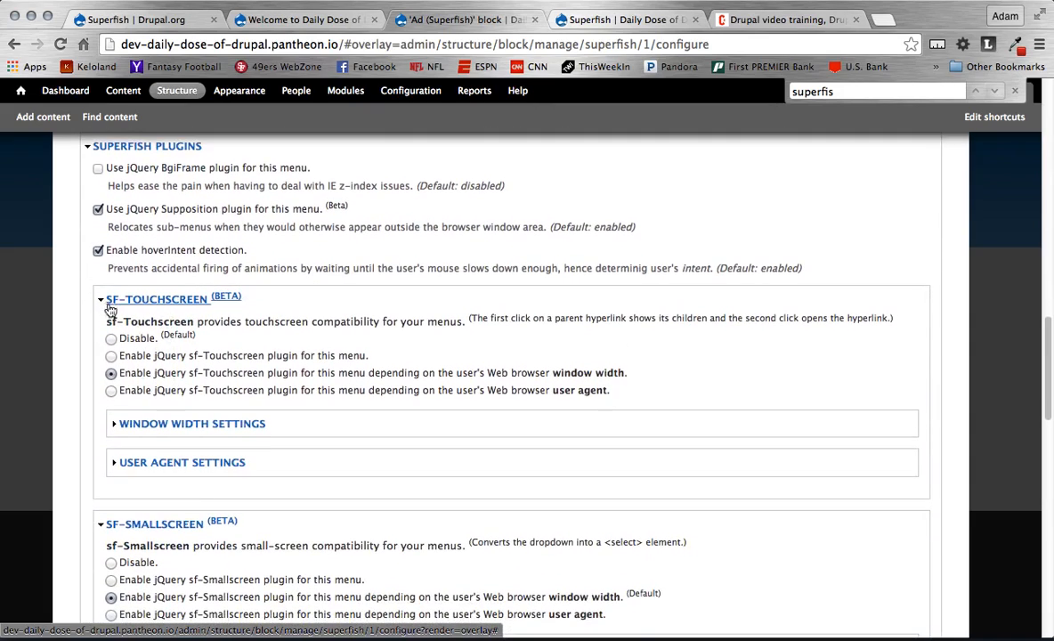
mouse_move(267, 304)
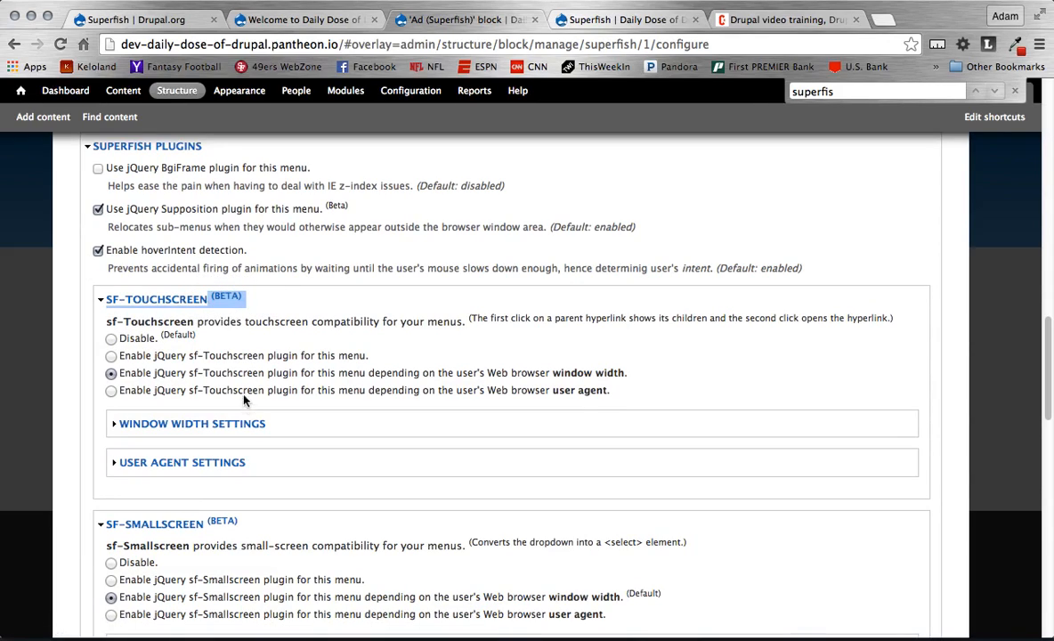
mouse_move(253, 381)
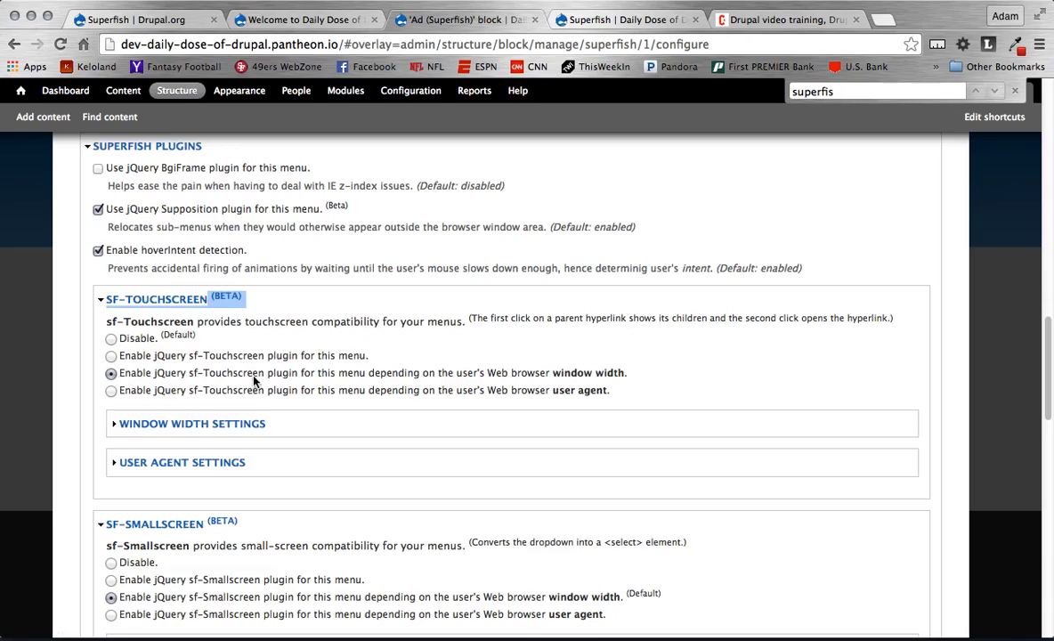
mouse_move(588, 377)
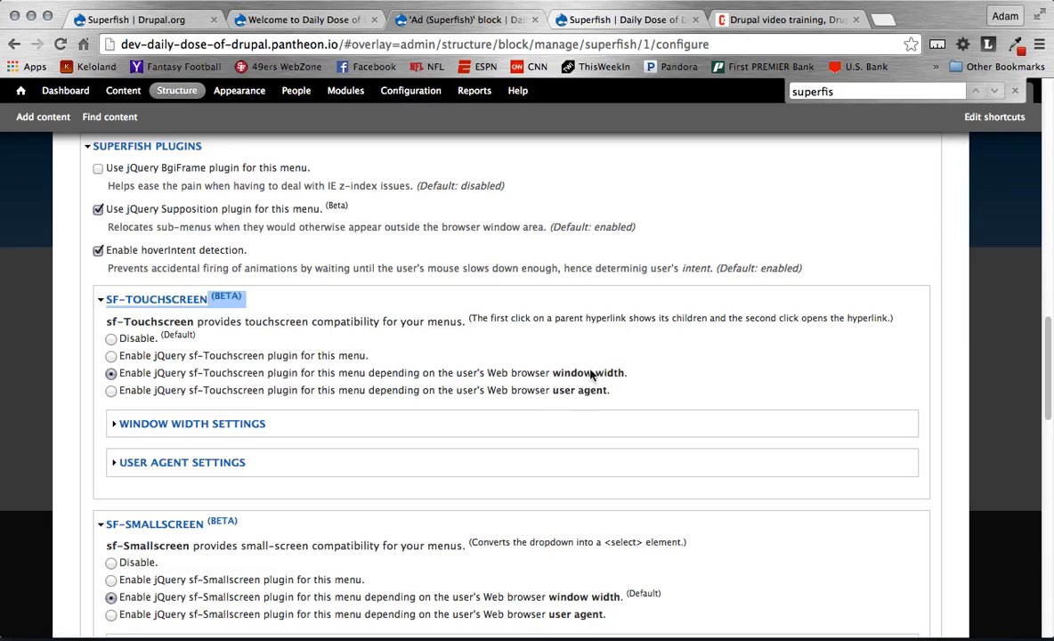
mouse_move(270, 376)
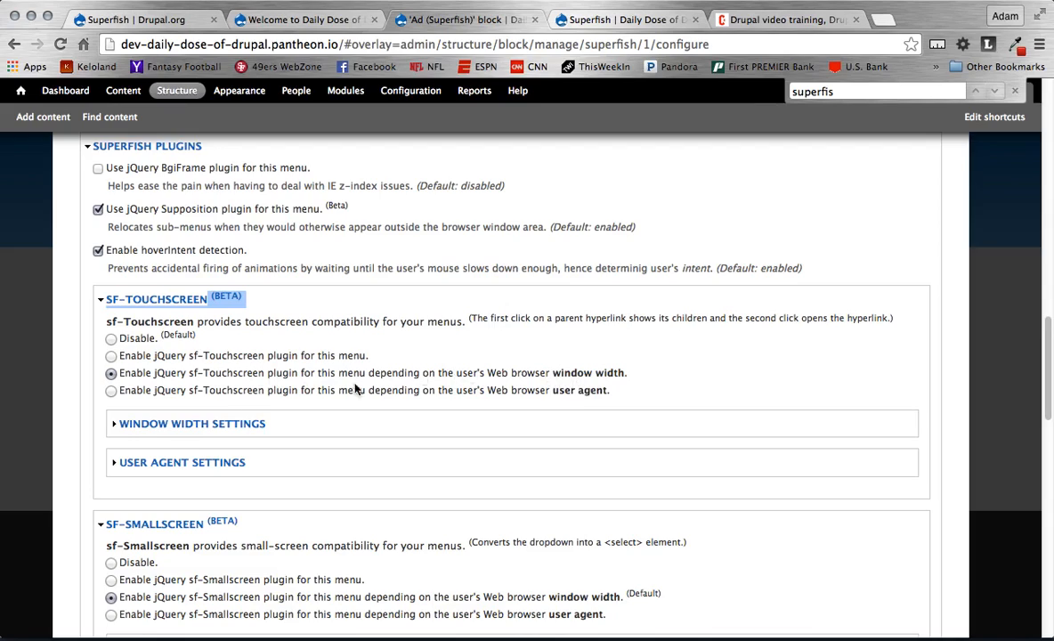
left_click(182, 424)
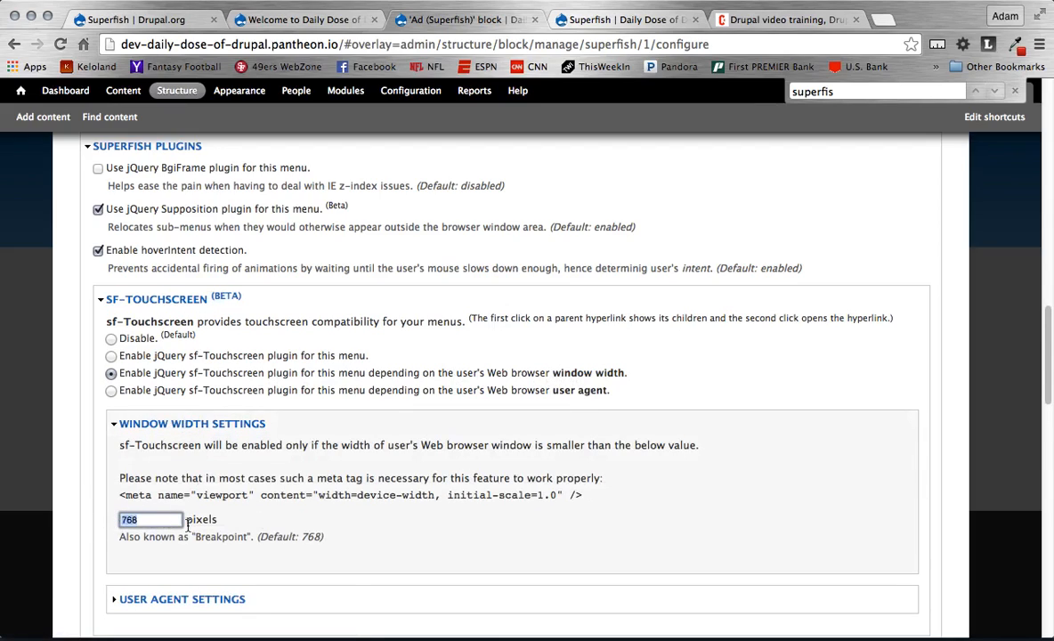
Step: Expand sf-Smallscreen's Window Width Settings and select its 768-pixel breakpoint
scroll("down", 3)
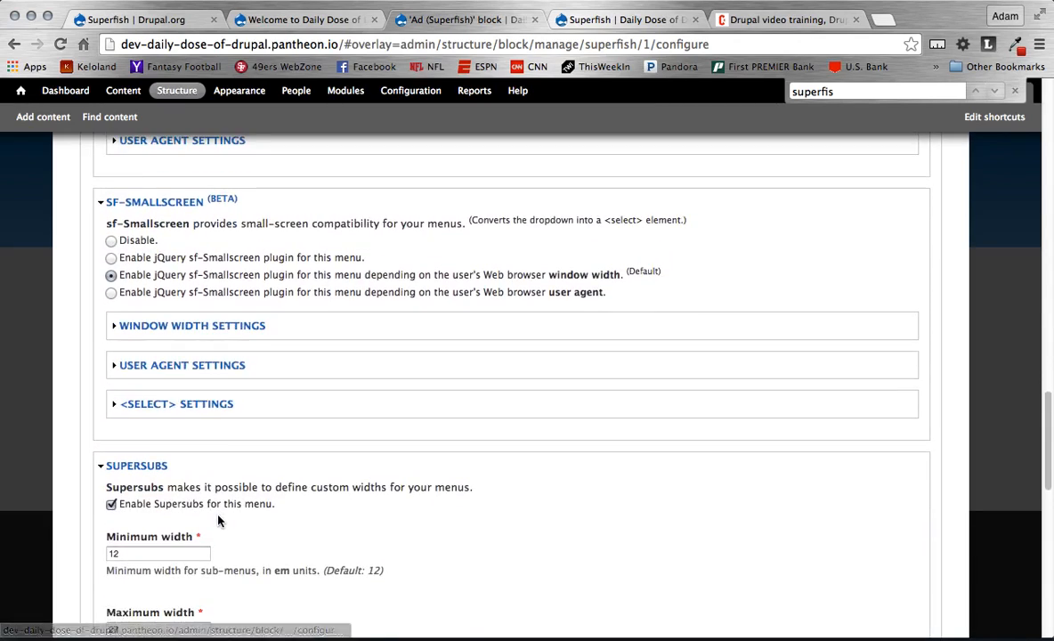
scroll("down", 3)
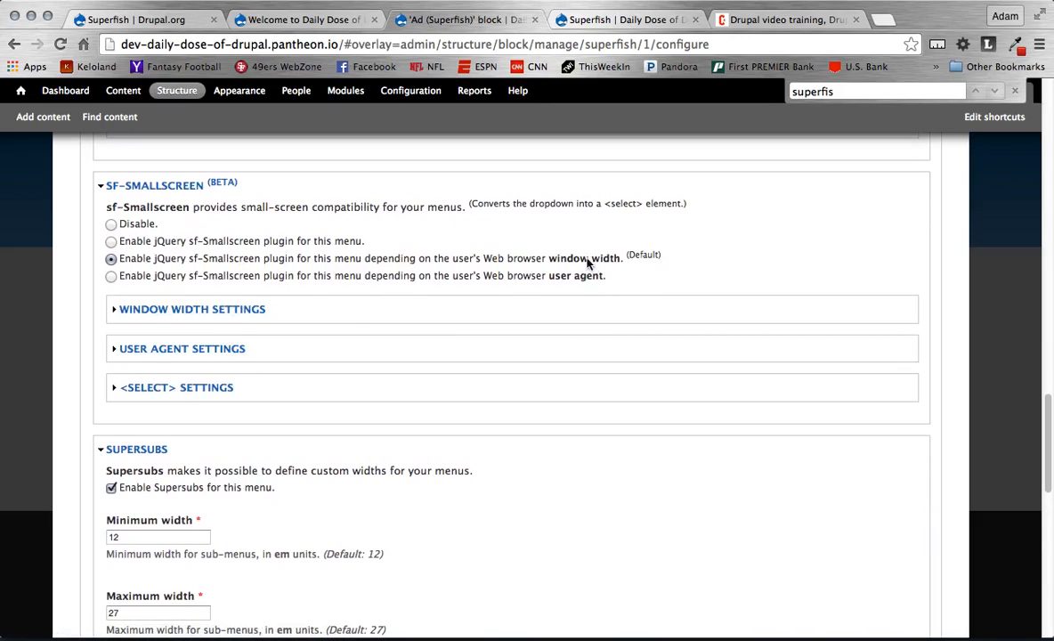
mouse_move(290, 334)
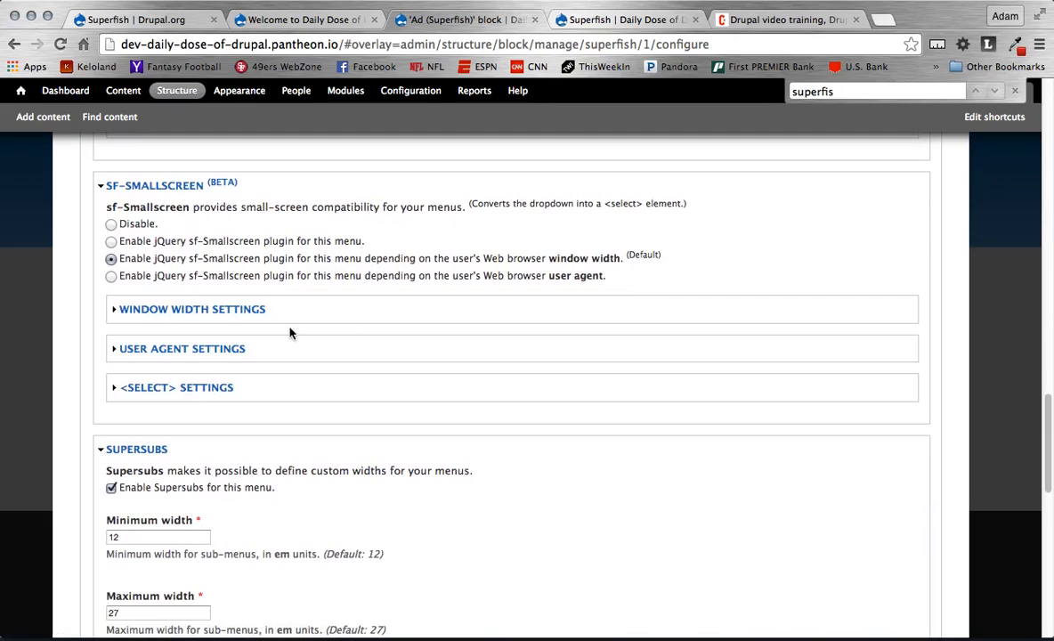
left_click(192, 310)
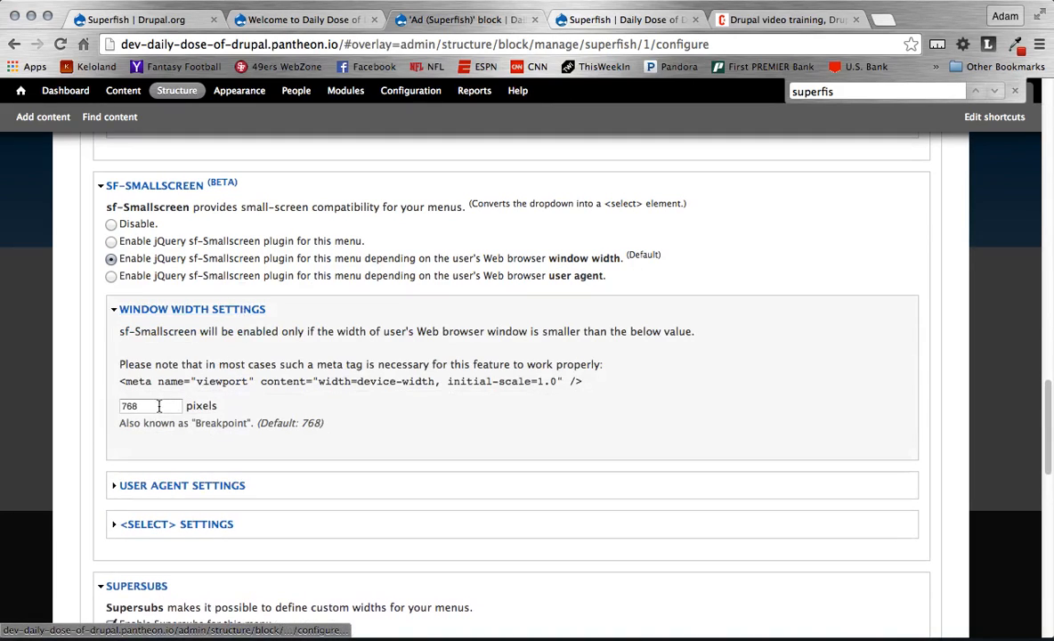
triple_click(139, 406)
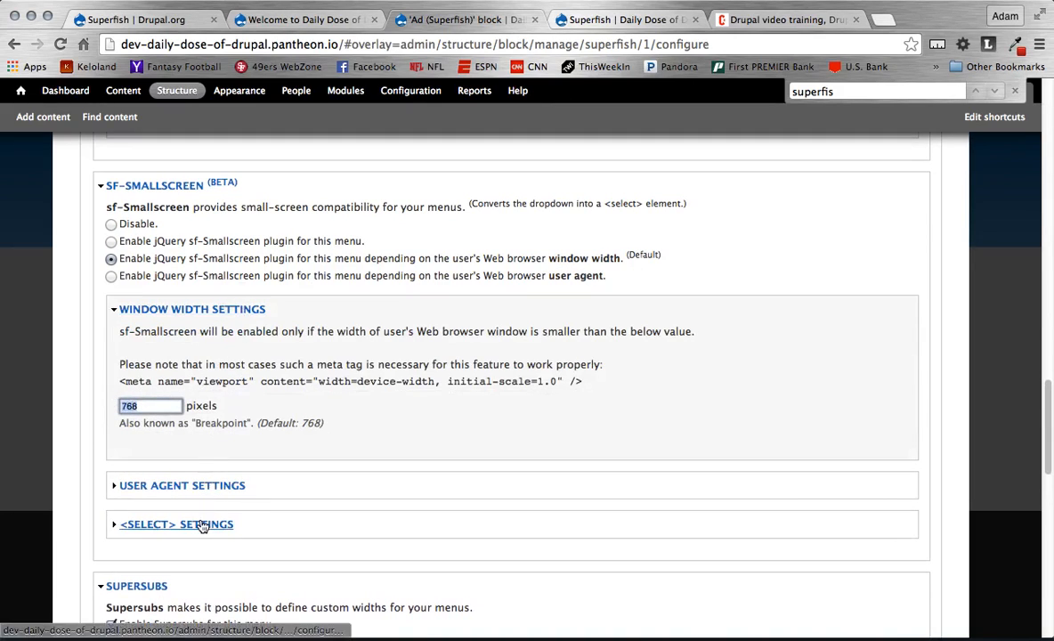
Step: Inspect the <select> Settings briefly, then continue toward the Supersubs options
left_click(175, 524)
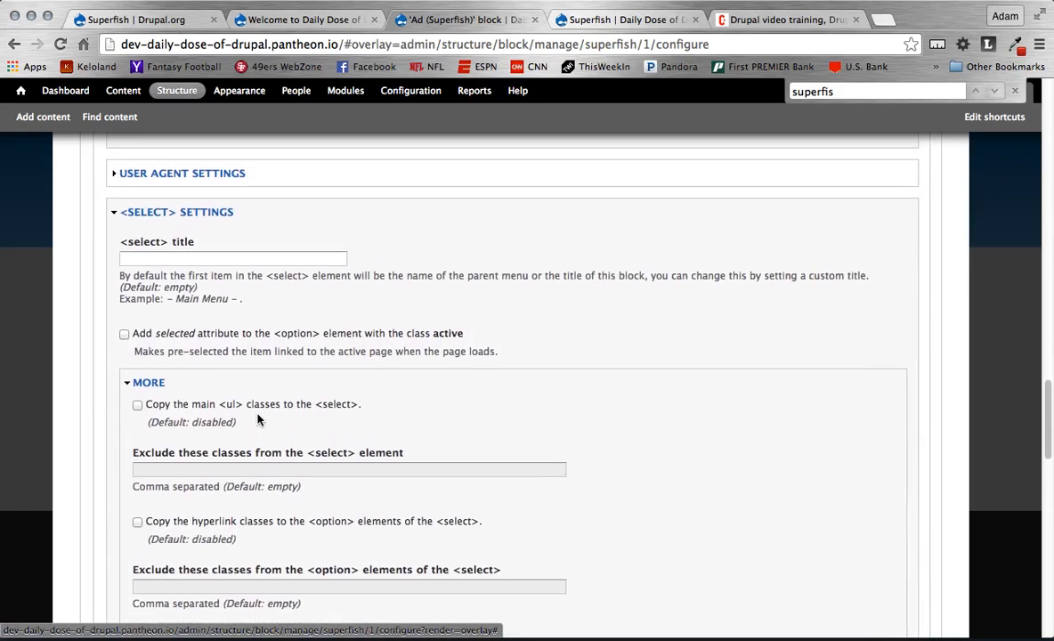
scroll("down", 3)
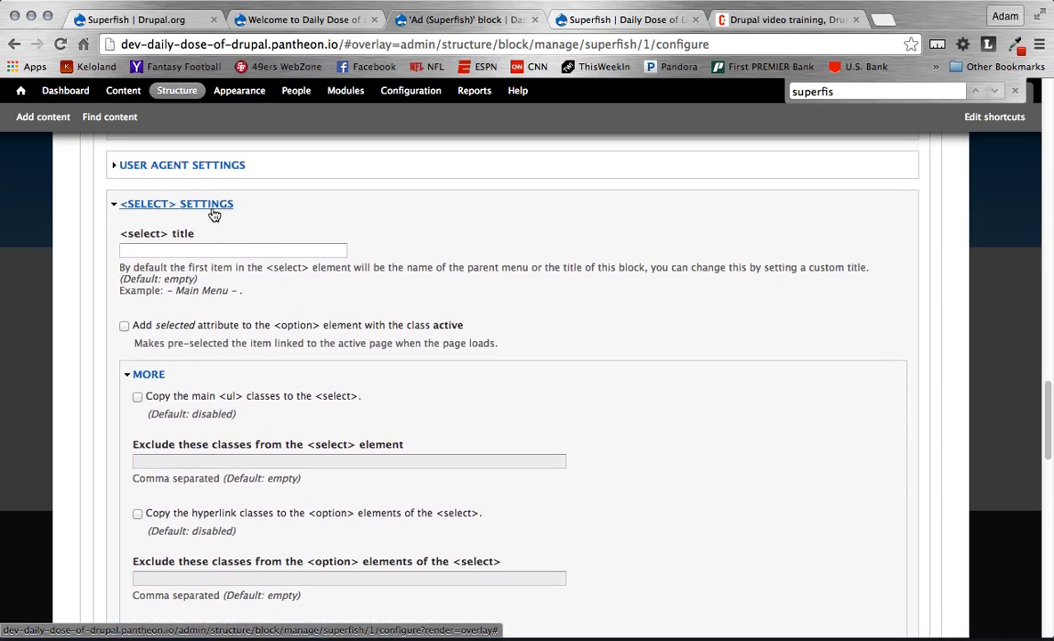
left_click(176, 203)
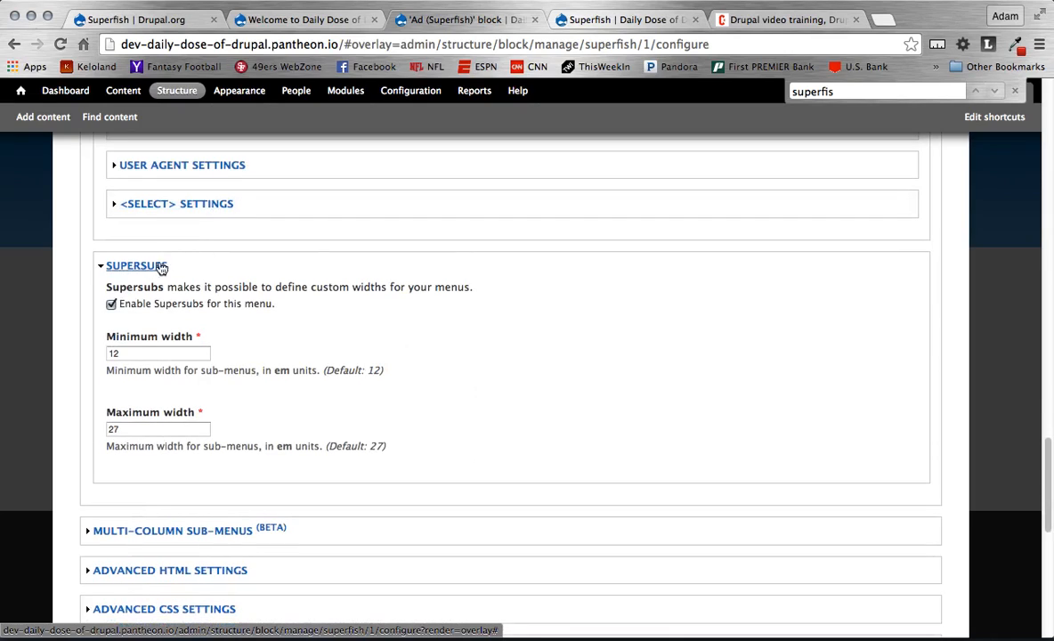
scroll("down", 3)
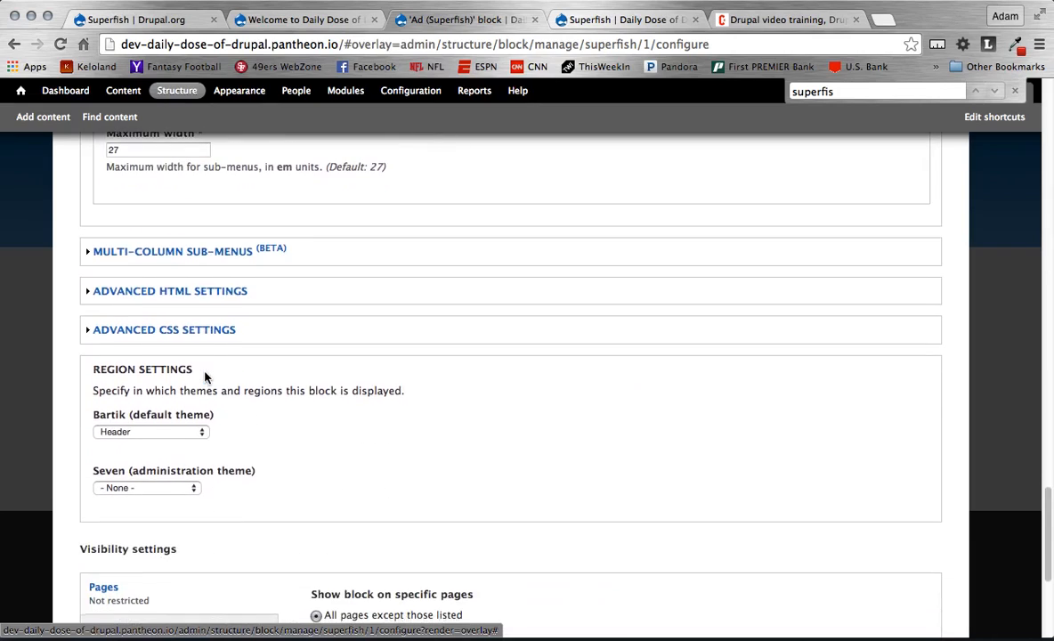
scroll("down", 3)
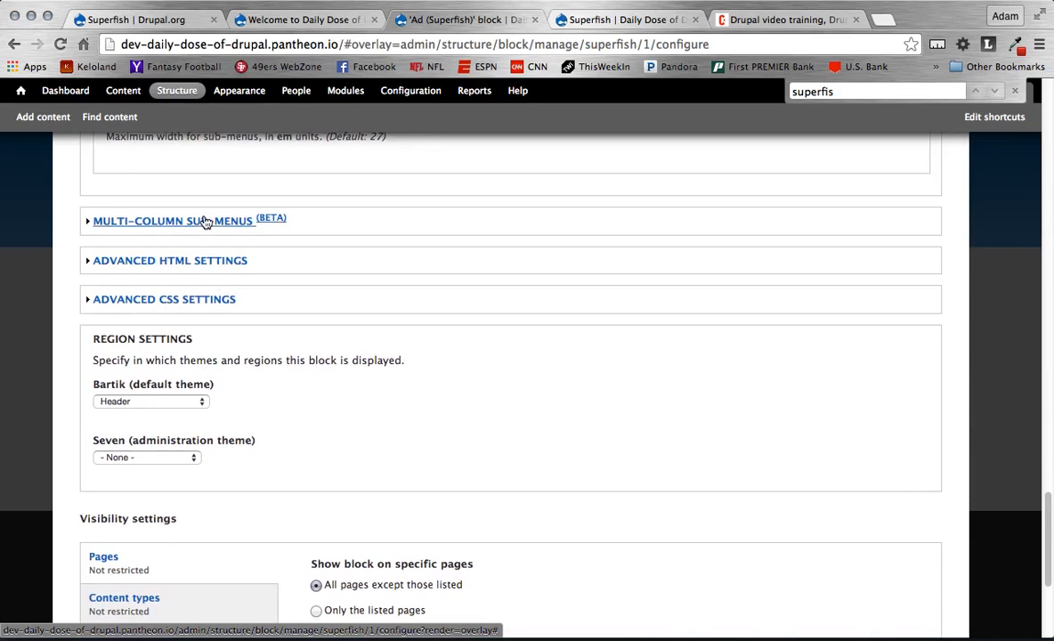
left_click(170, 260)
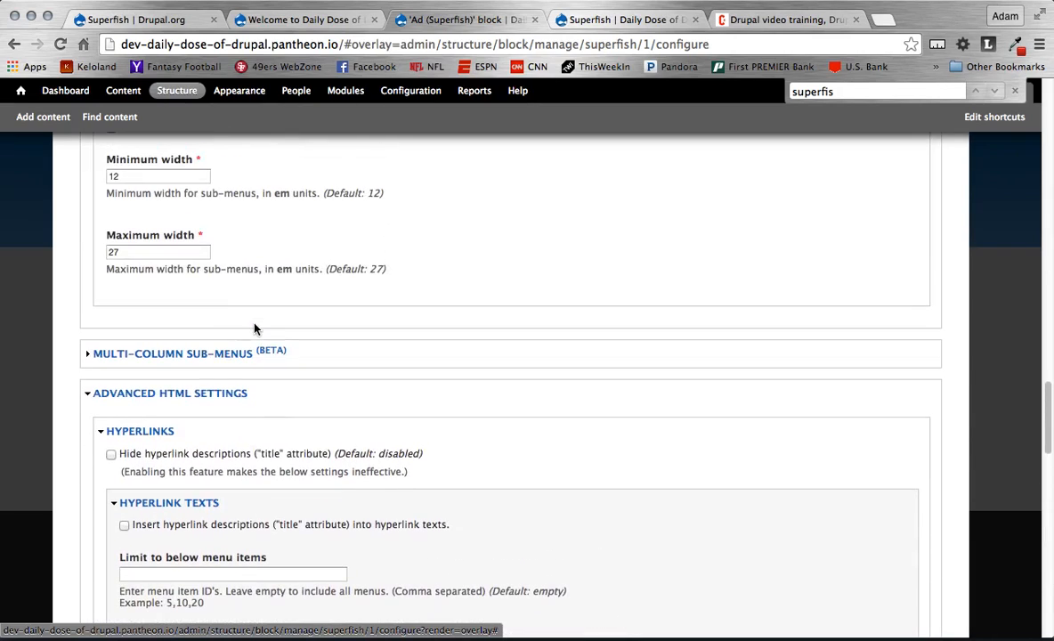
scroll("down", 3)
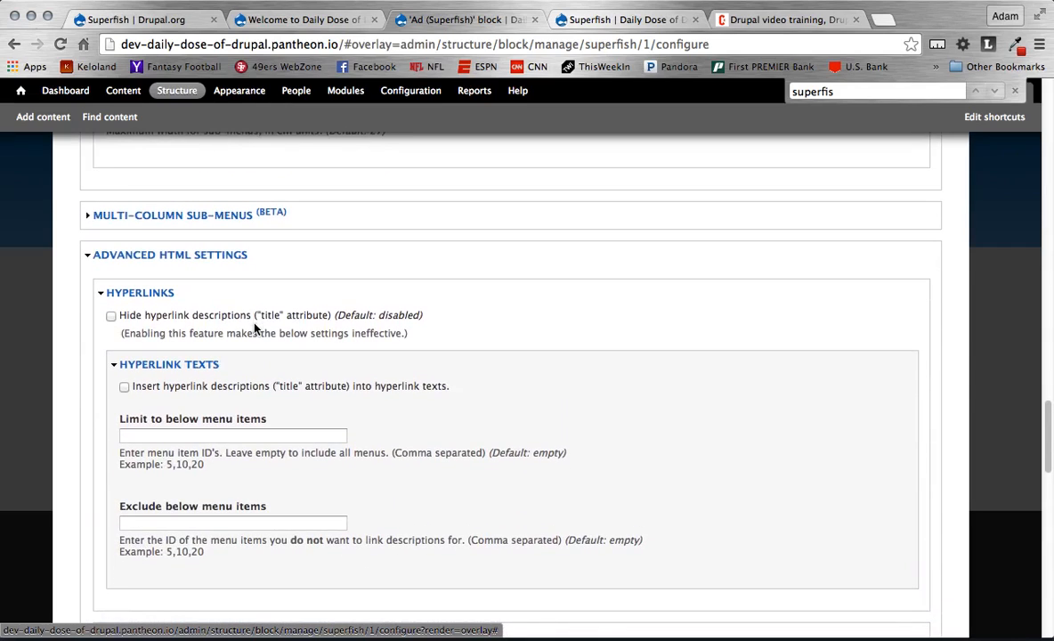
scroll("down", 3)
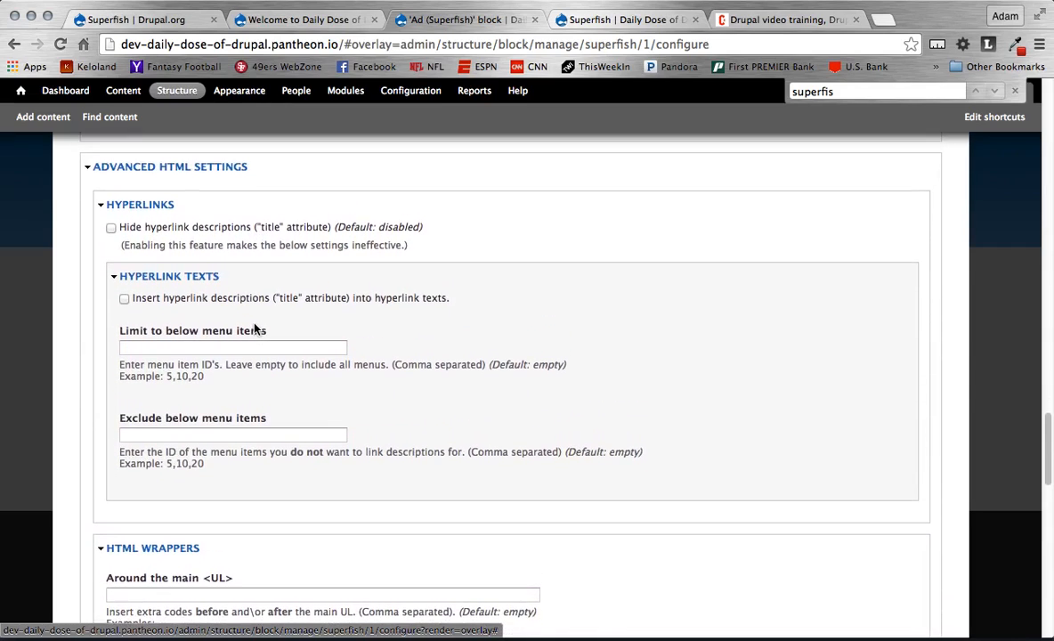
scroll("down", 3)
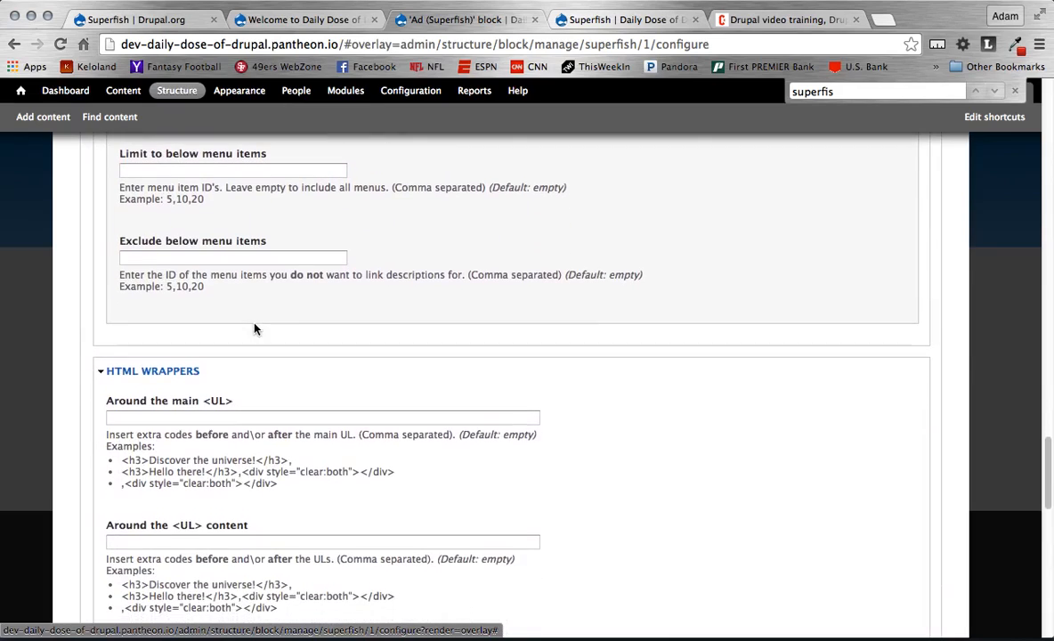
mouse_move(217, 470)
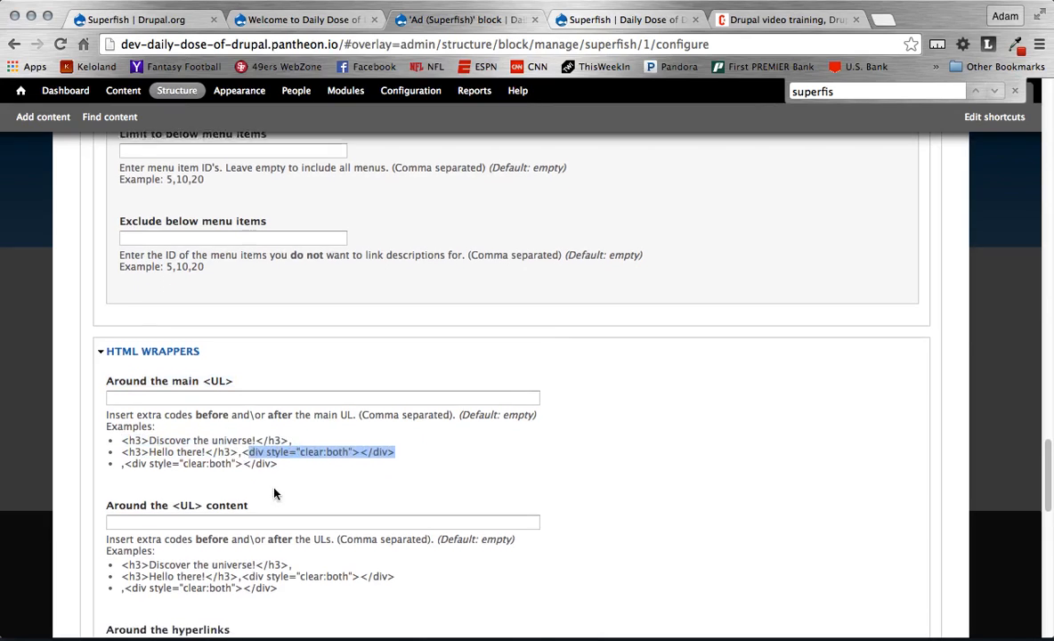
scroll("down", 3)
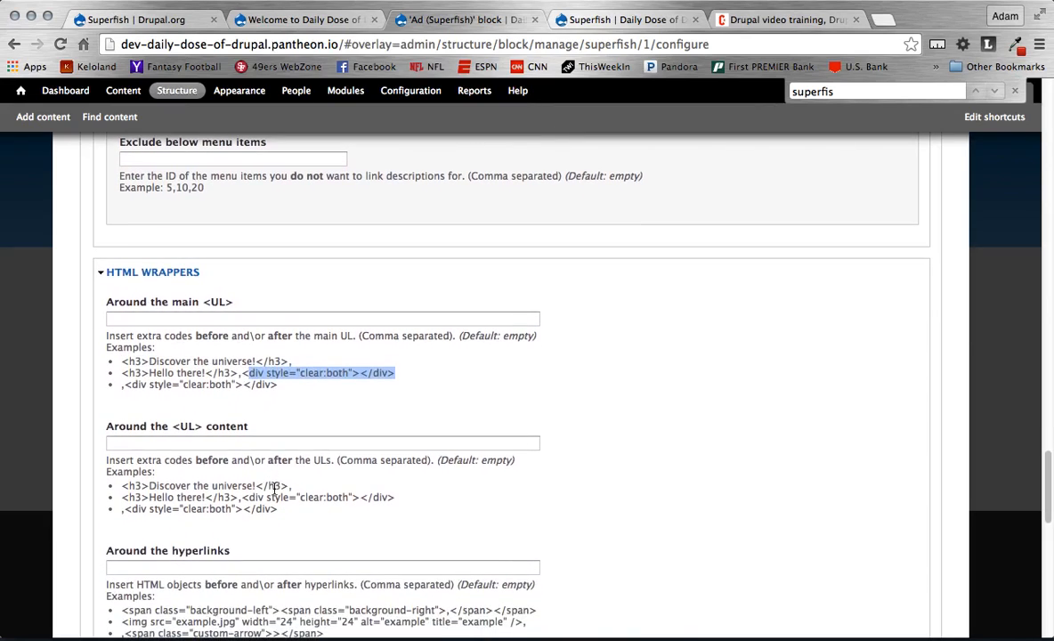
left_click(283, 393)
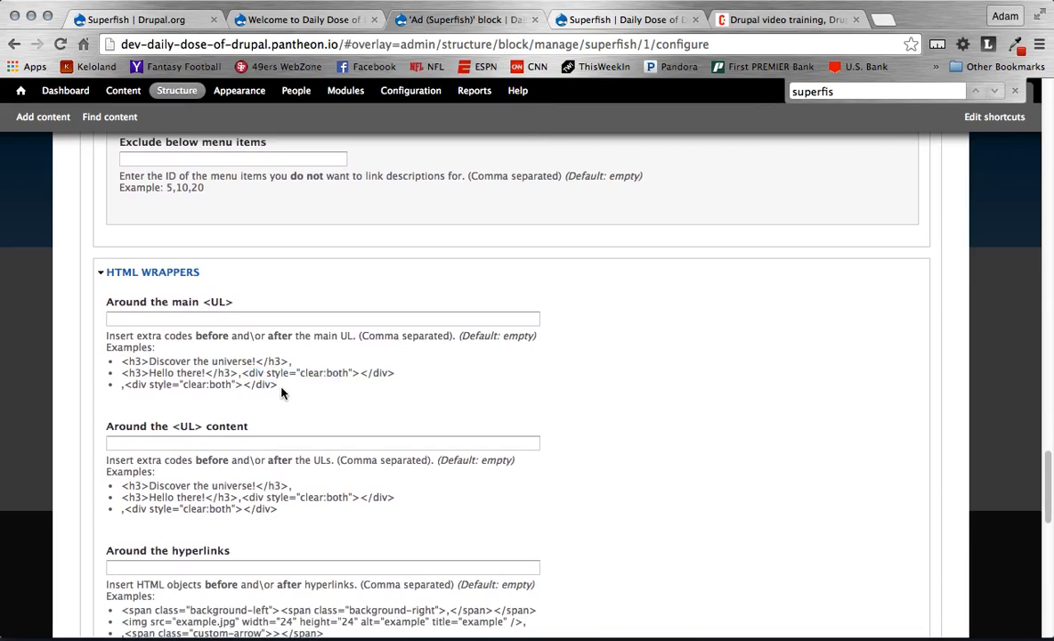
scroll("down", 3)
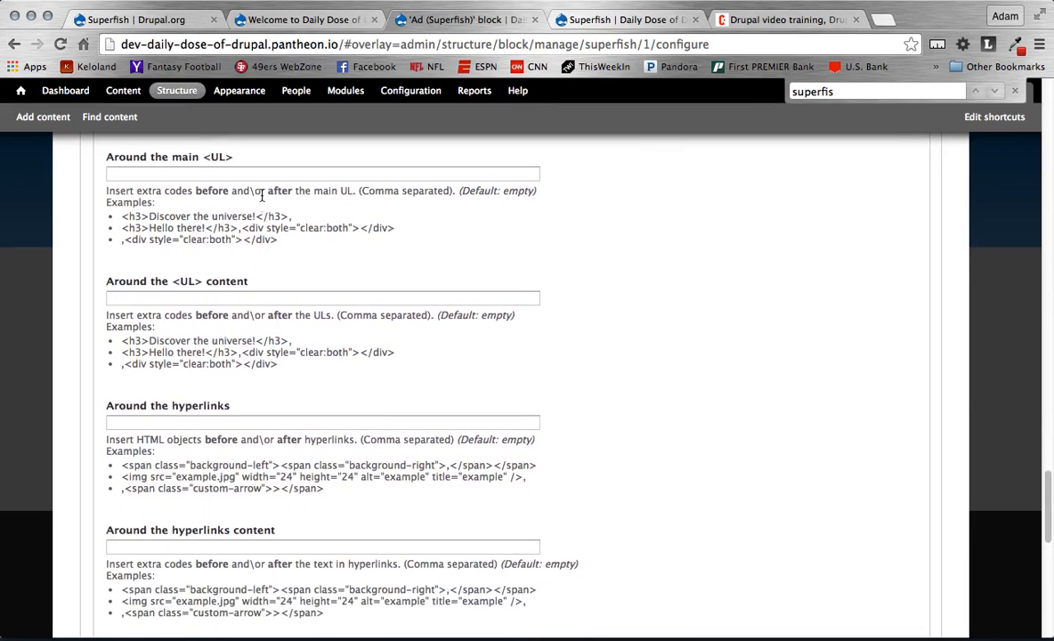
mouse_move(143, 171)
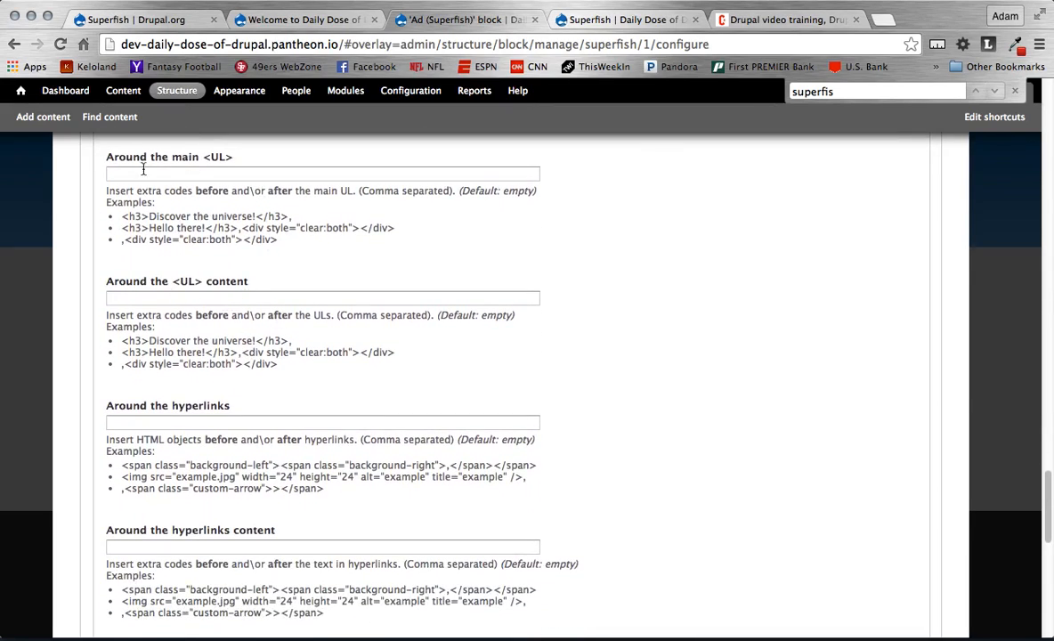
mouse_move(186, 292)
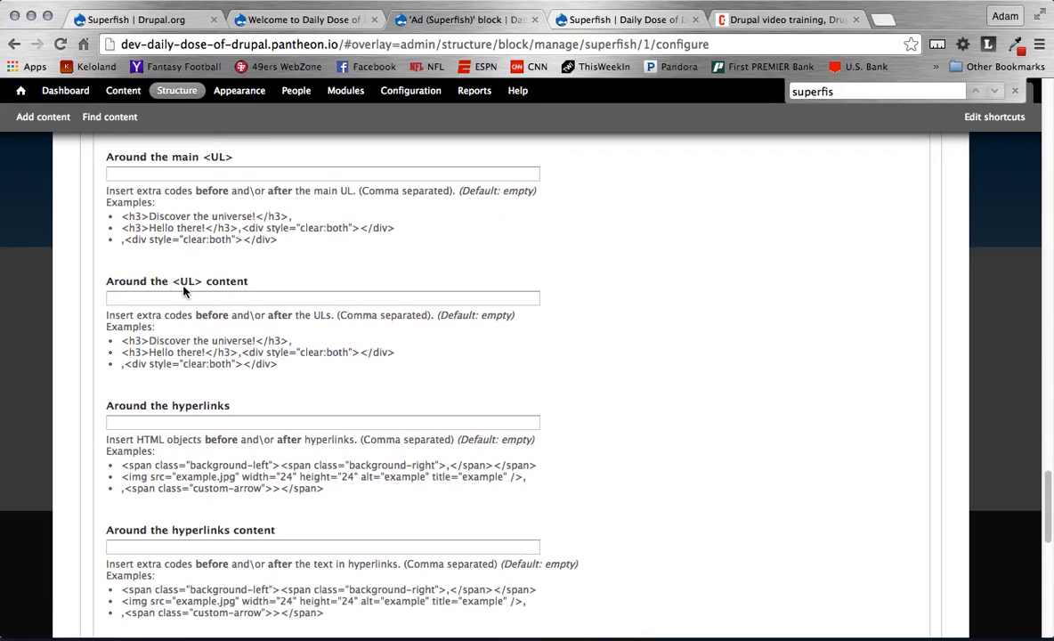
scroll("down", 3)
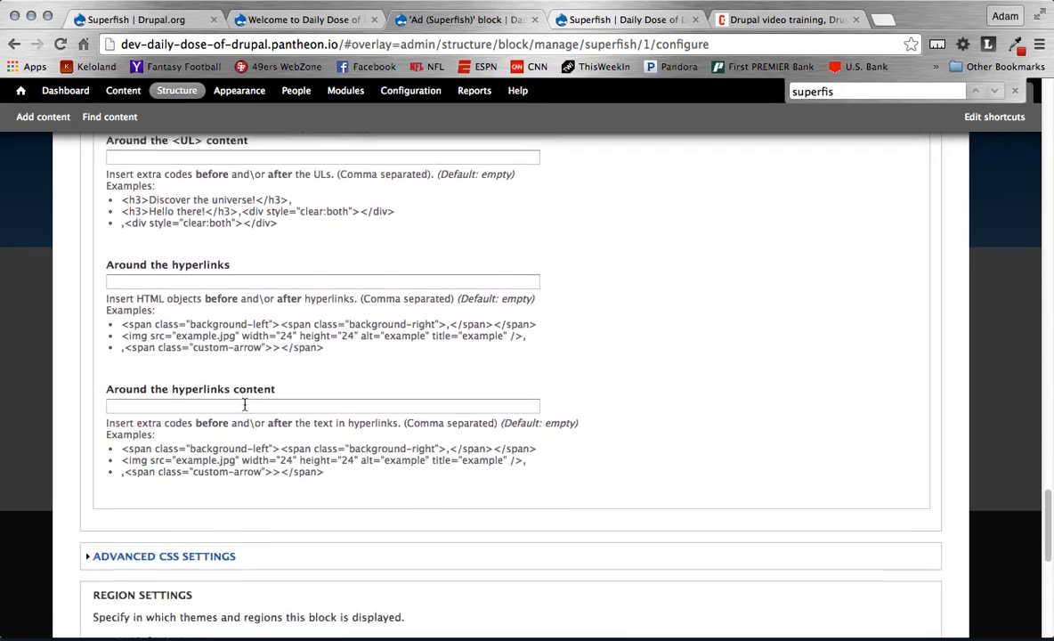
scroll("down", 3)
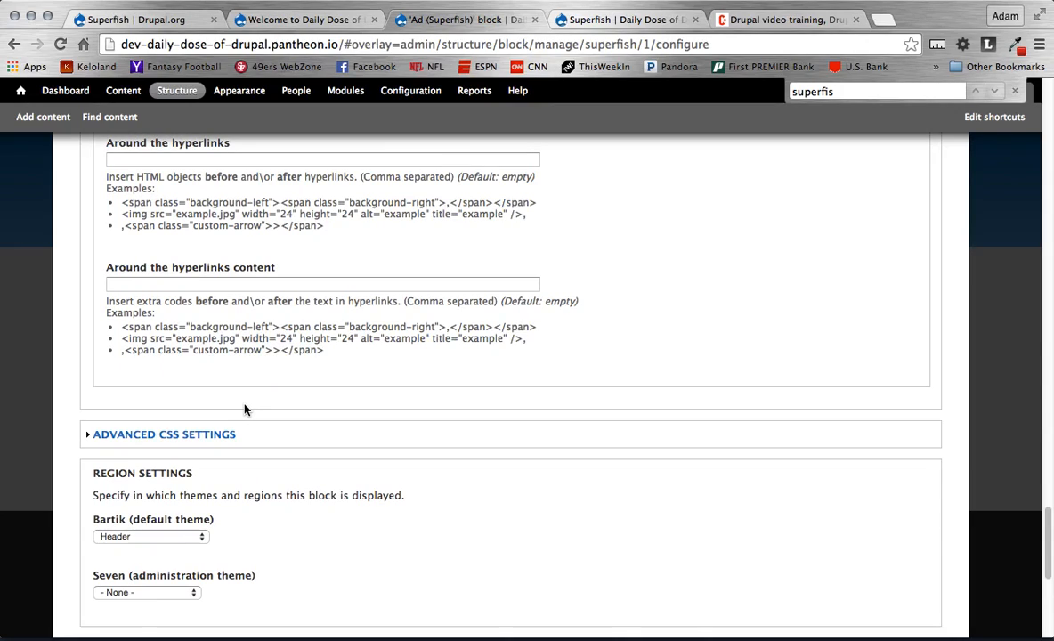
scroll("down", 3)
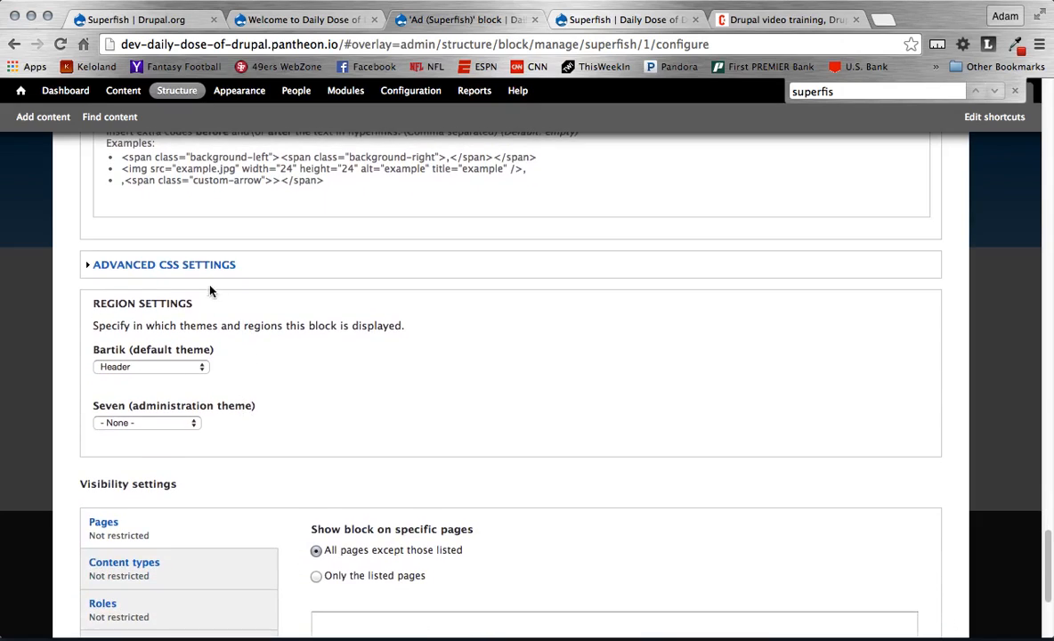
left_click(164, 263)
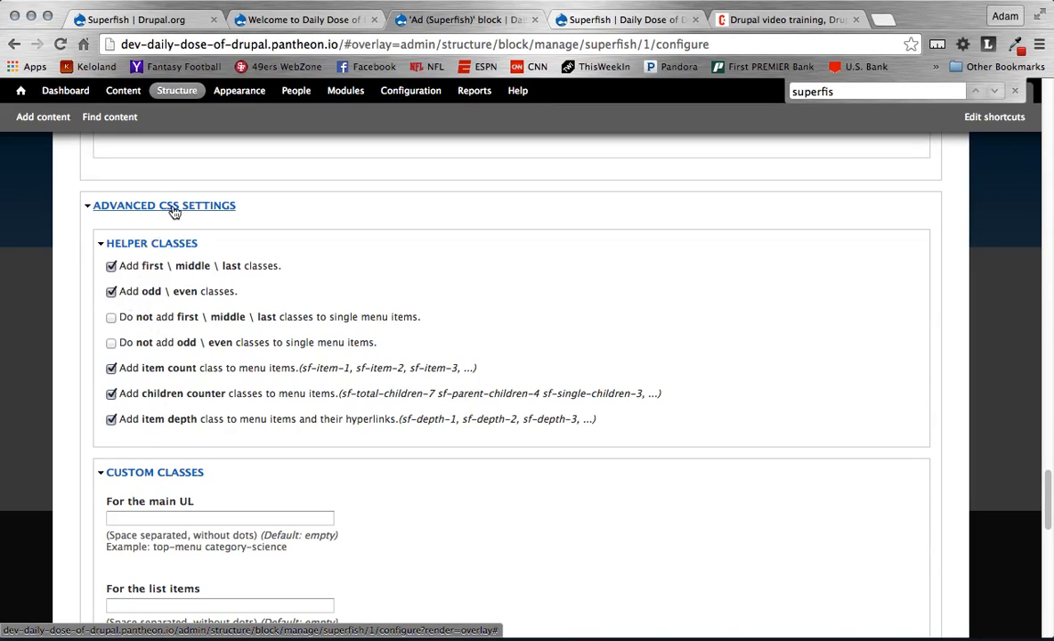
left_click(164, 207)
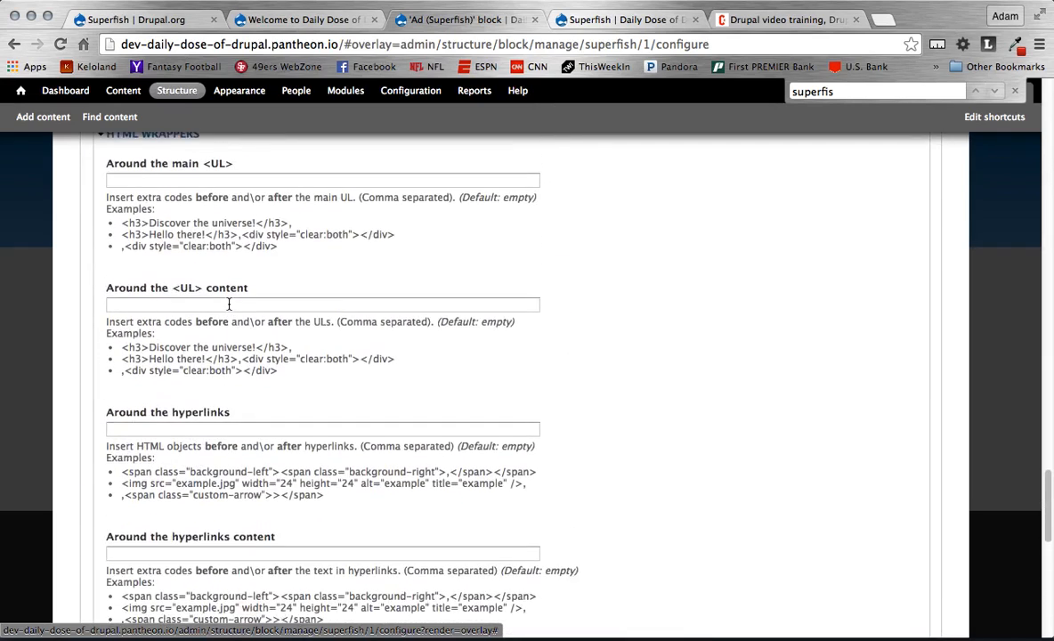
scroll("down", 3)
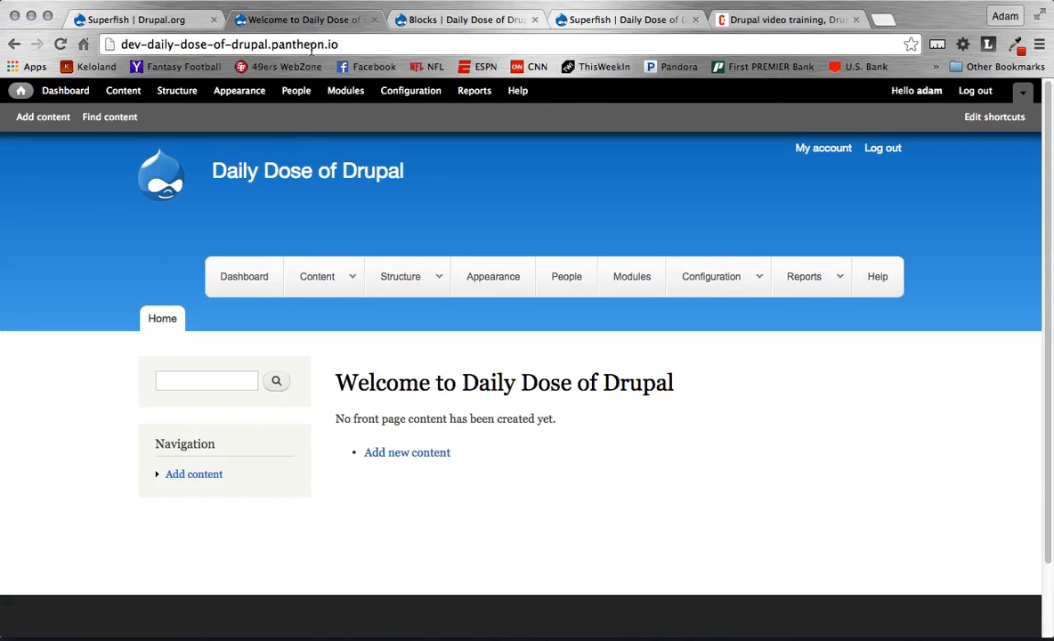
mouse_move(178, 249)
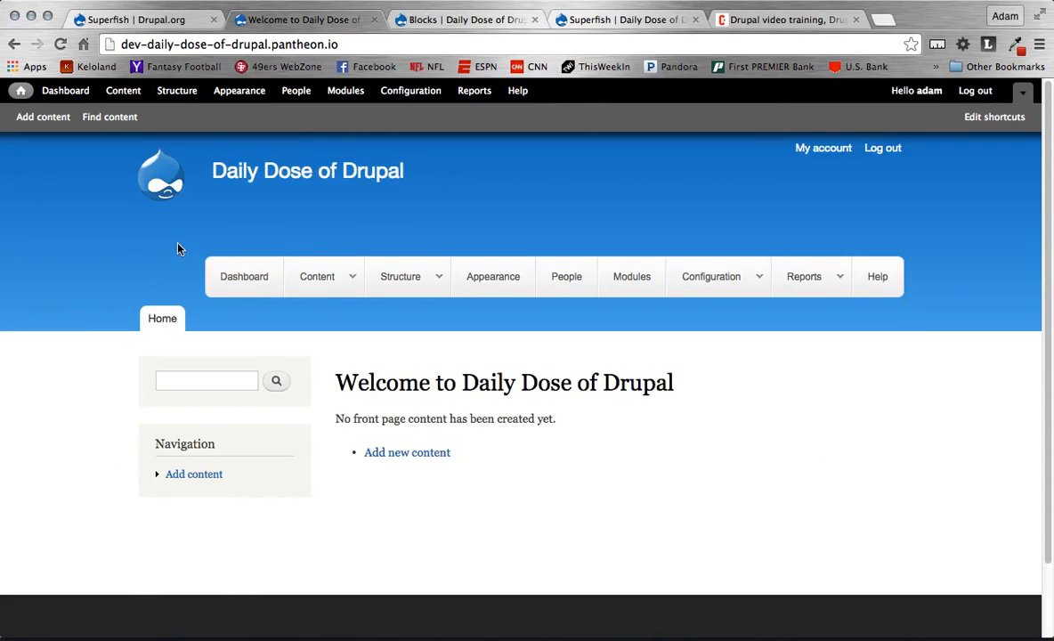
mouse_move(260, 280)
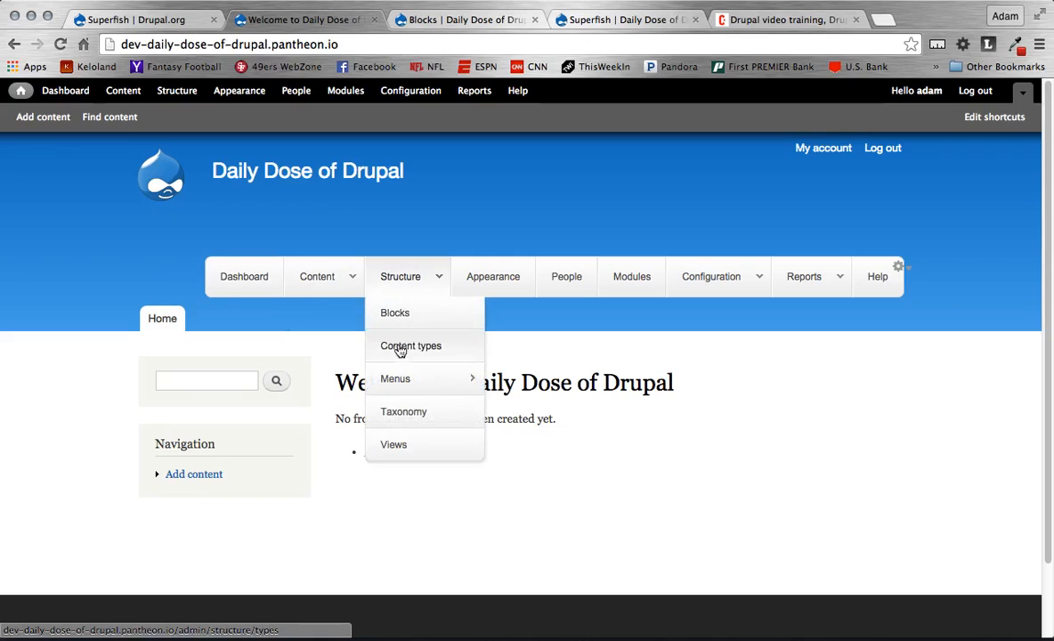
mouse_move(396, 378)
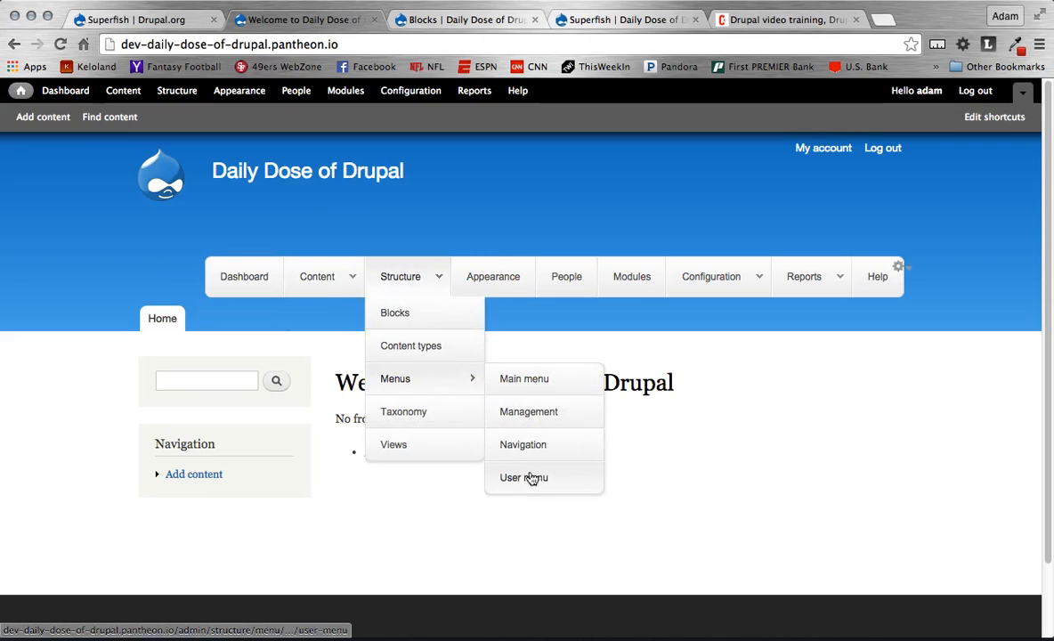
mouse_move(467, 272)
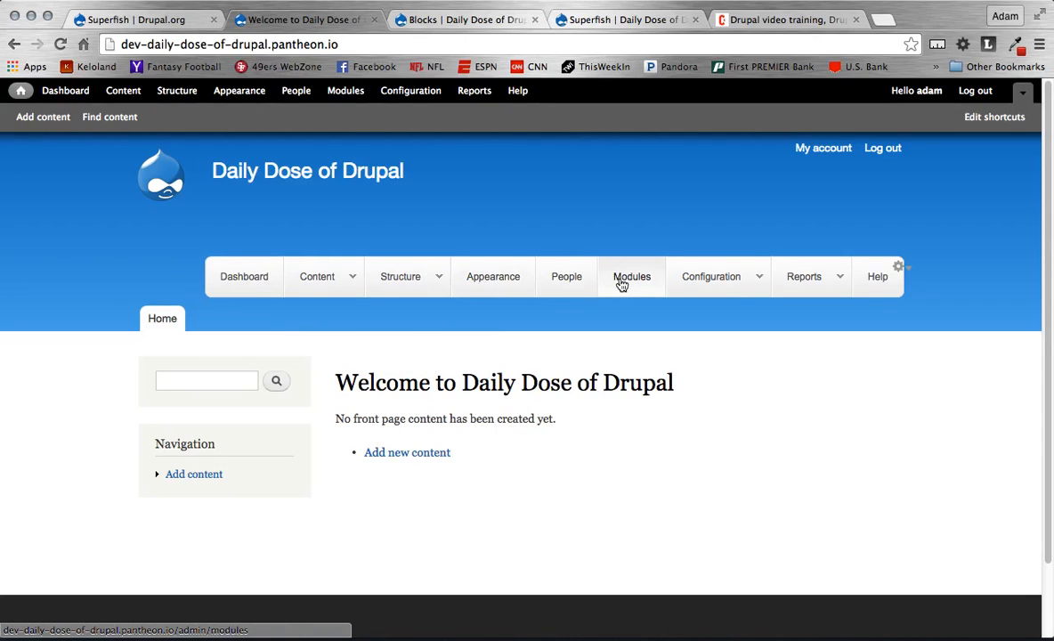
Step: Check the Structure and Configuration dropdowns on the front page, then return to Blocks administration
left_click(710, 277)
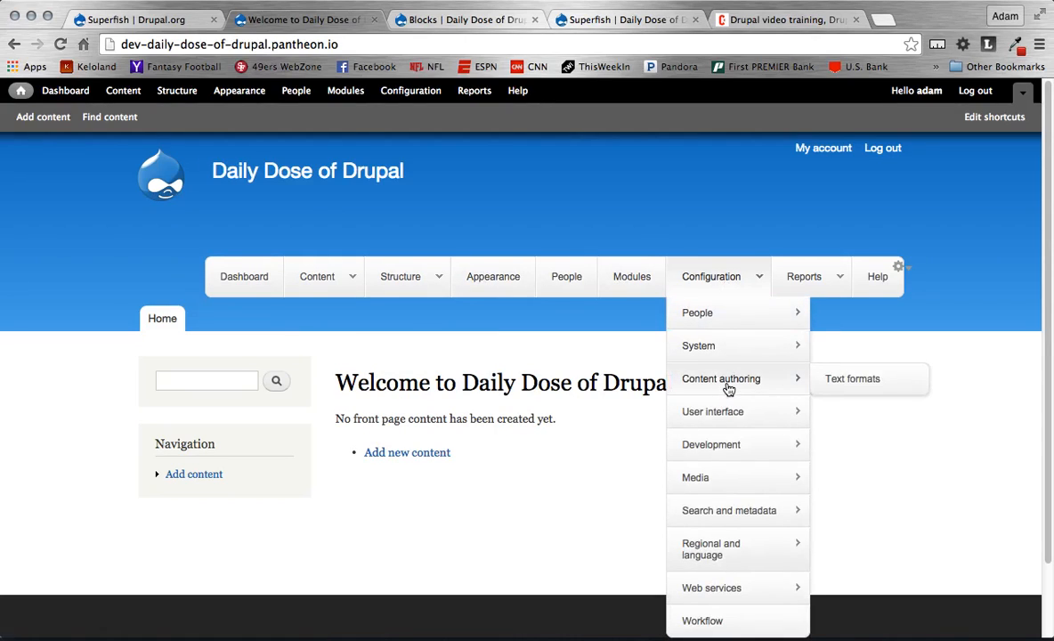
mouse_move(730, 445)
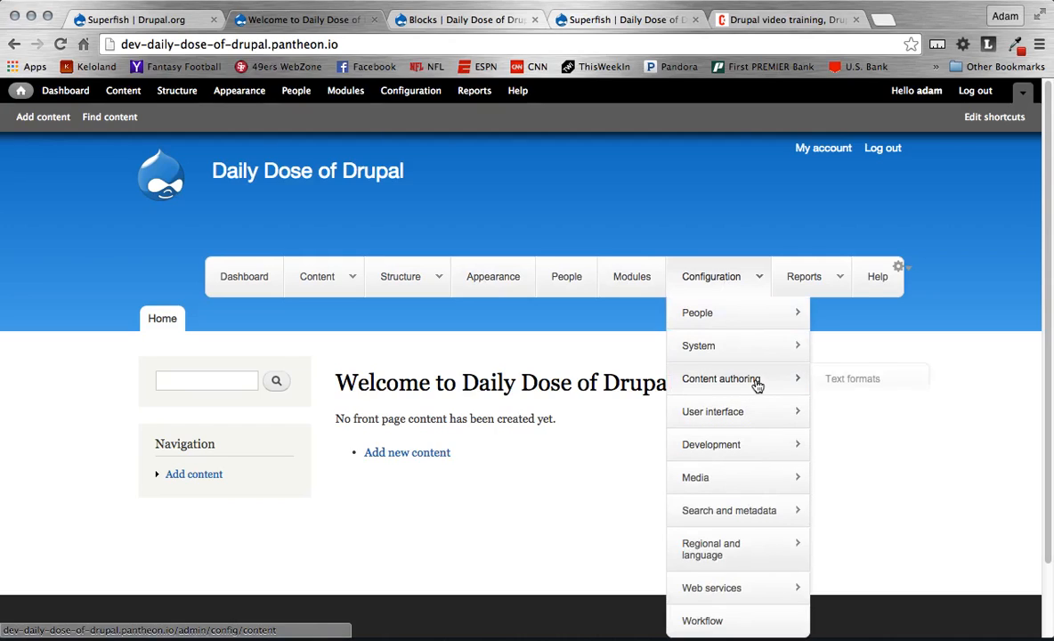
mouse_move(766, 406)
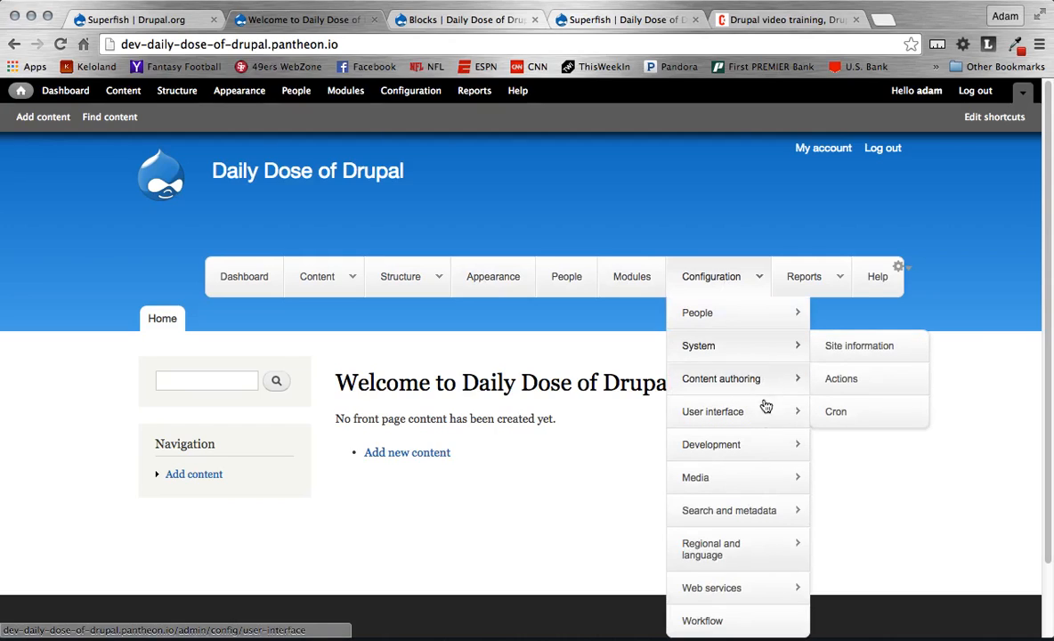
mouse_move(748, 548)
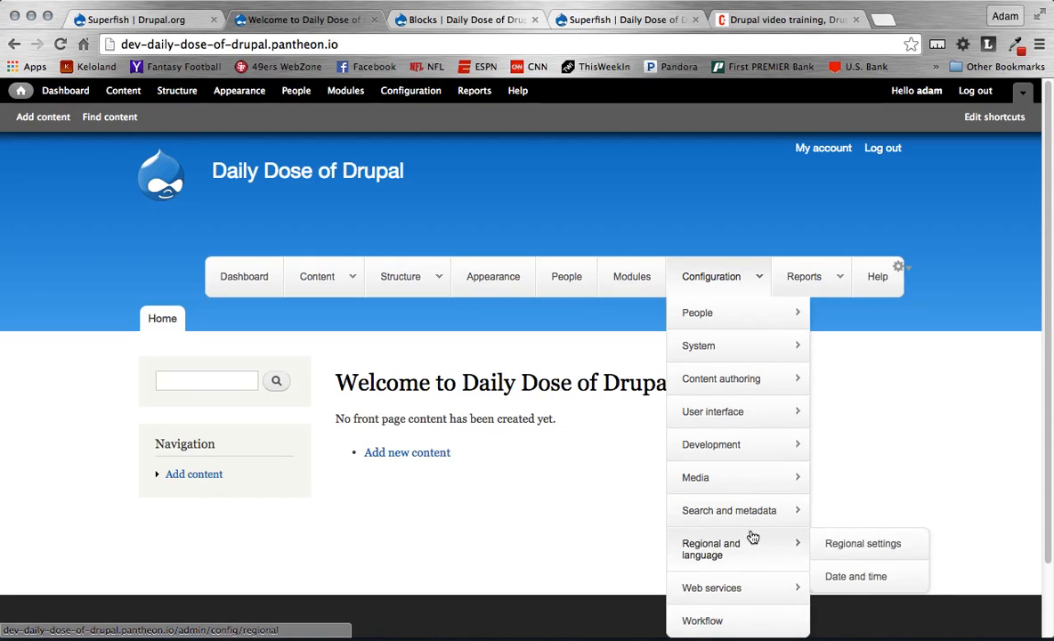
mouse_move(698, 346)
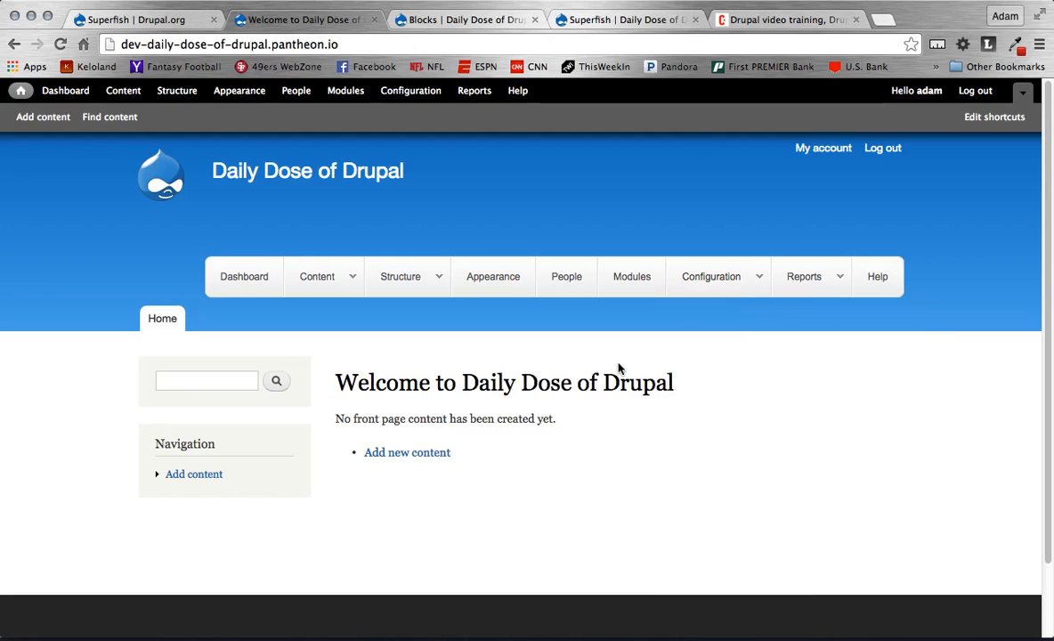
left_click(805, 276)
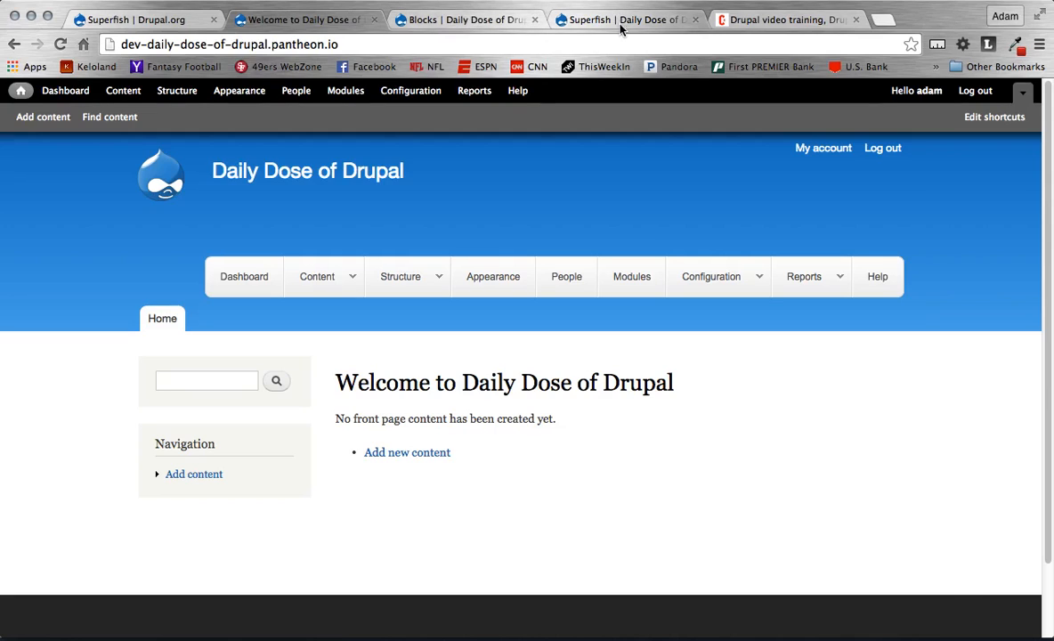
left_click(294, 19)
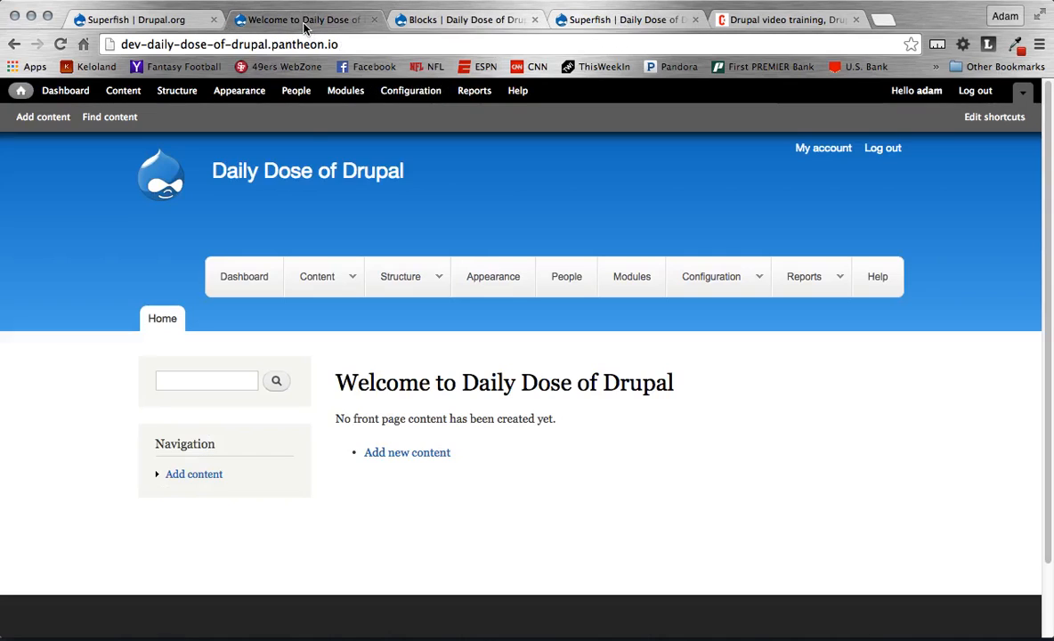
left_click(401, 276)
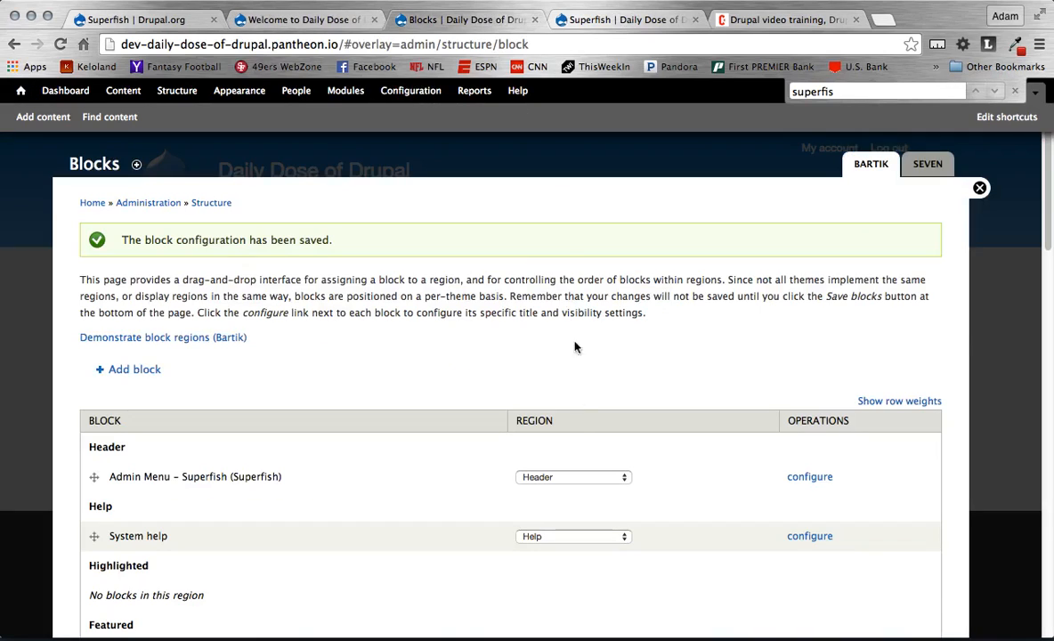
Step: Set the Admin Menu - Superfish block's menu type to NavBar
left_click(809, 477)
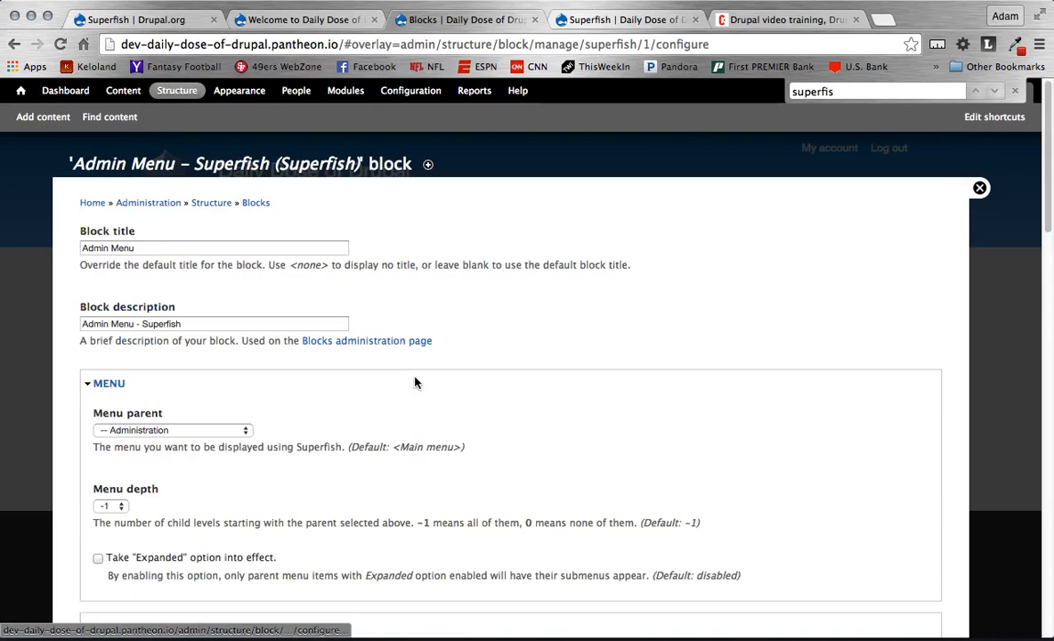
scroll("down", 3)
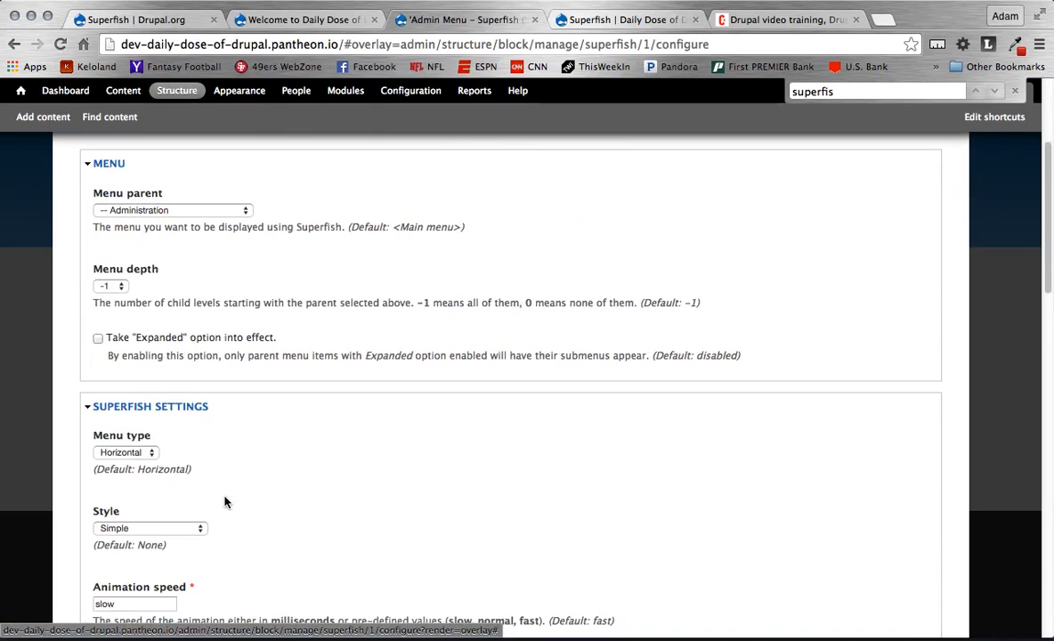
left_click(125, 454)
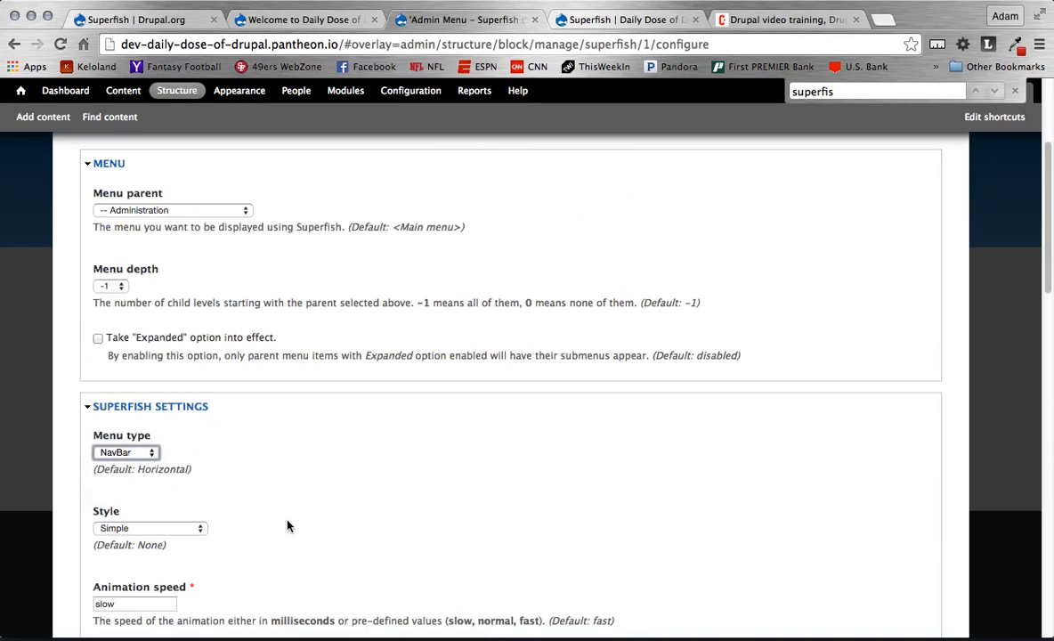
scroll("down", 3)
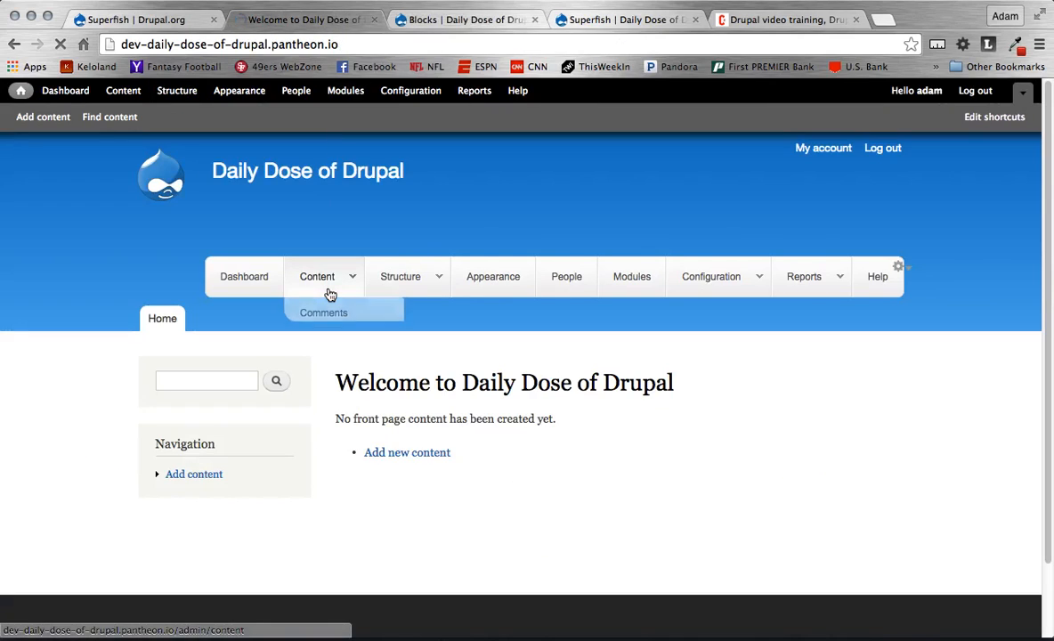
mouse_move(403, 499)
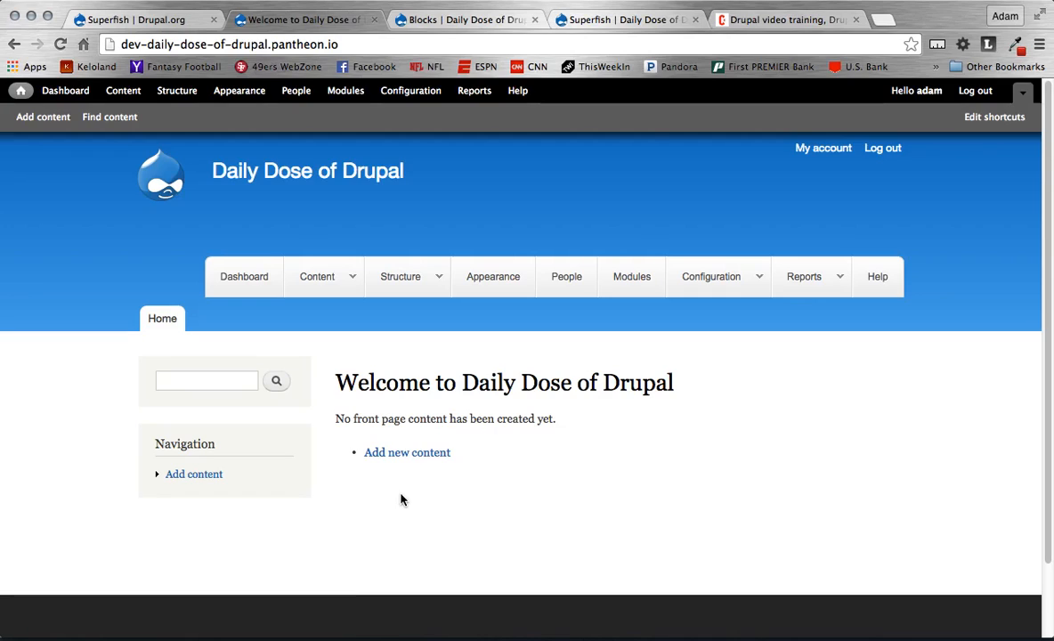
left_click(400, 277)
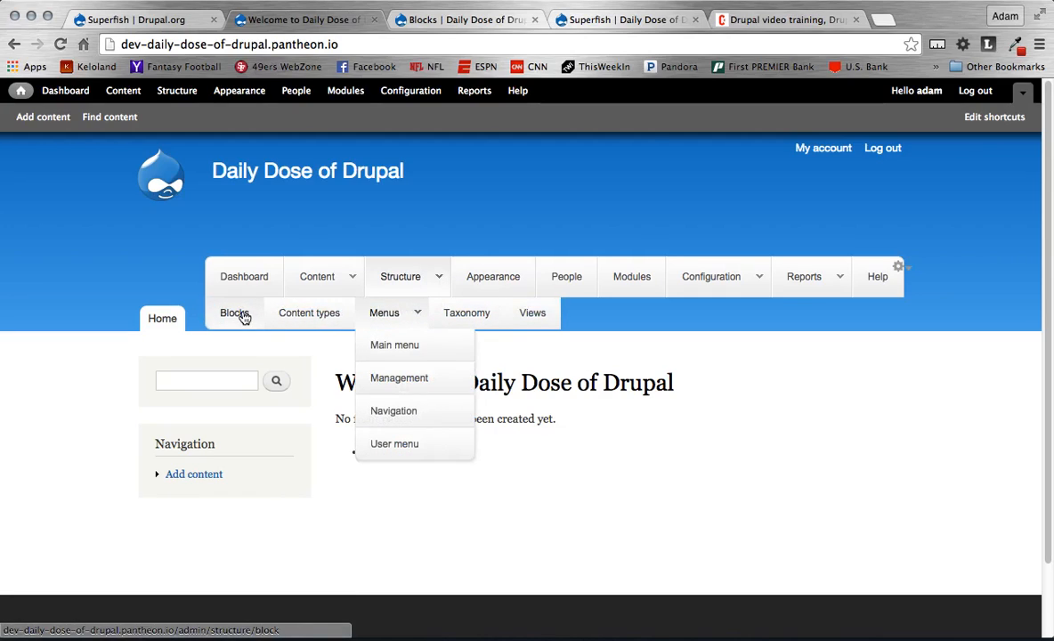
mouse_move(488, 320)
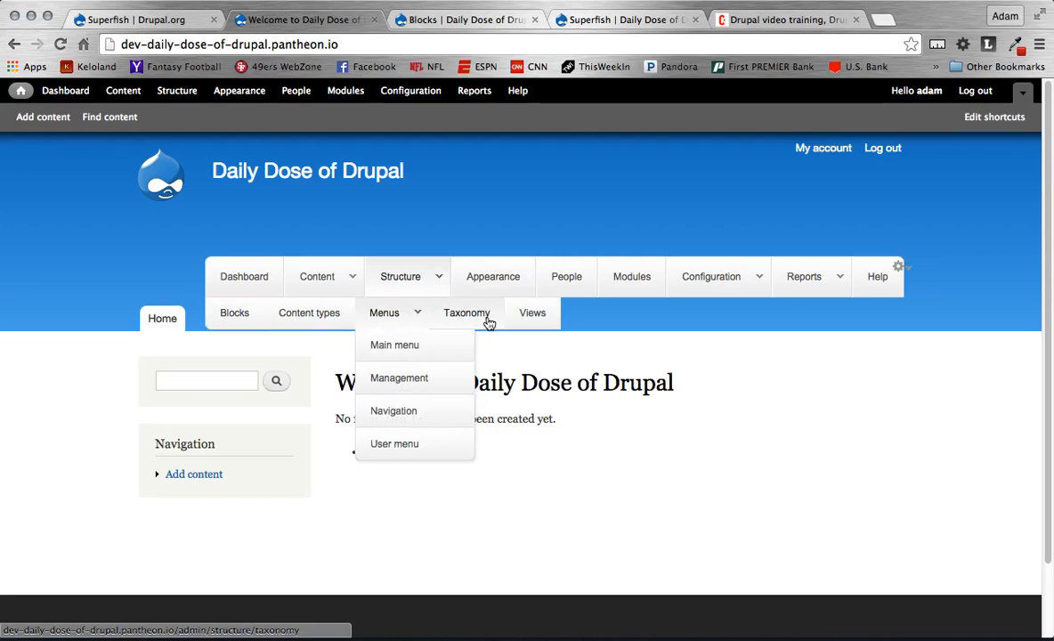
mouse_move(395, 445)
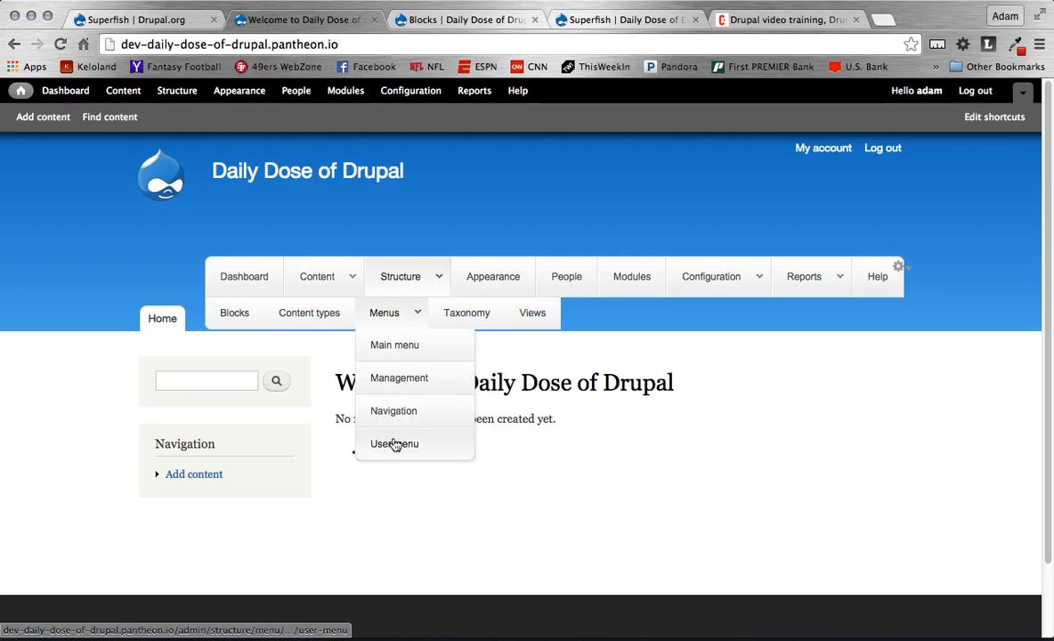
mouse_move(641, 260)
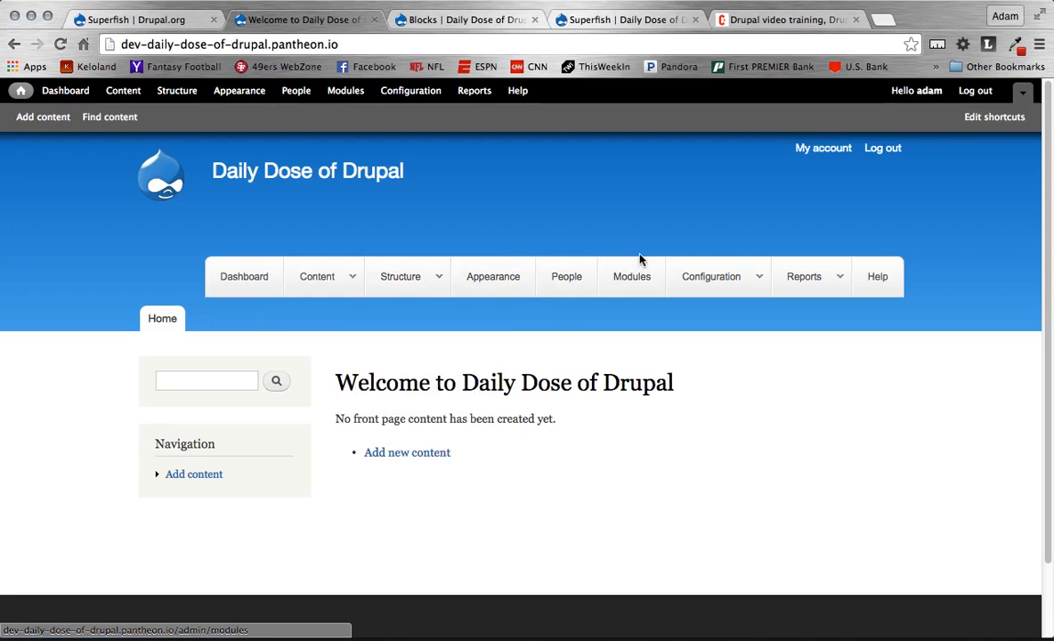
left_click(711, 276)
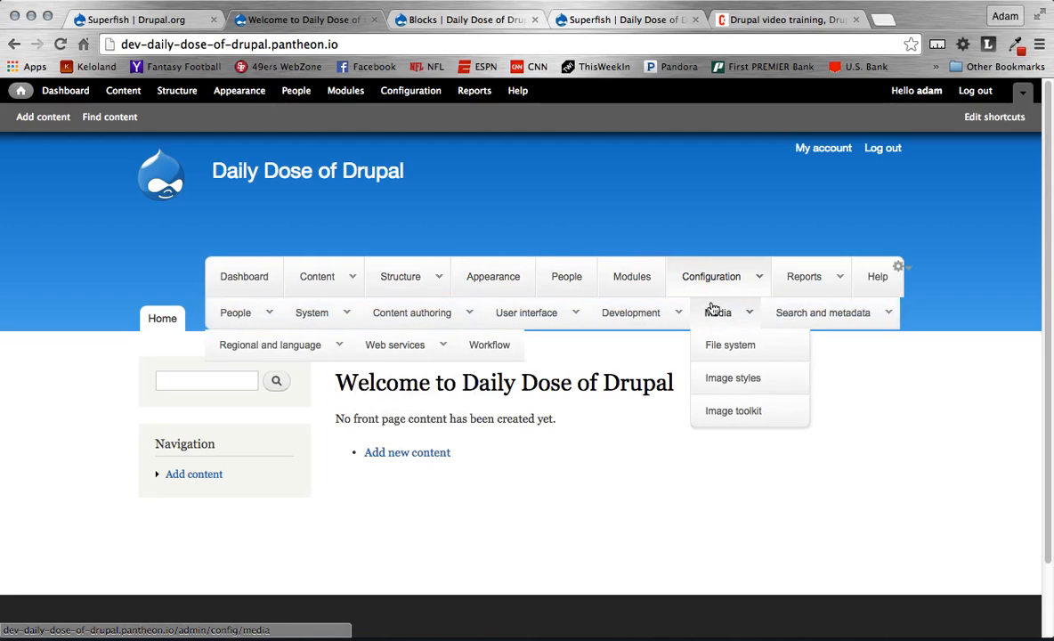
mouse_move(419, 289)
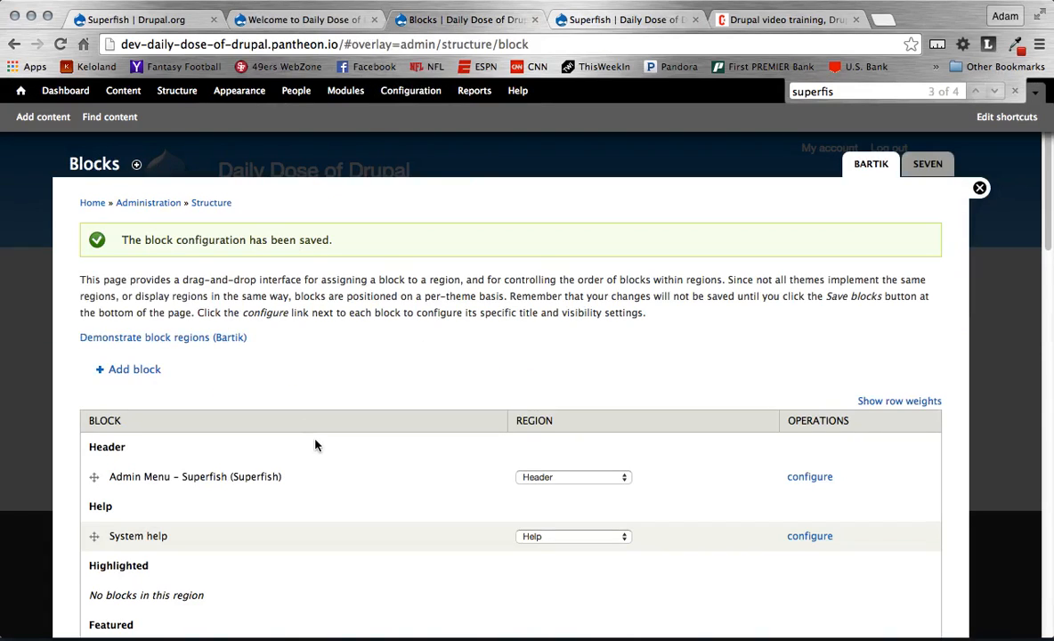
Step: Review the Admin Menu - Superfish block's visibility settings and return to the home page
left_click(808, 477)
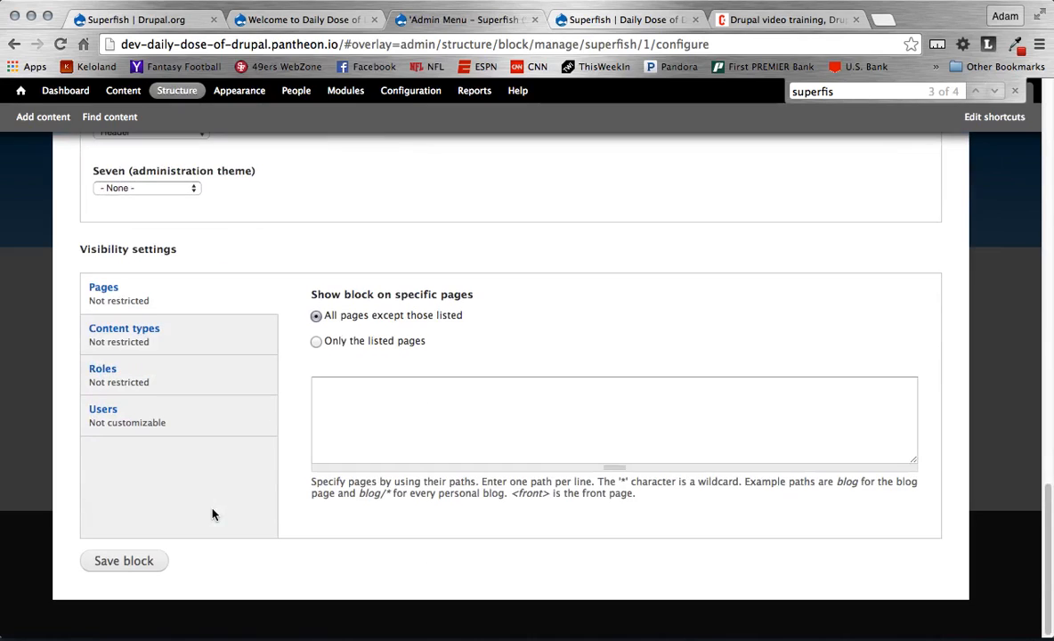
left_click(123, 560)
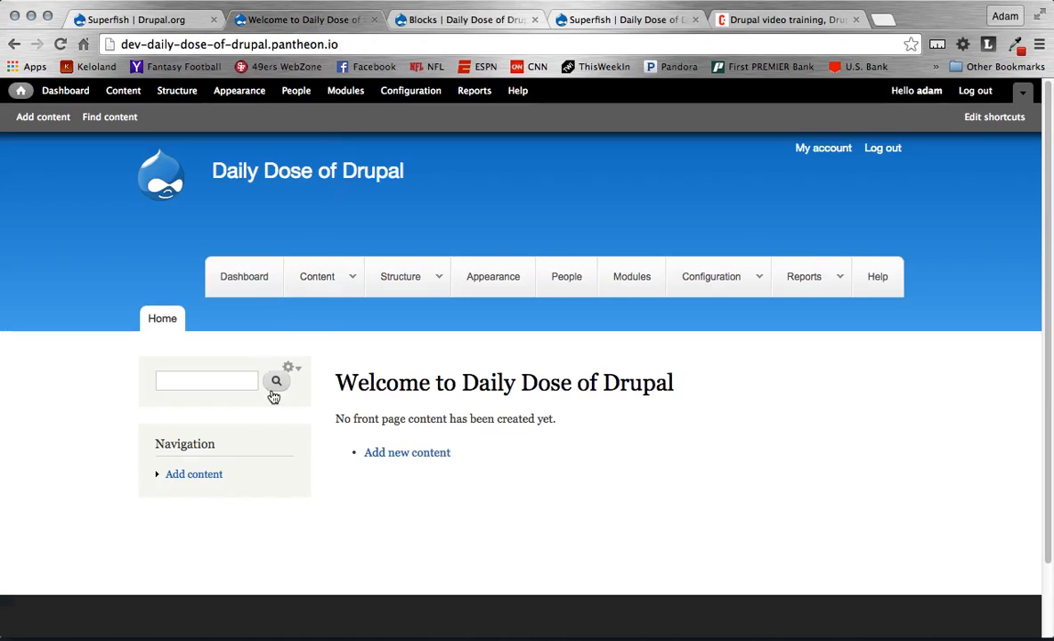
key("F12")
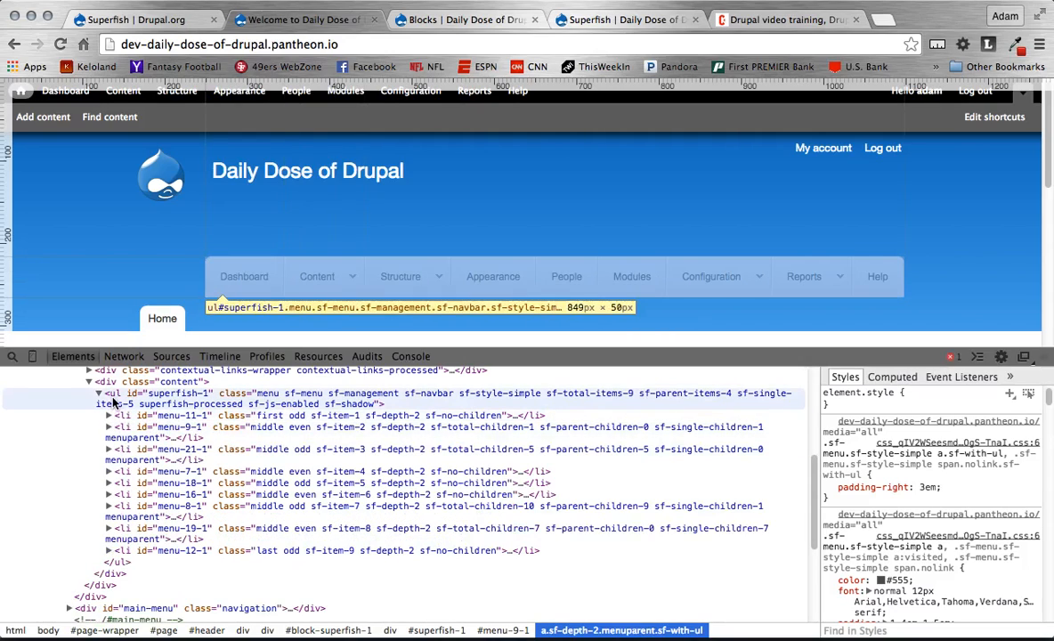
left_click(178, 394)
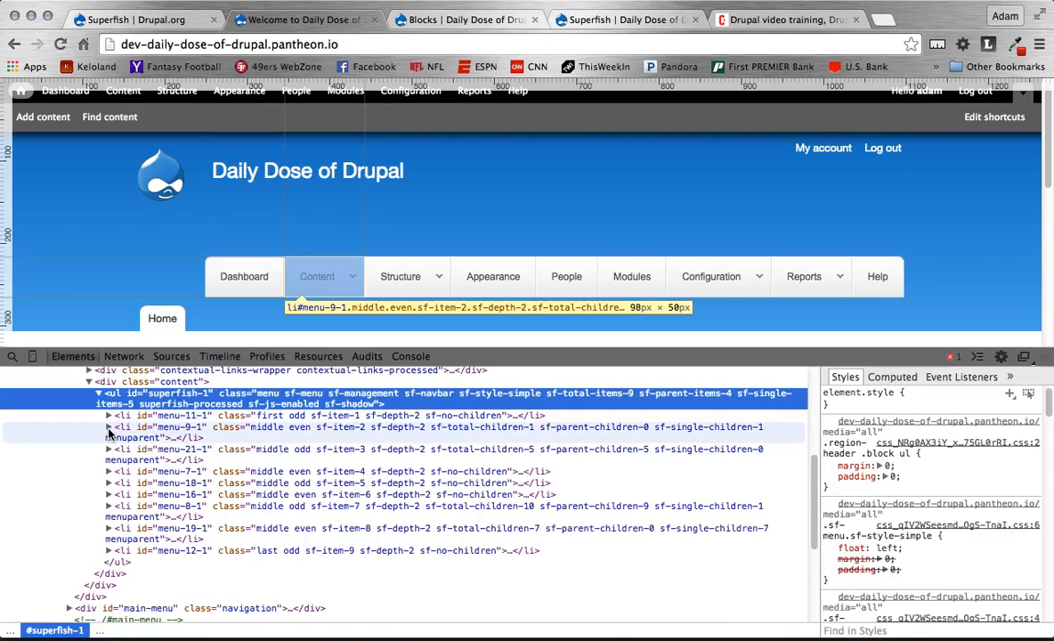
left_click(109, 443)
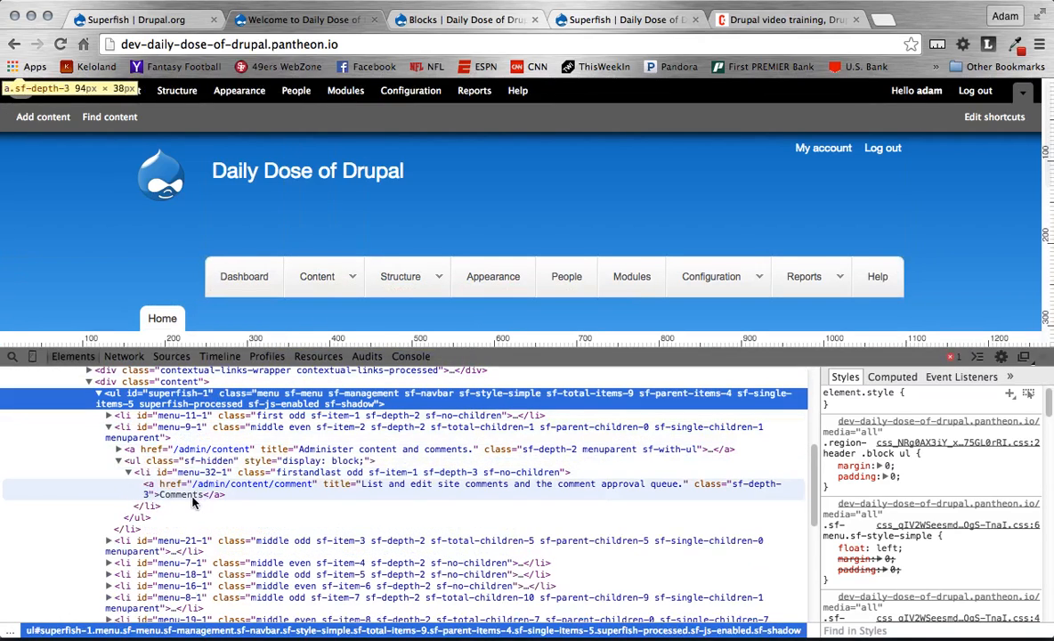
mouse_move(352, 485)
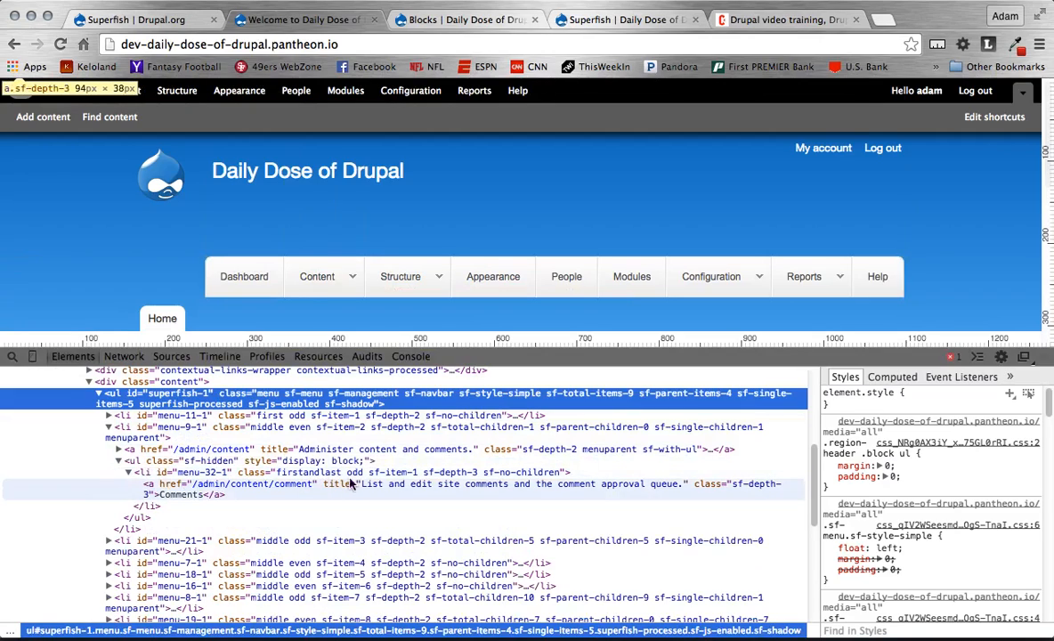
mouse_move(538, 485)
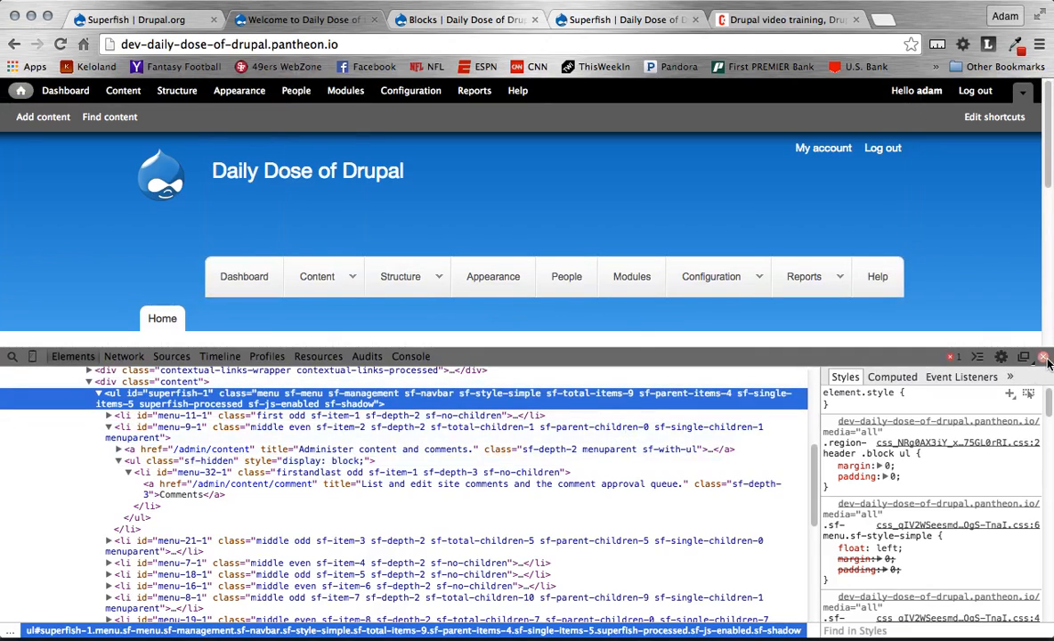
left_click(1038, 356)
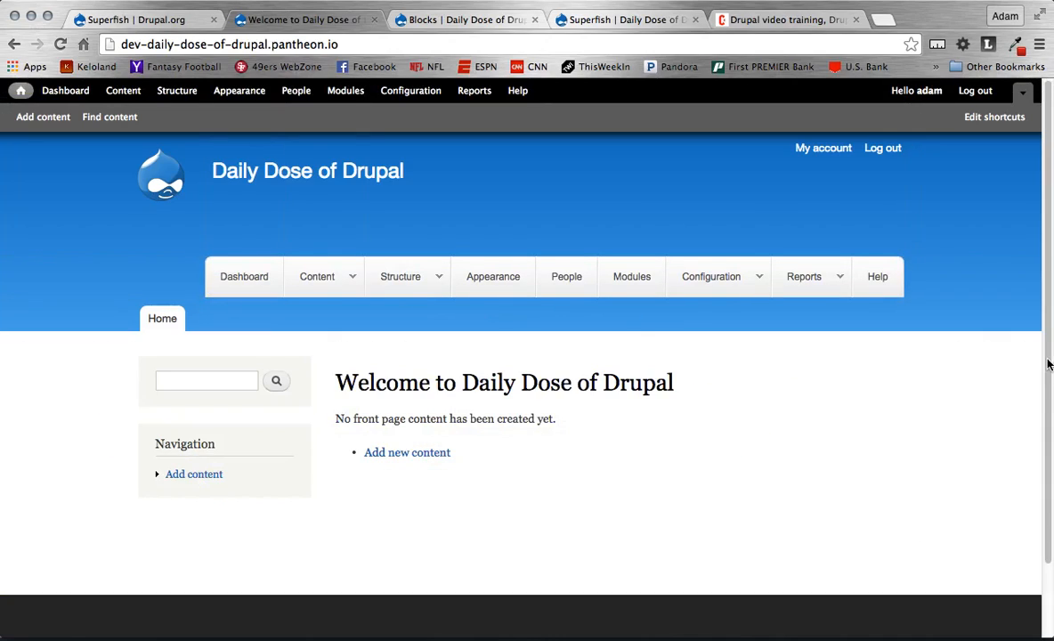
mouse_move(395, 461)
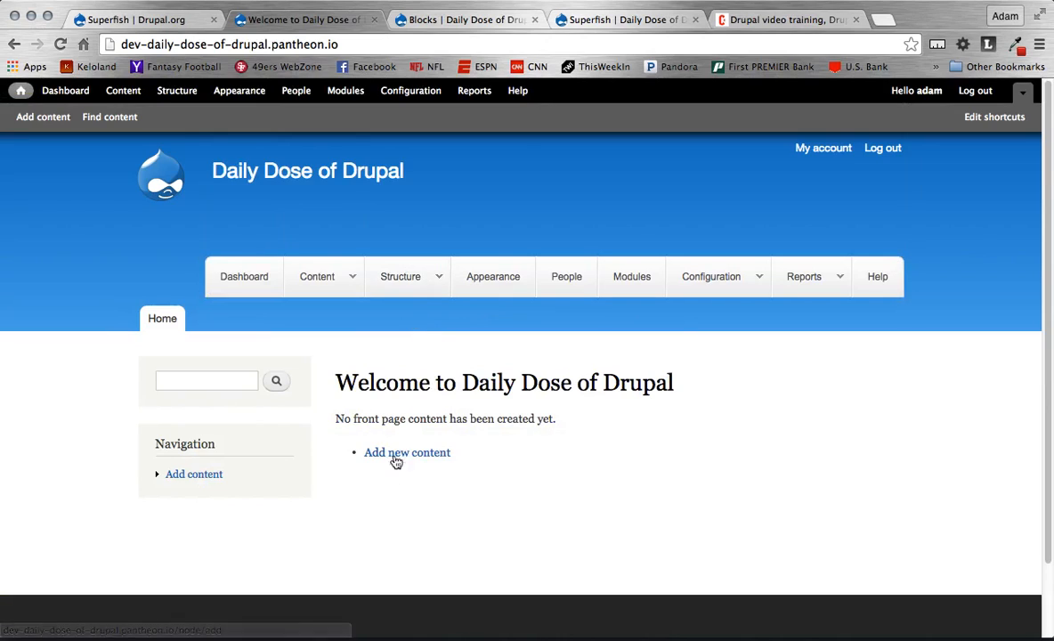
mouse_move(372, 406)
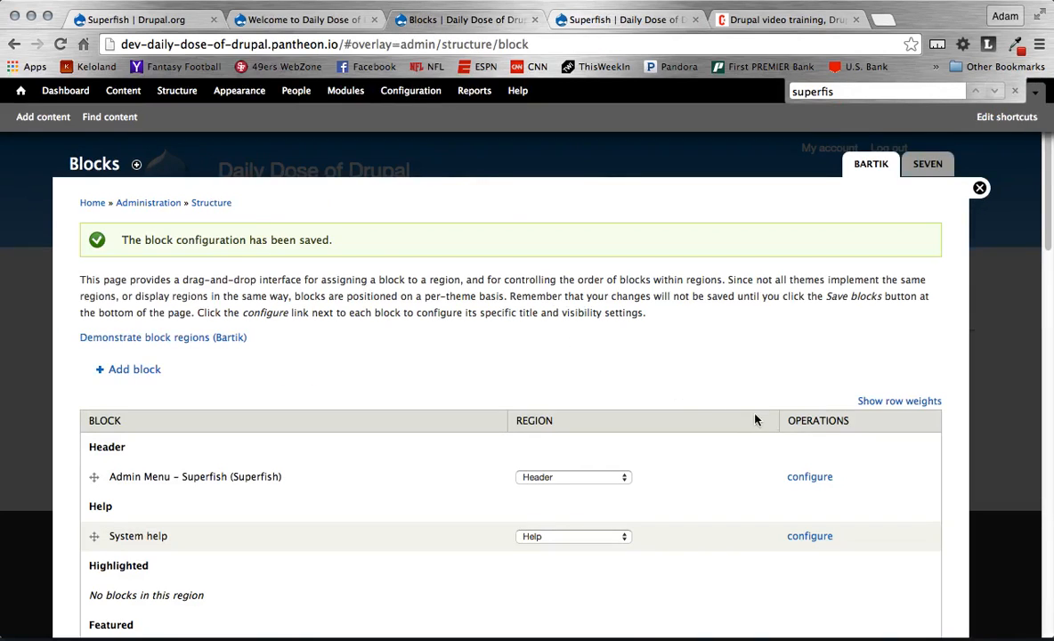
Step: Set the Superfish block to Menu type Vertical in region Sidebar first, save it and check the home page
left_click(809, 477)
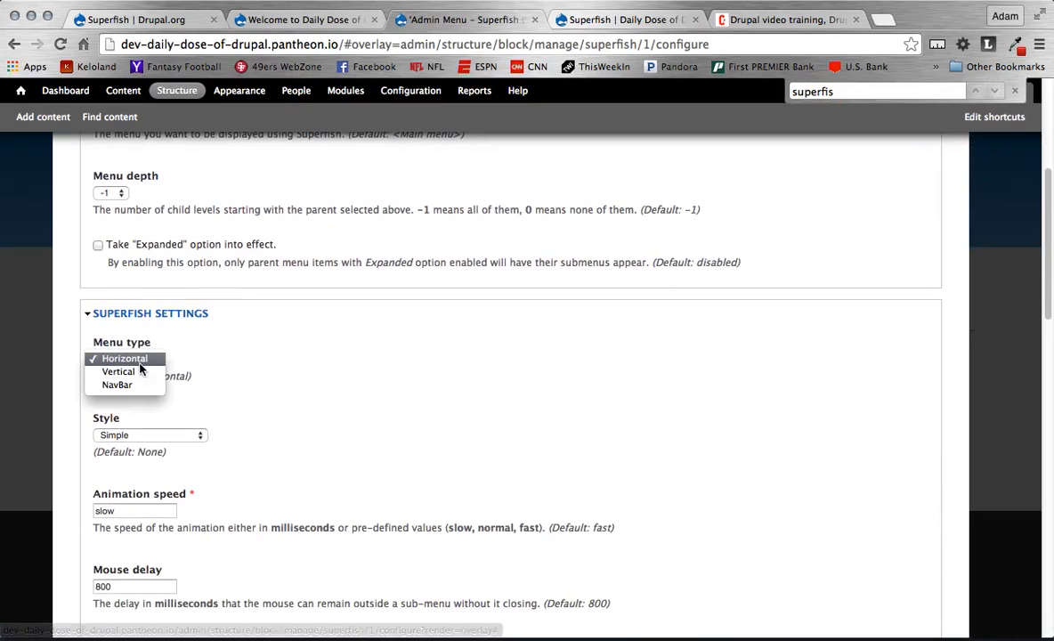
scroll("down", 3)
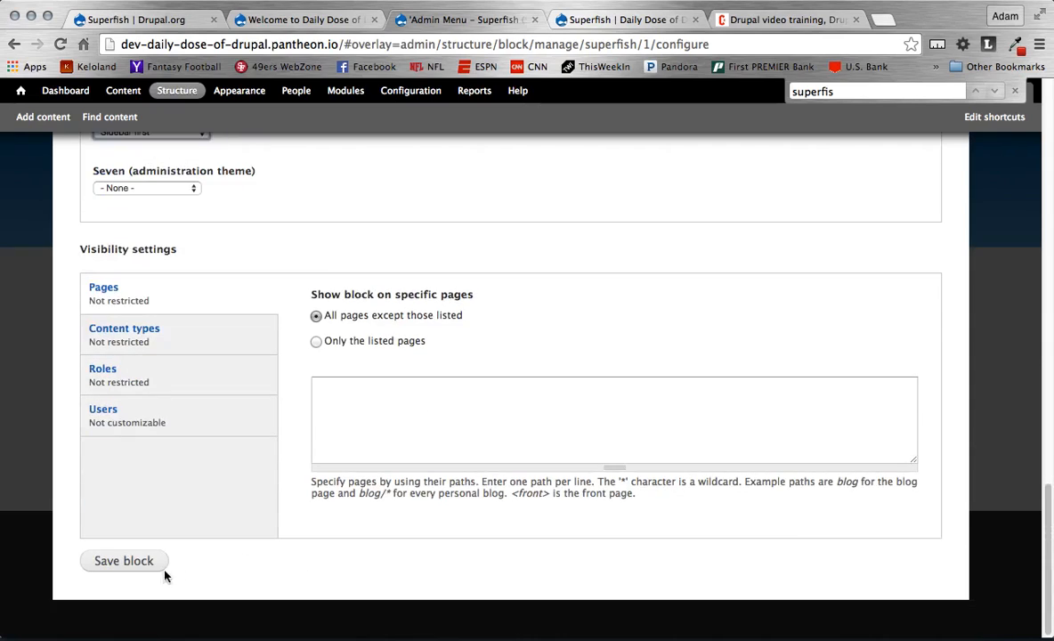
left_click(123, 559)
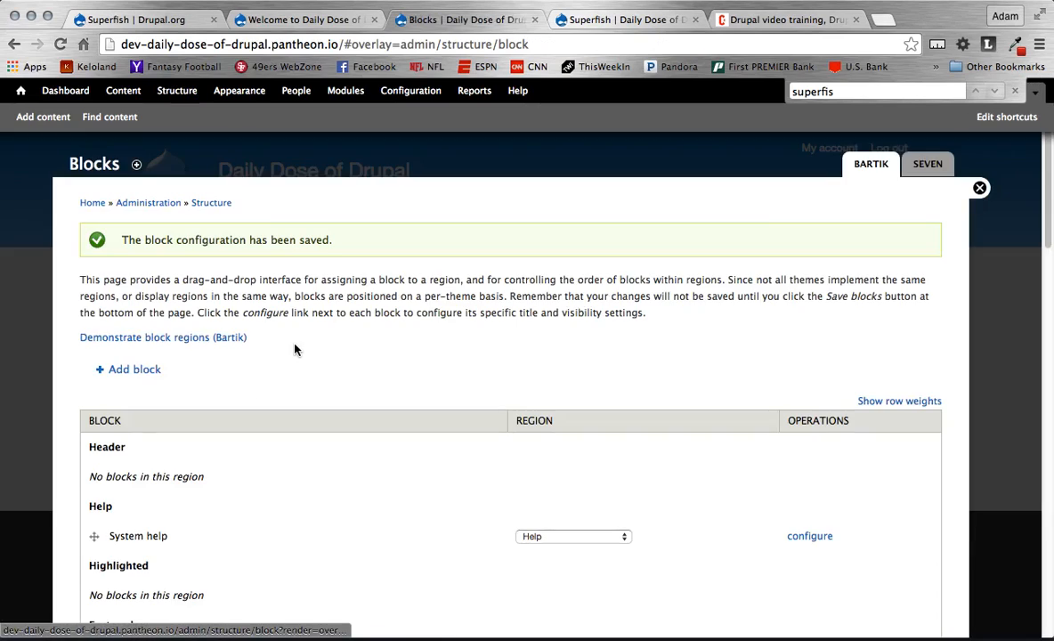
left_click(980, 189)
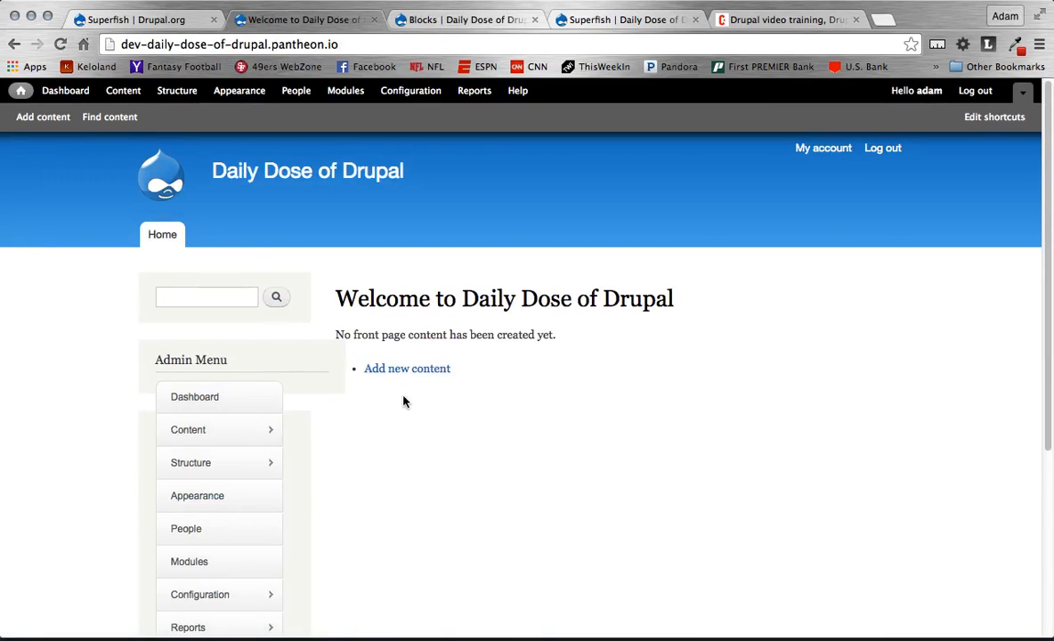
scroll("down", 3)
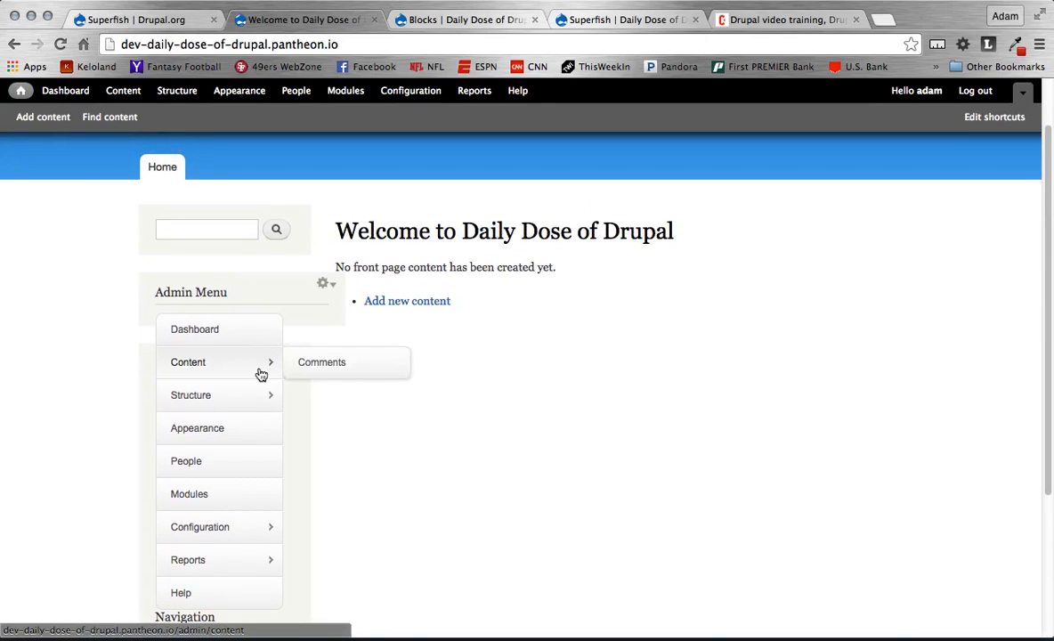
mouse_move(238, 510)
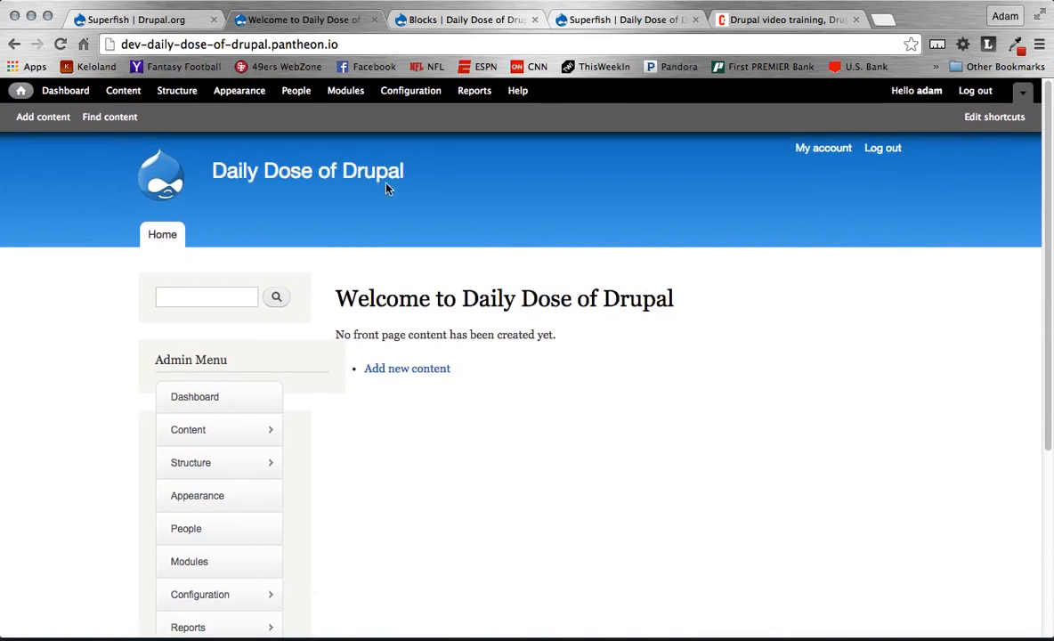
left_click(133, 18)
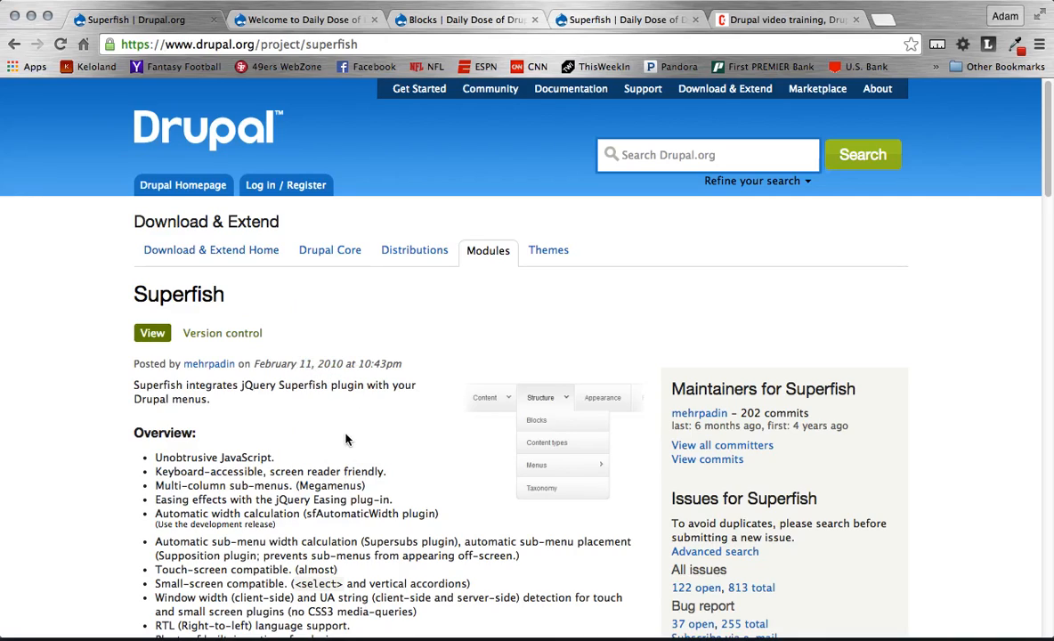
scroll("down", 3)
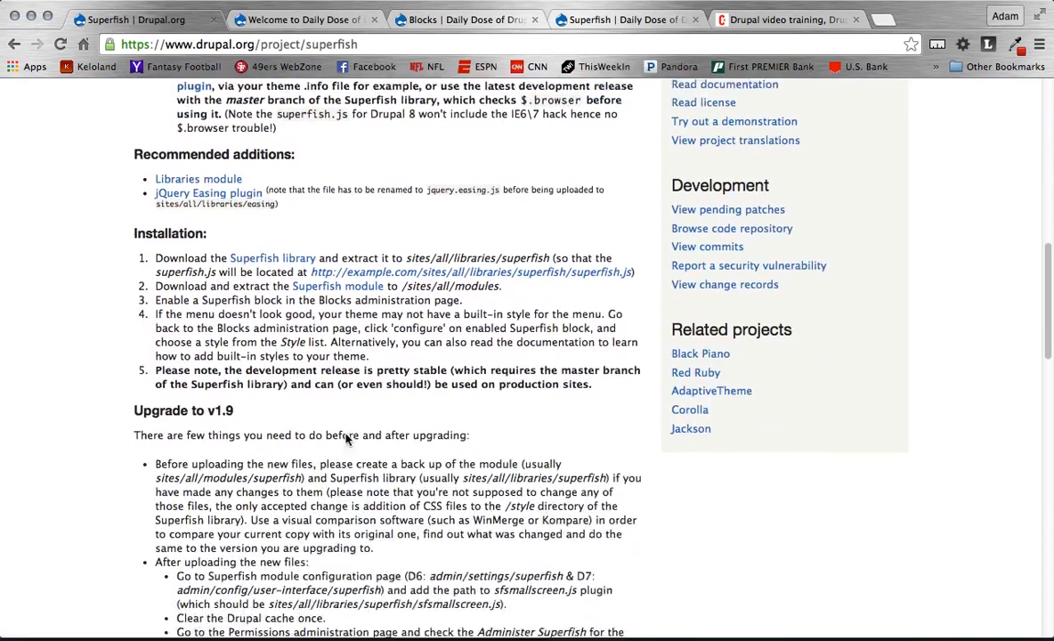
scroll("down", 3)
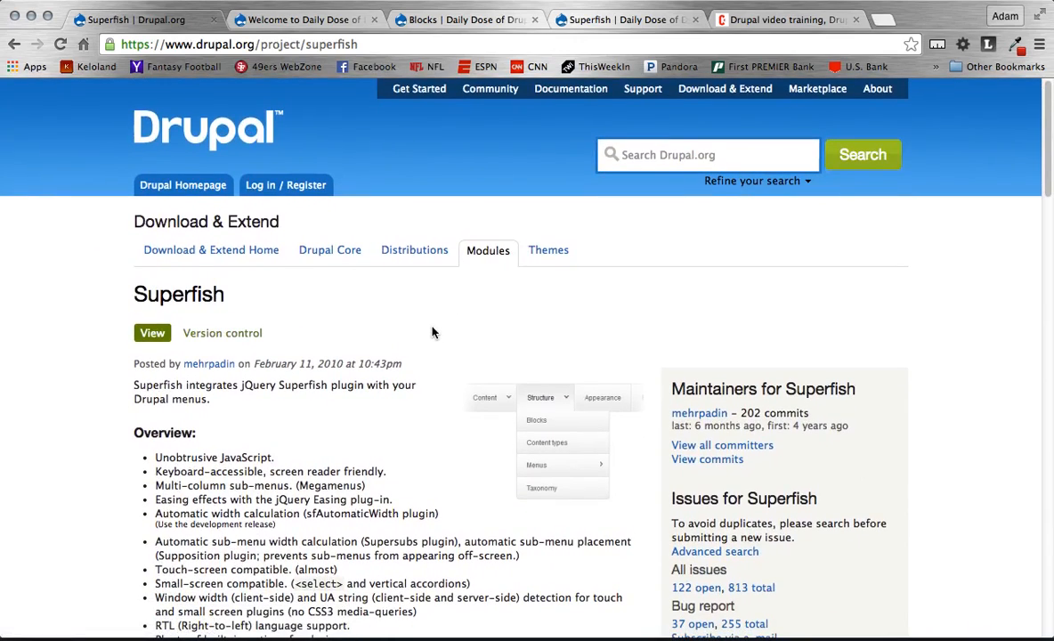
mouse_move(577, 307)
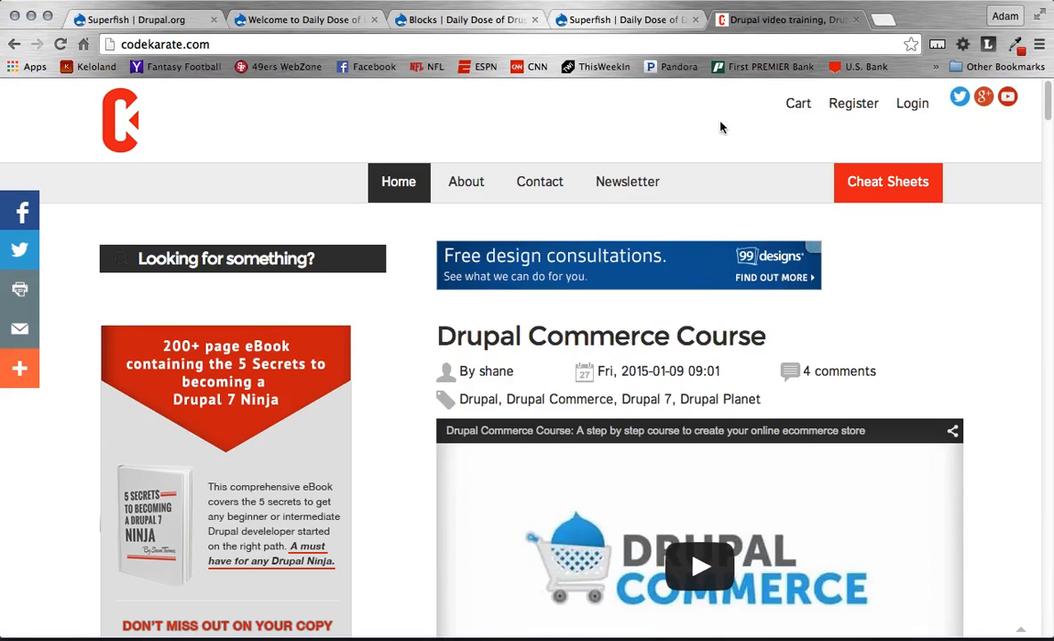
mouse_move(1008, 361)
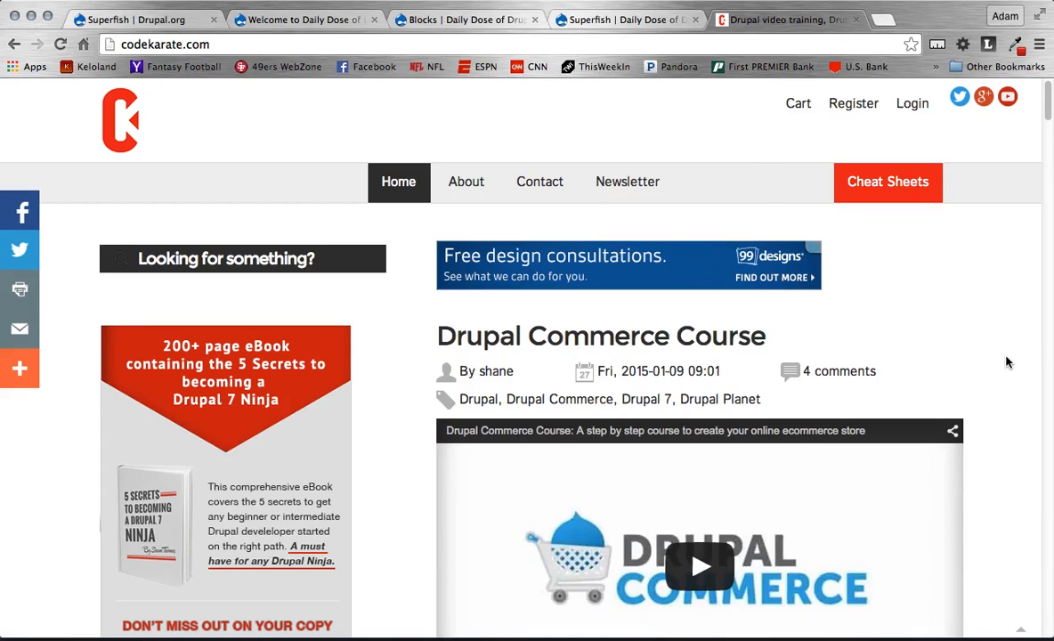